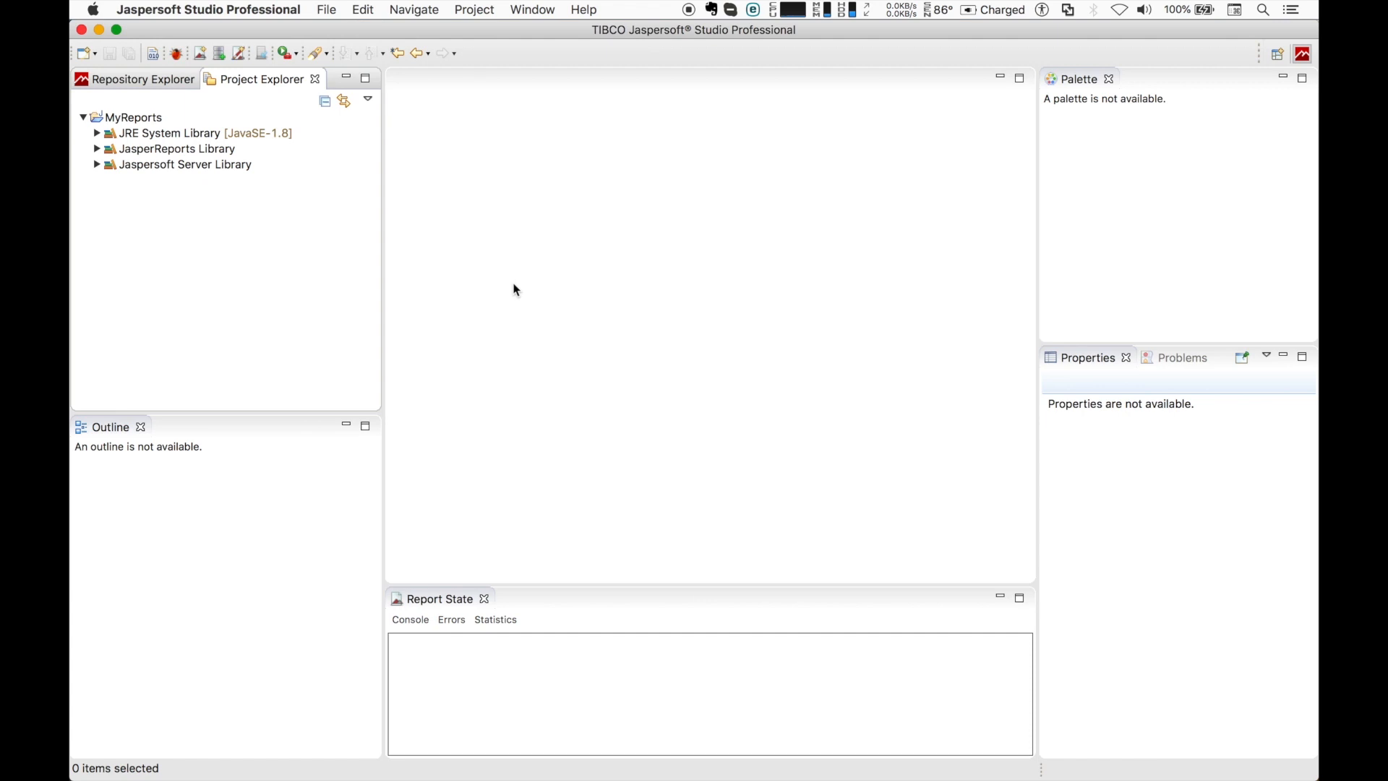
mouse_move(203, 255)
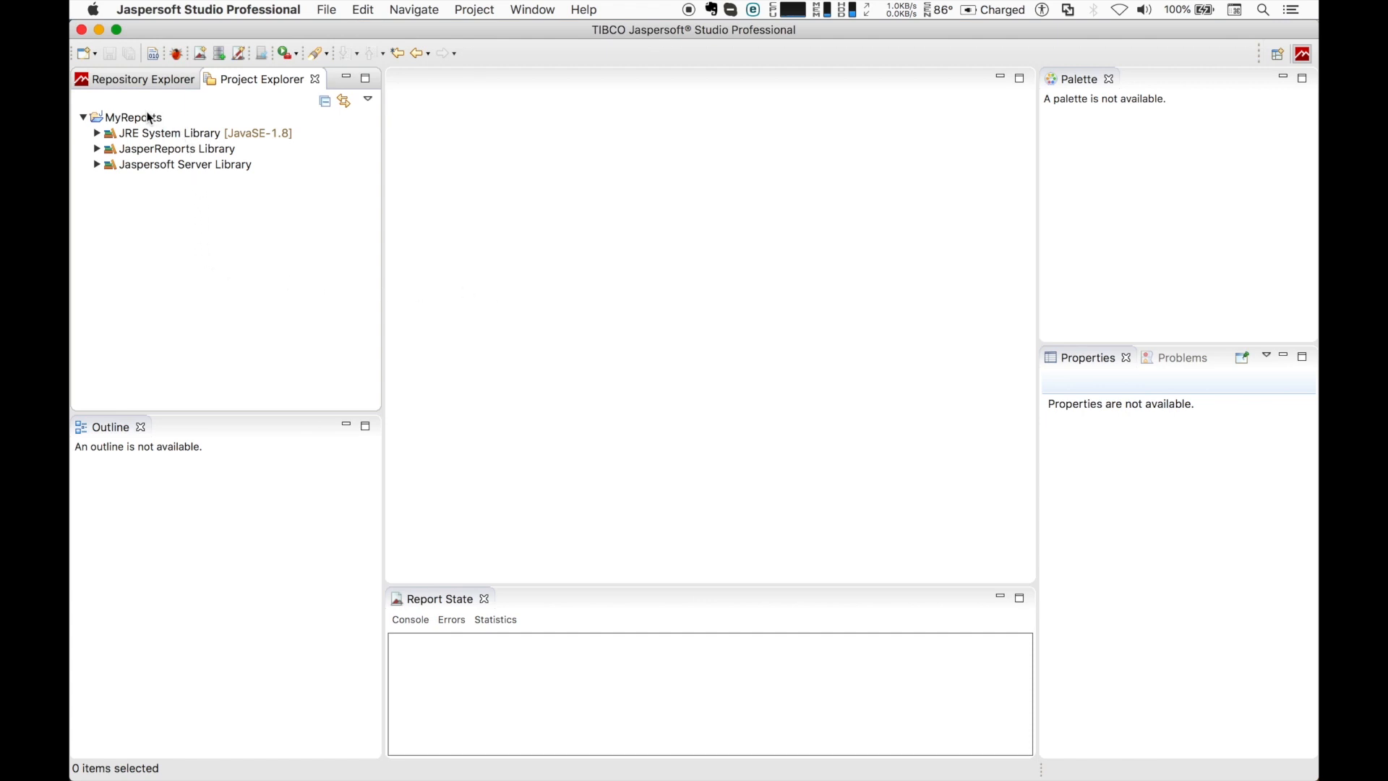
Start a new Jasper report in MyReports using the Blank A4 template
right_click(133, 117)
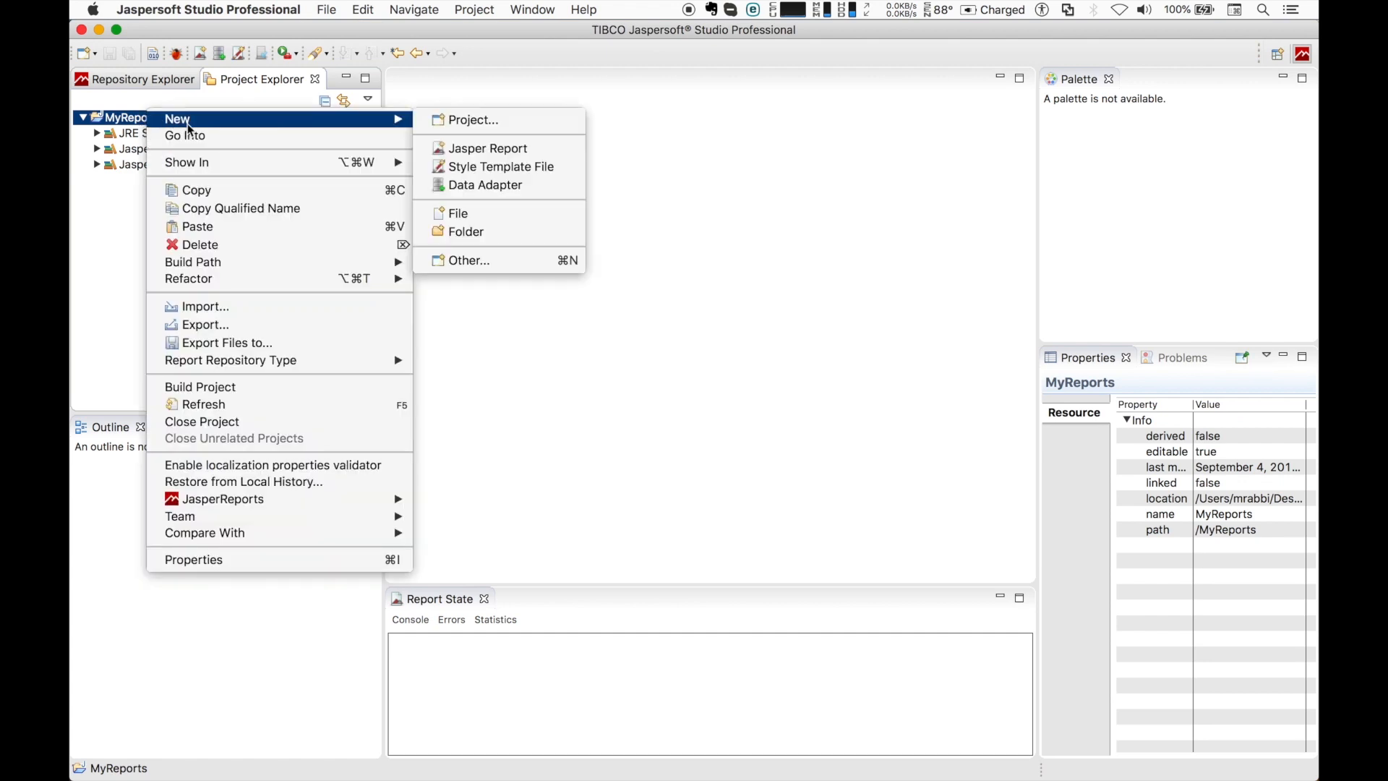
left_click(487, 147)
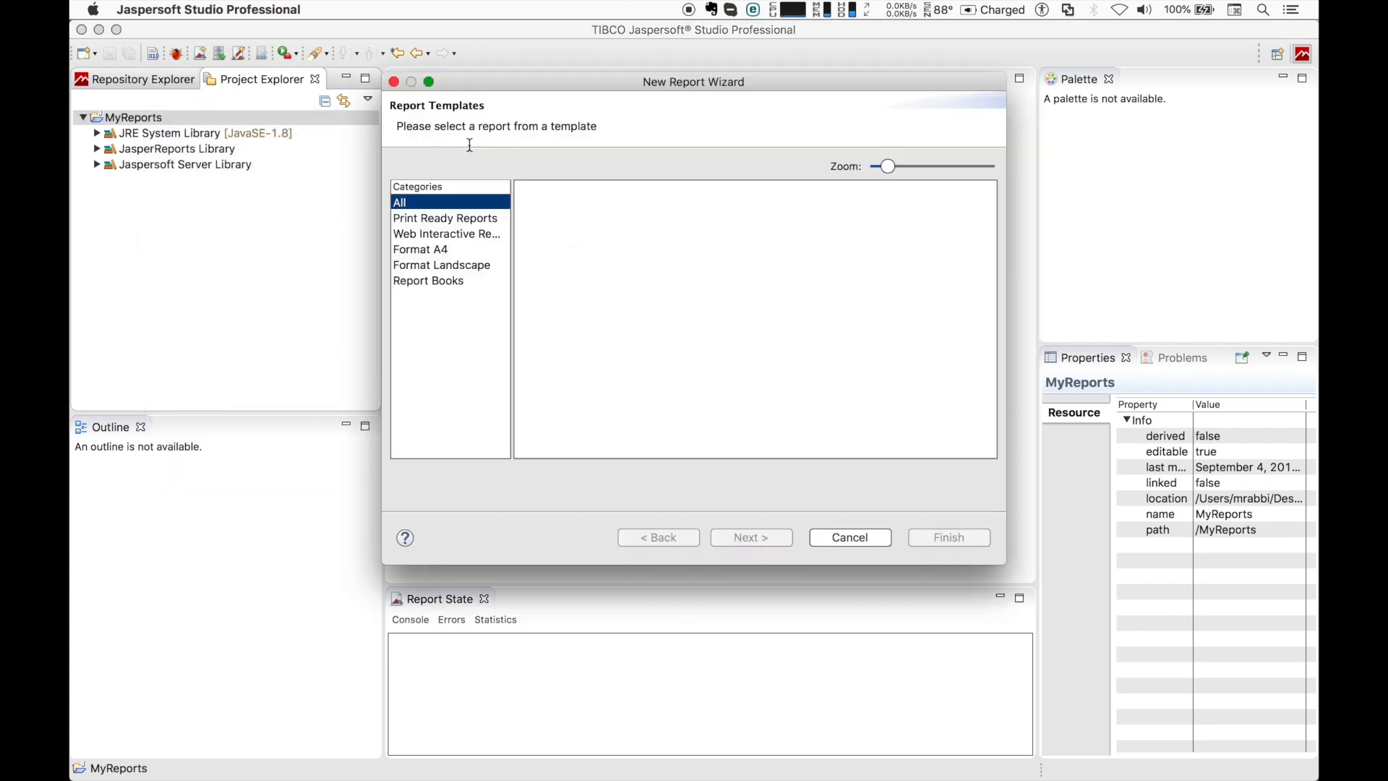
left_click(399, 202)
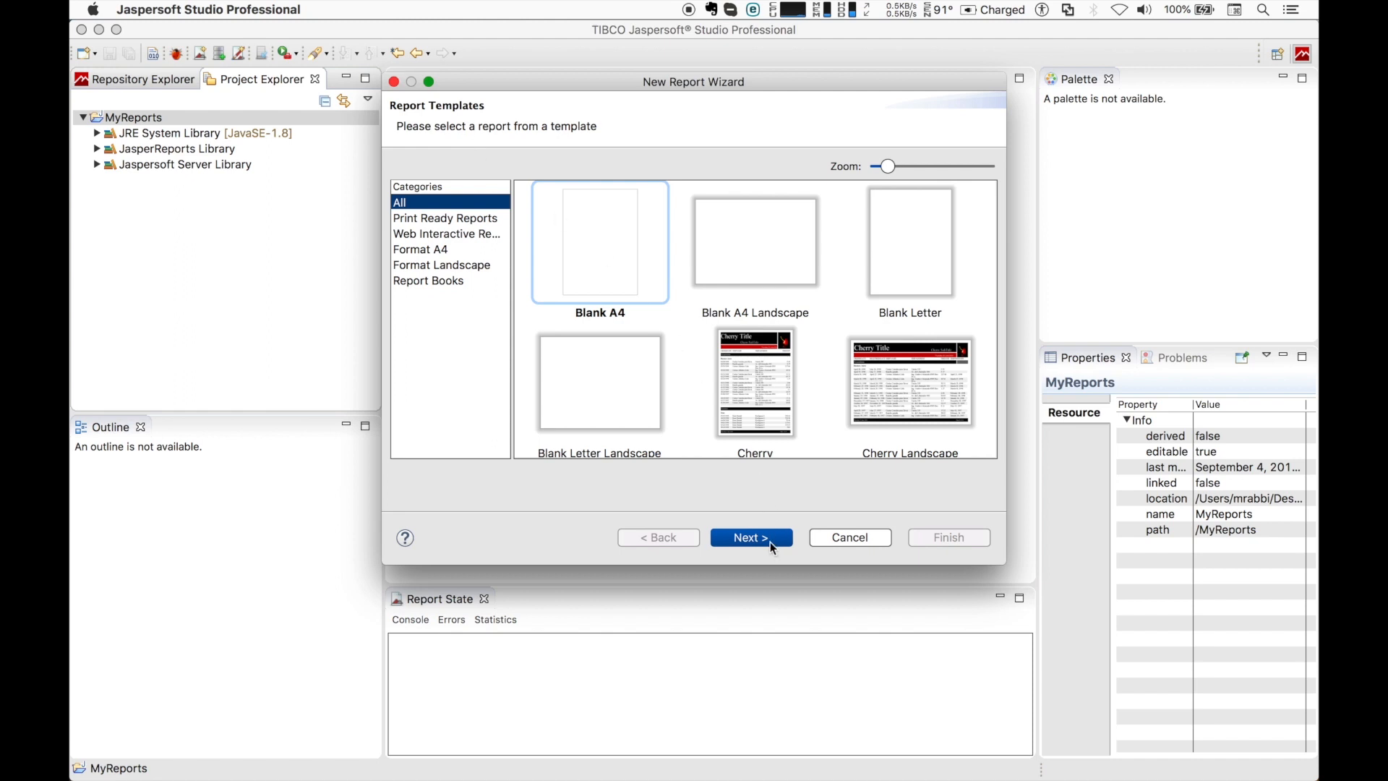
Accept the Blank A4 template and the default Blank_A4.jrxml file name
left_click(751, 538)
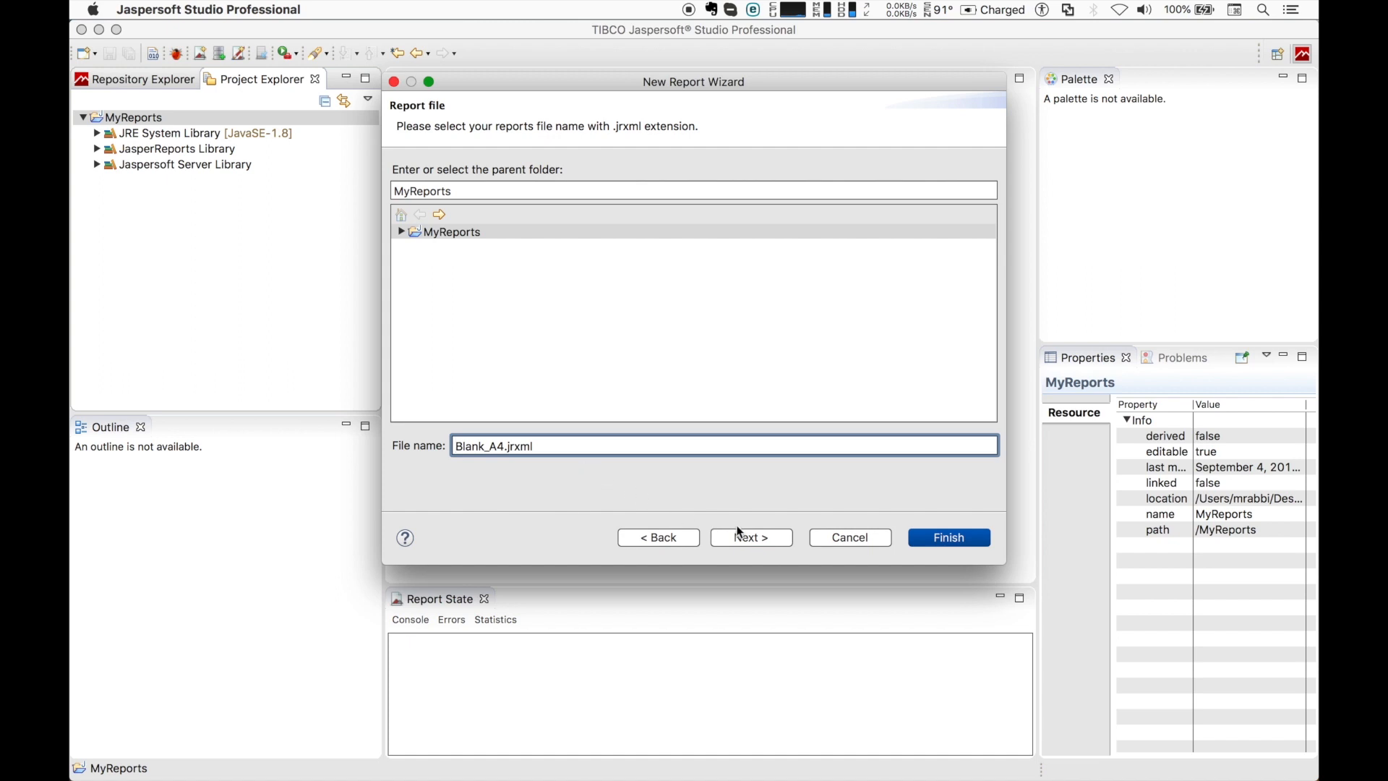
left_click(750, 538)
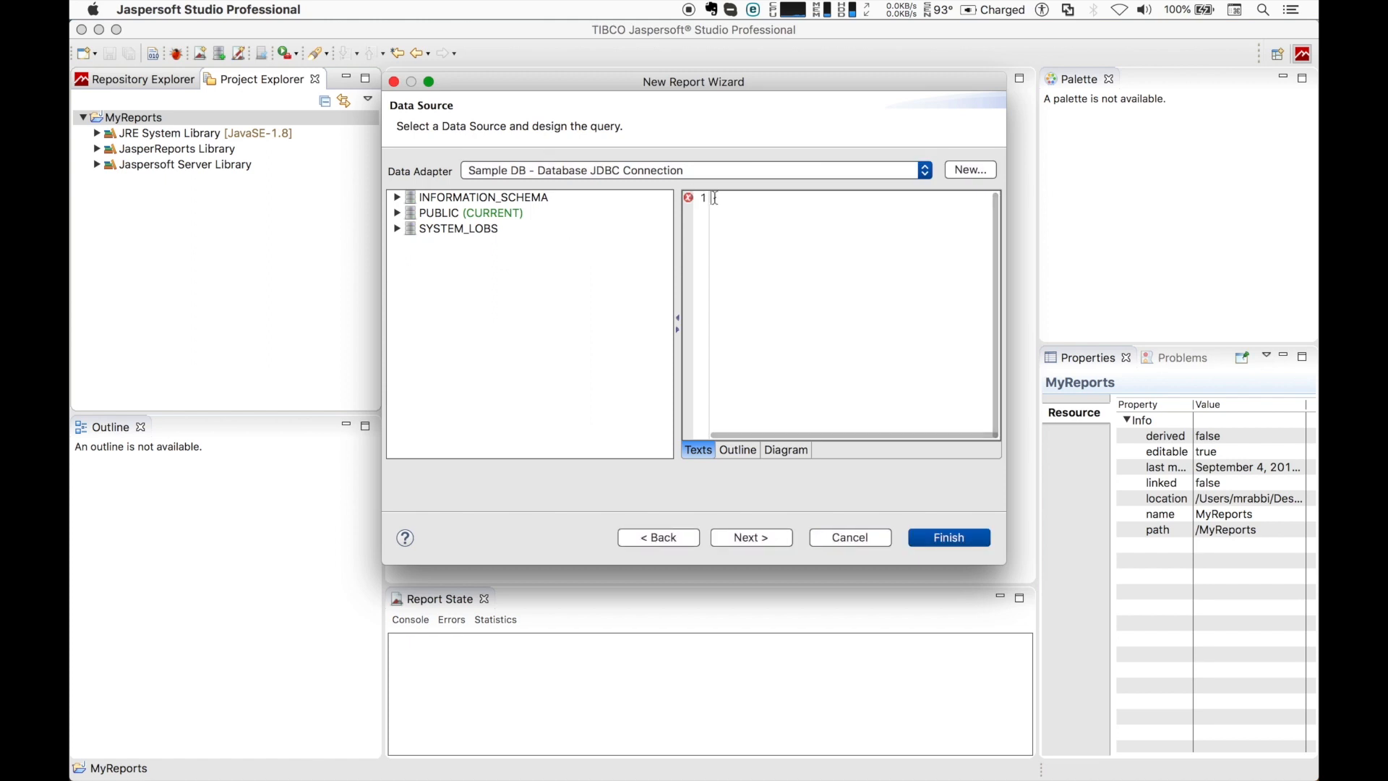
Write the query: select * from orders where shipcountry = 'USA' order by shipregion
type("select *")
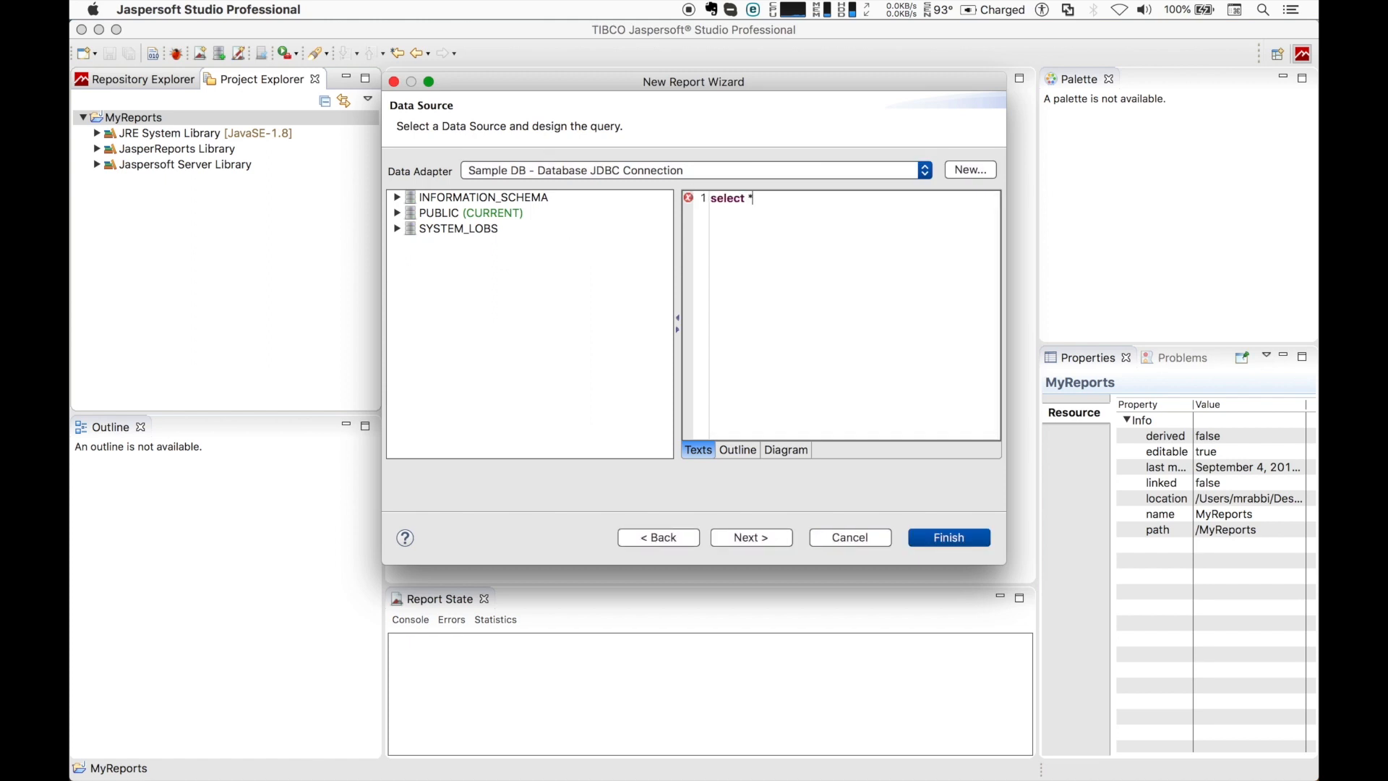
type("from orders")
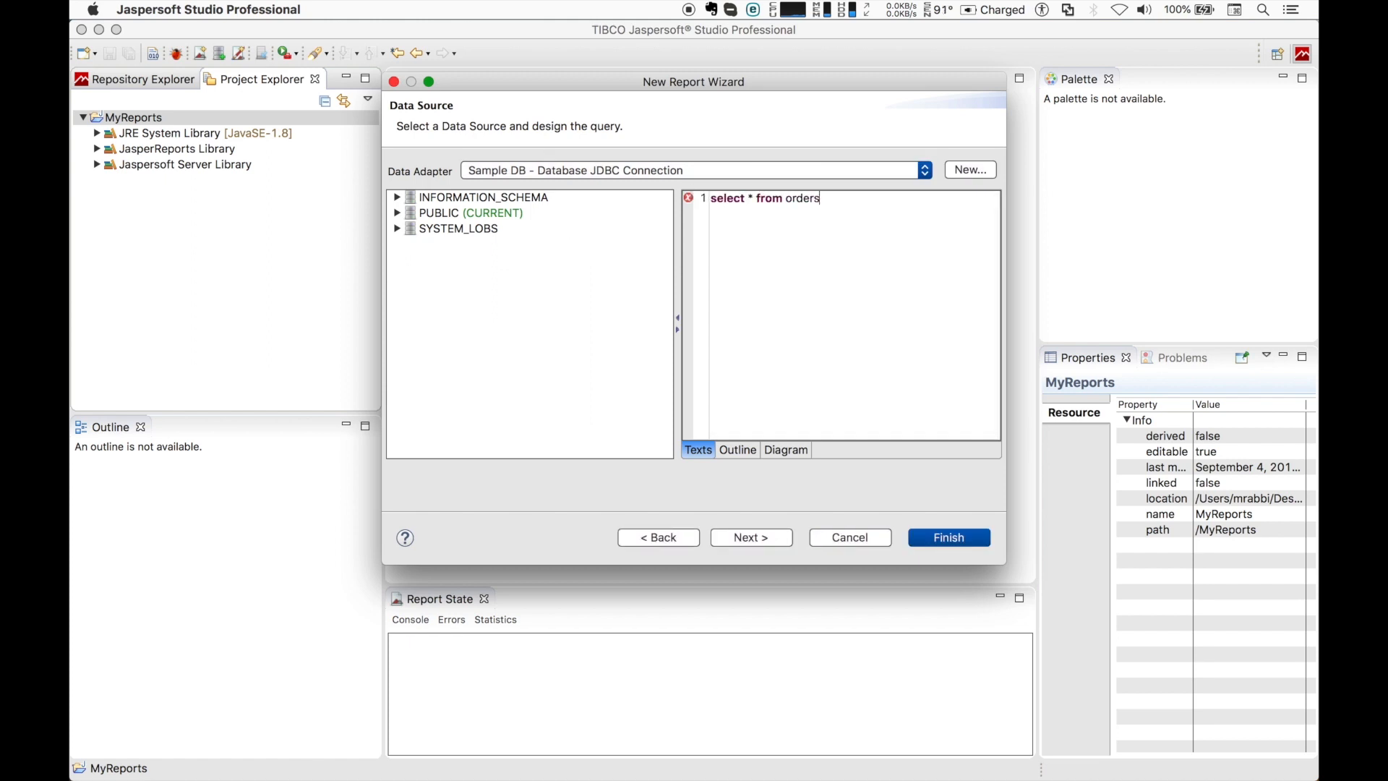
type("where shipcountry")
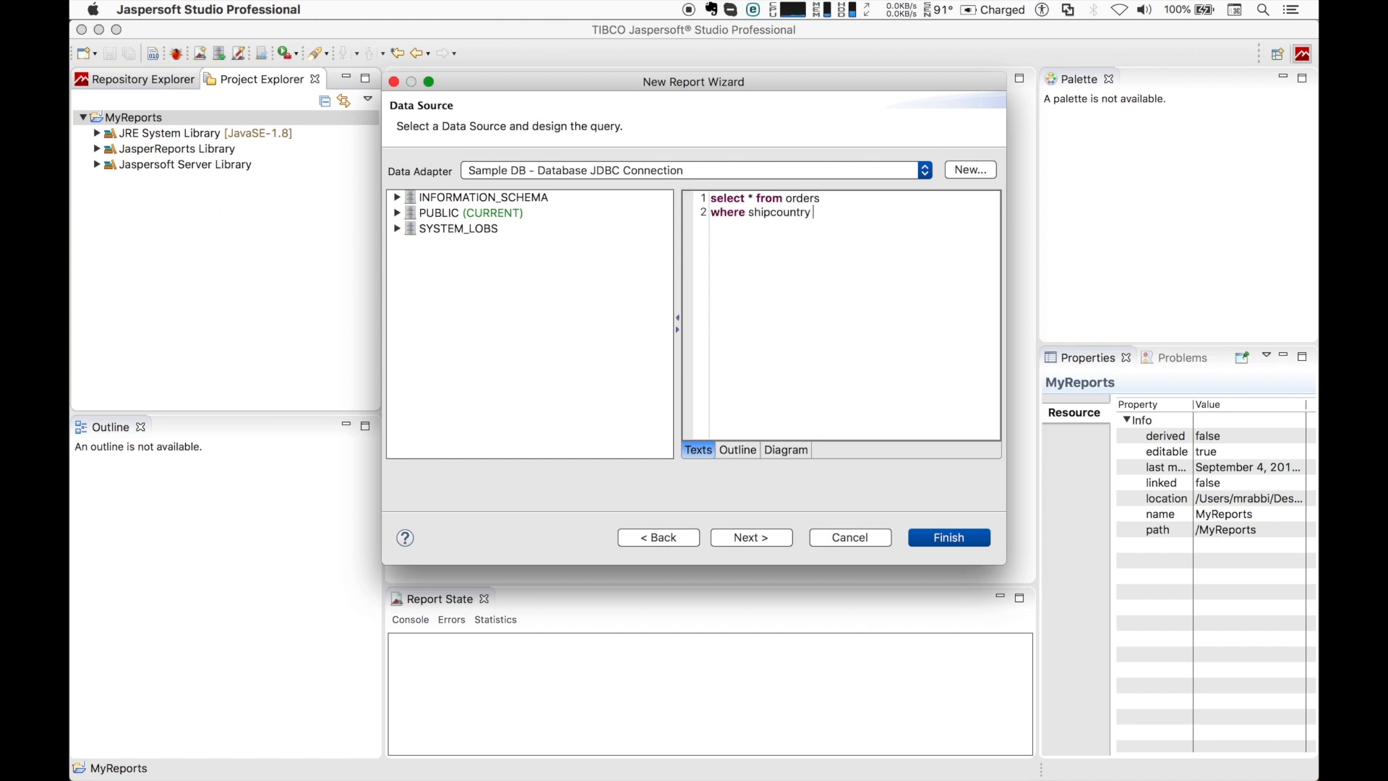
type("= 'USA'")
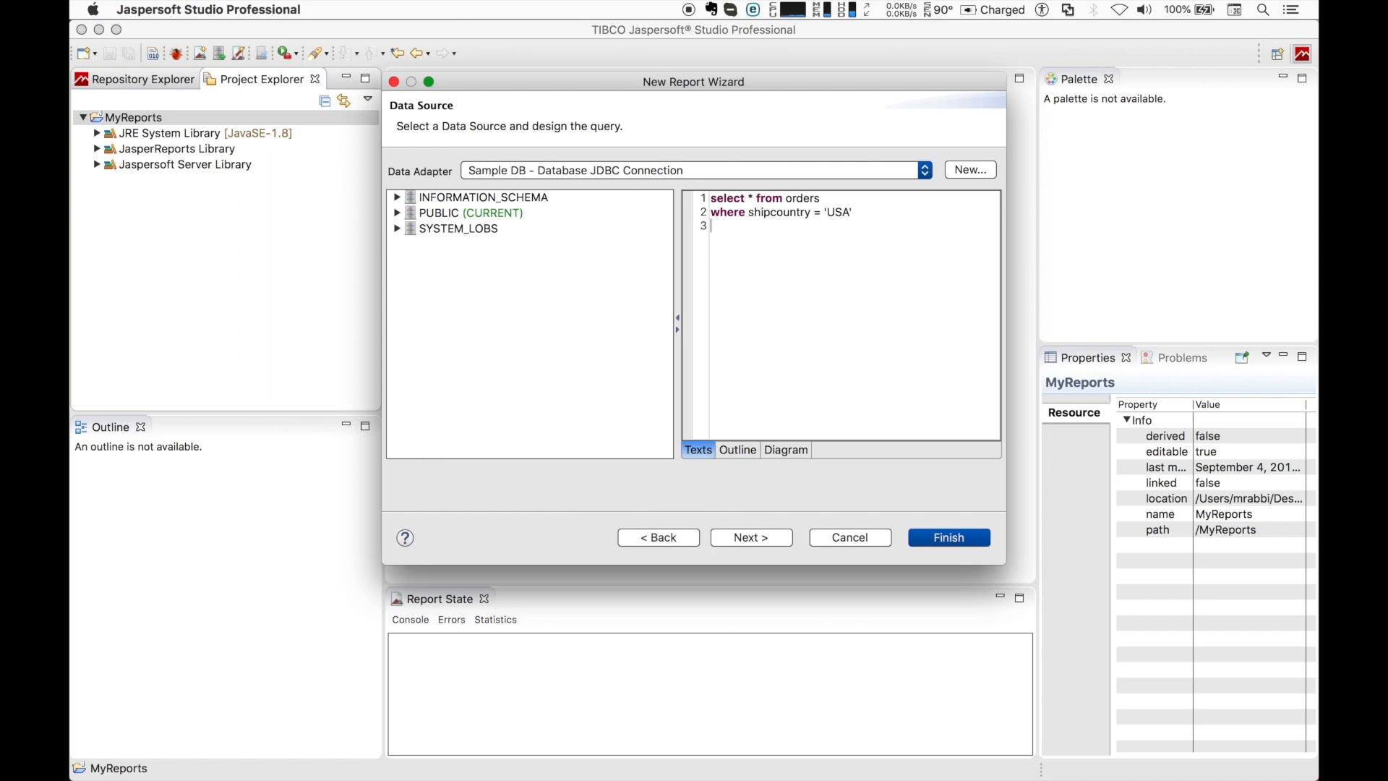
type("order by s")
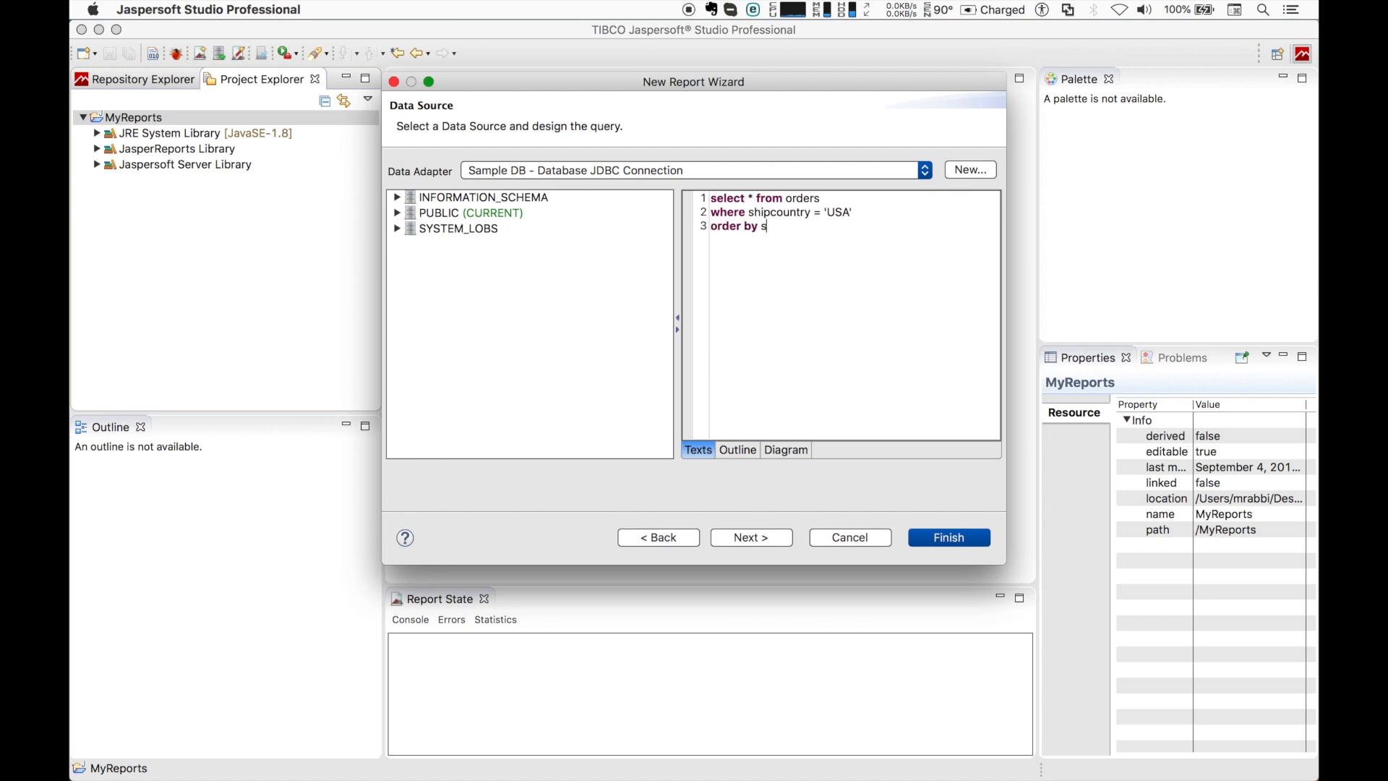
type("hipre")
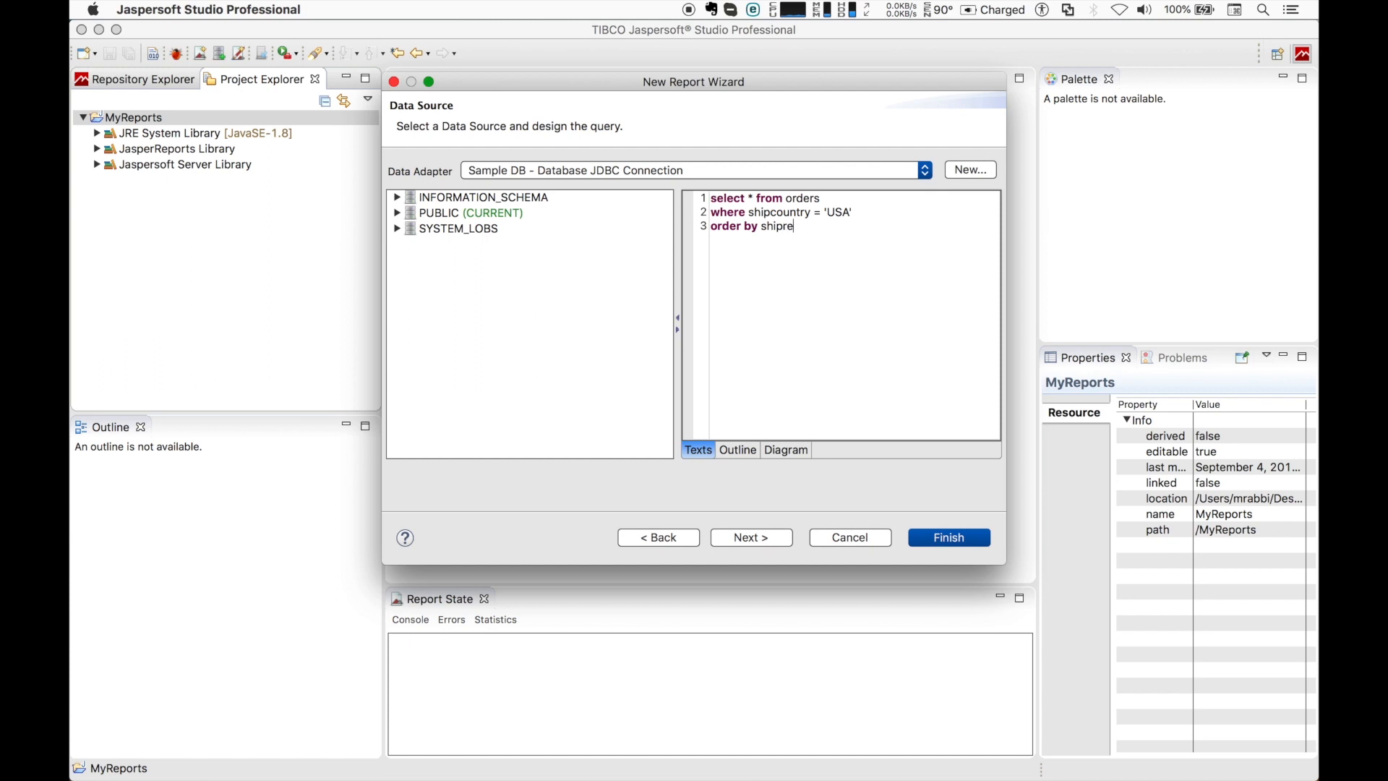
type("gion")
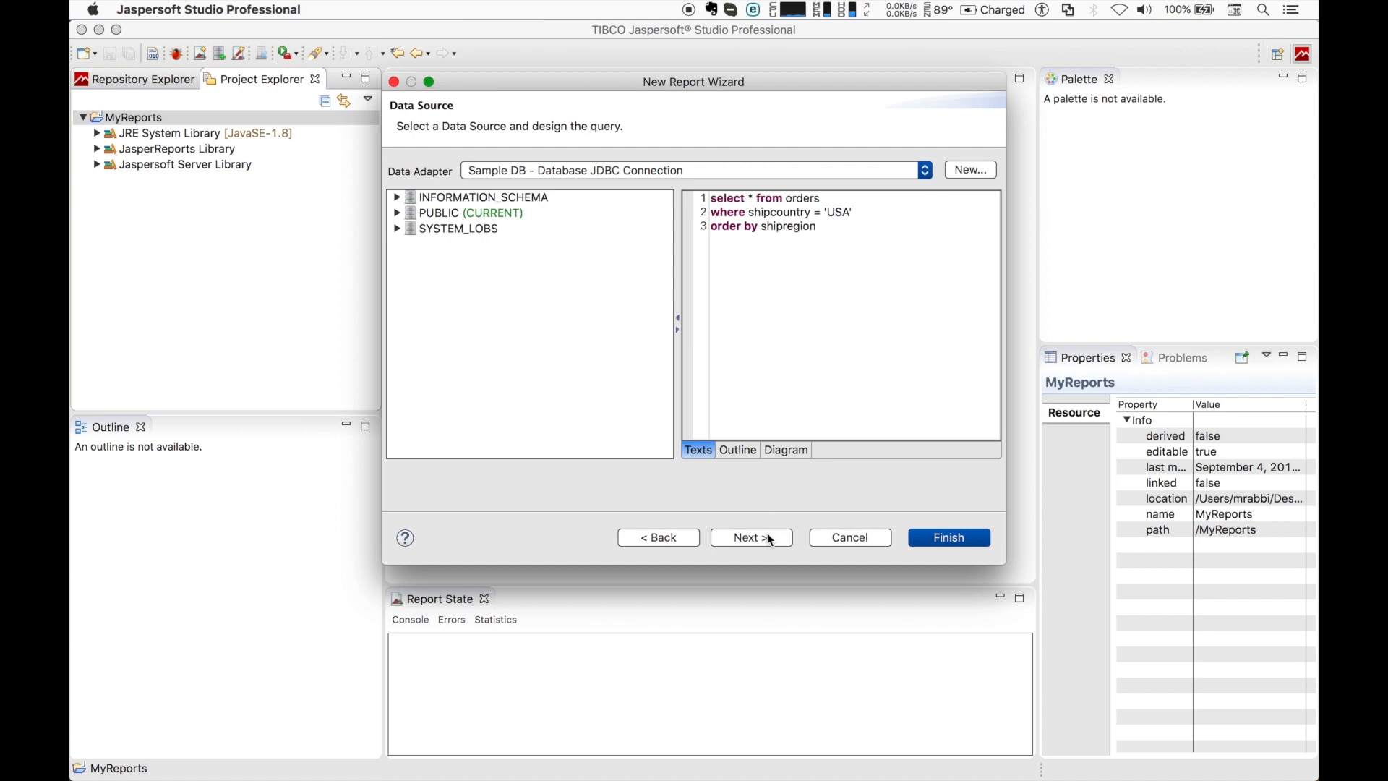
Fetch the query's fields, add all fourteen order fields and finish creating Blank_A4.jrxml
left_click(751, 538)
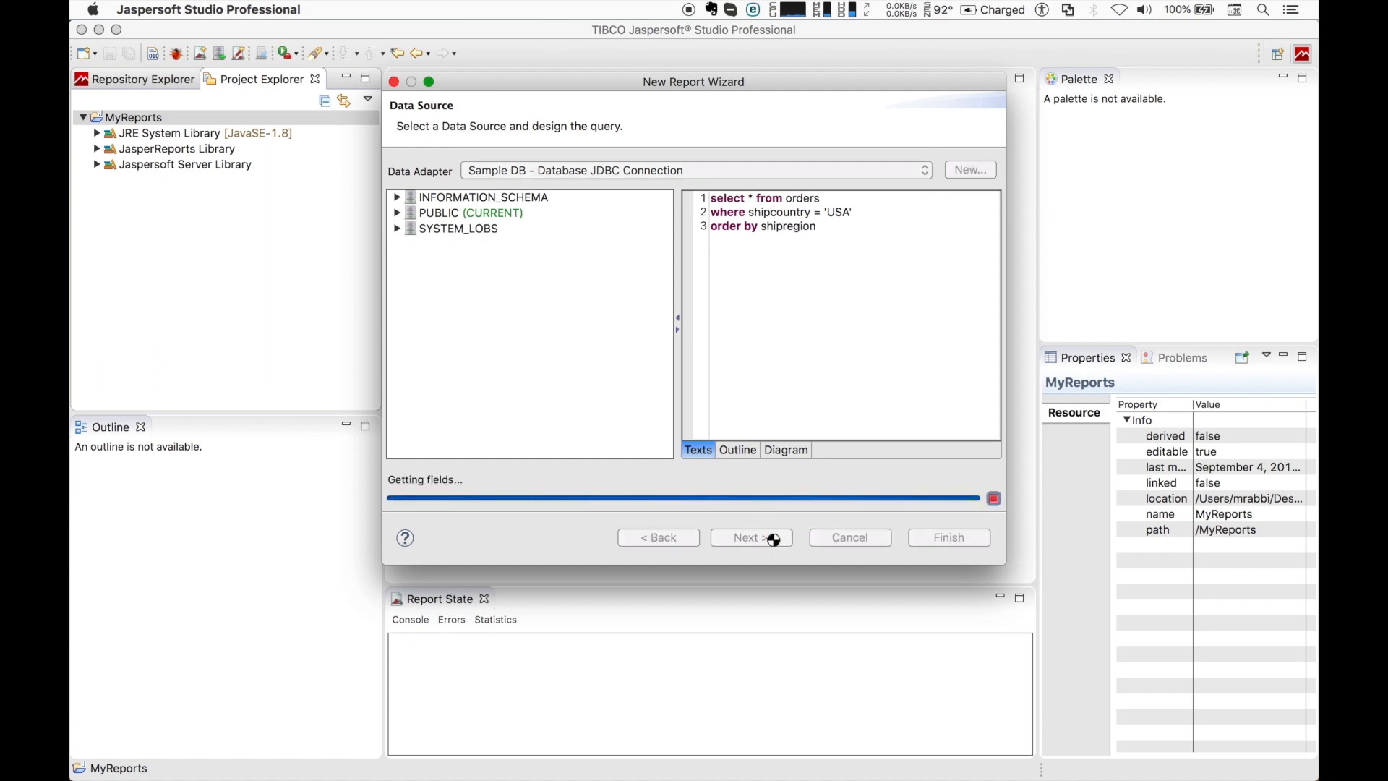
left_click(746, 537)
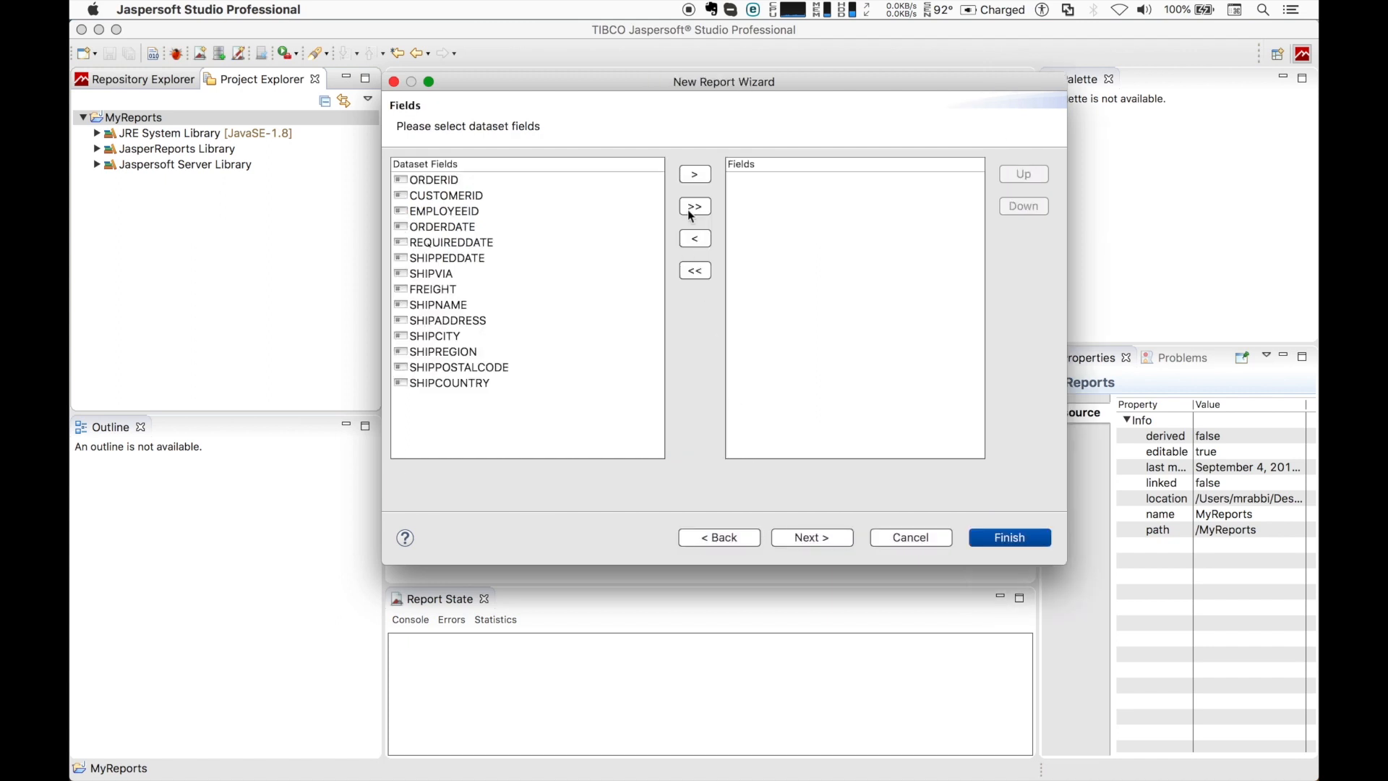
left_click(695, 206)
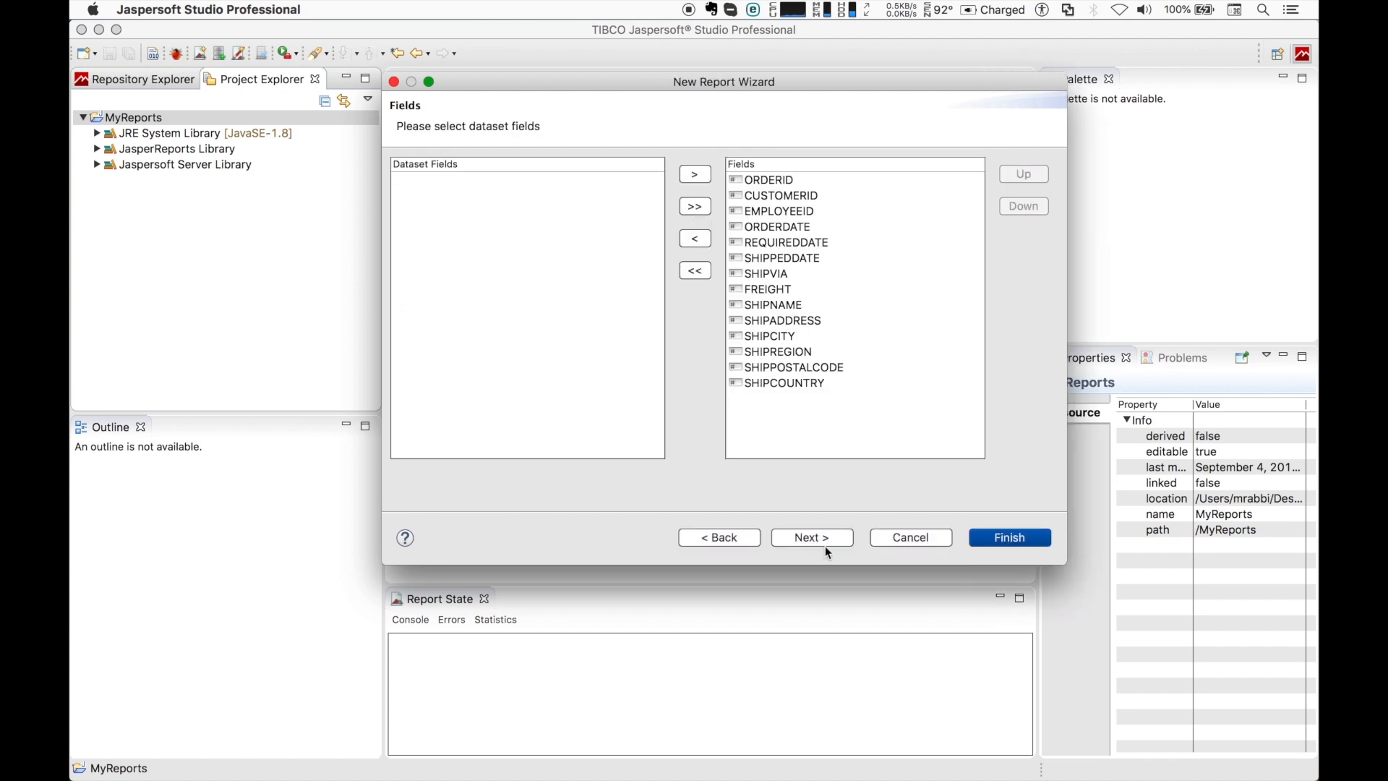
left_click(809, 538)
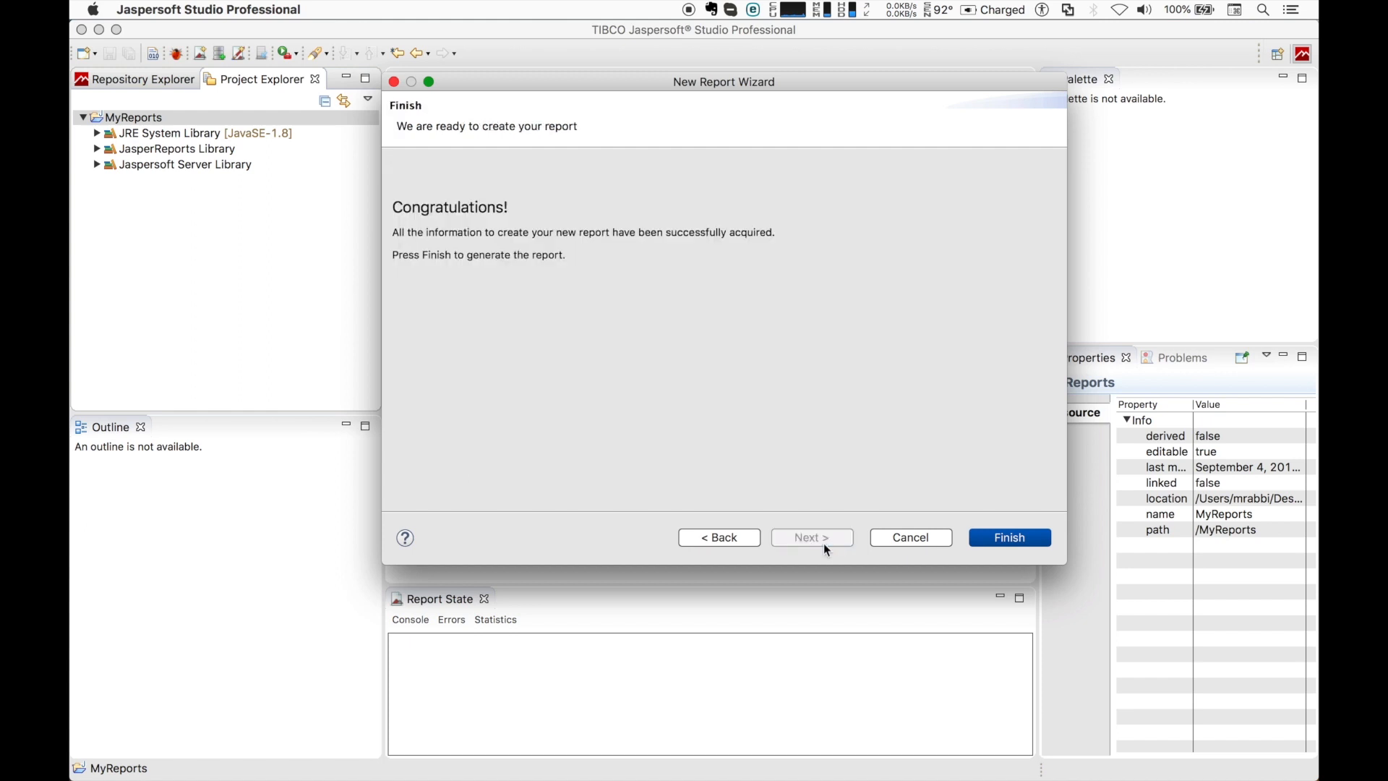
left_click(1007, 538)
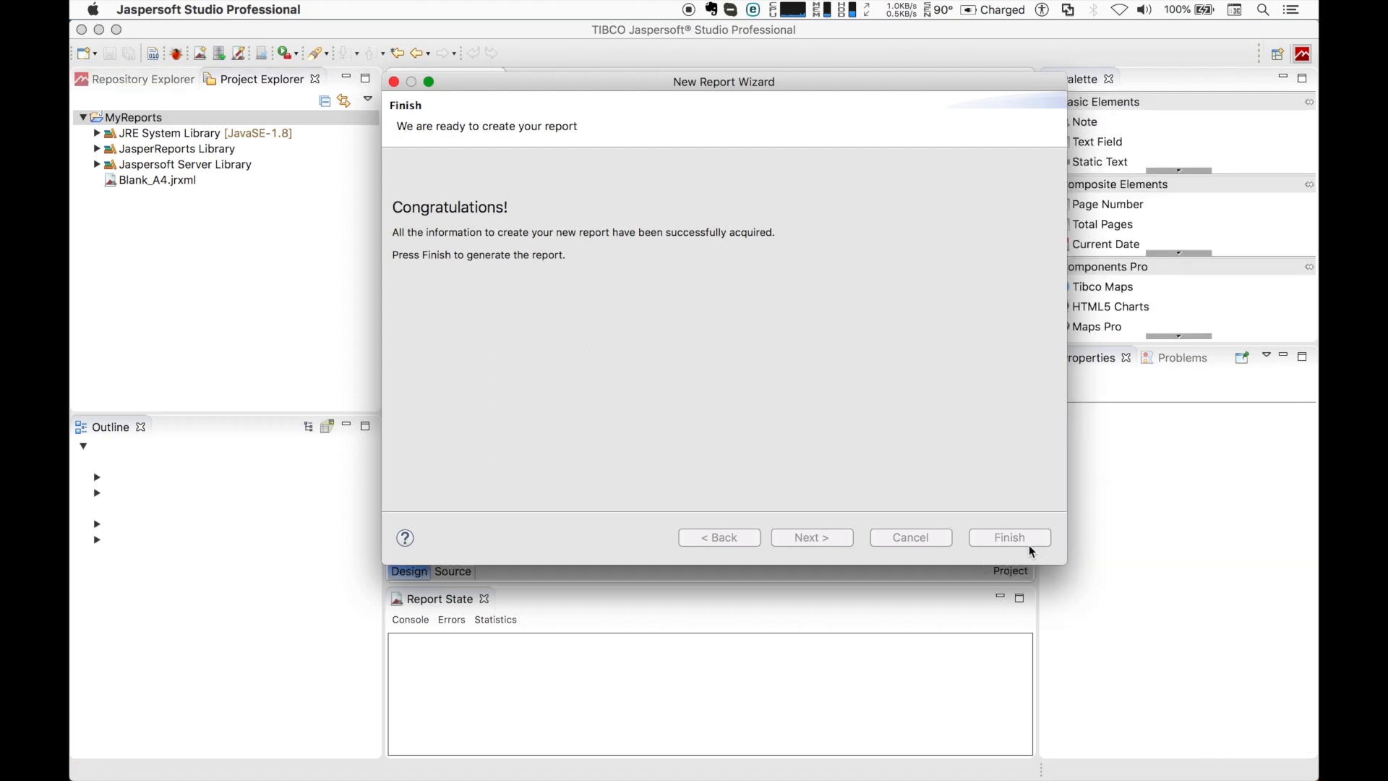
Delete the Title through footer bands and stretch Summary to about a full page
left_click(1008, 538)
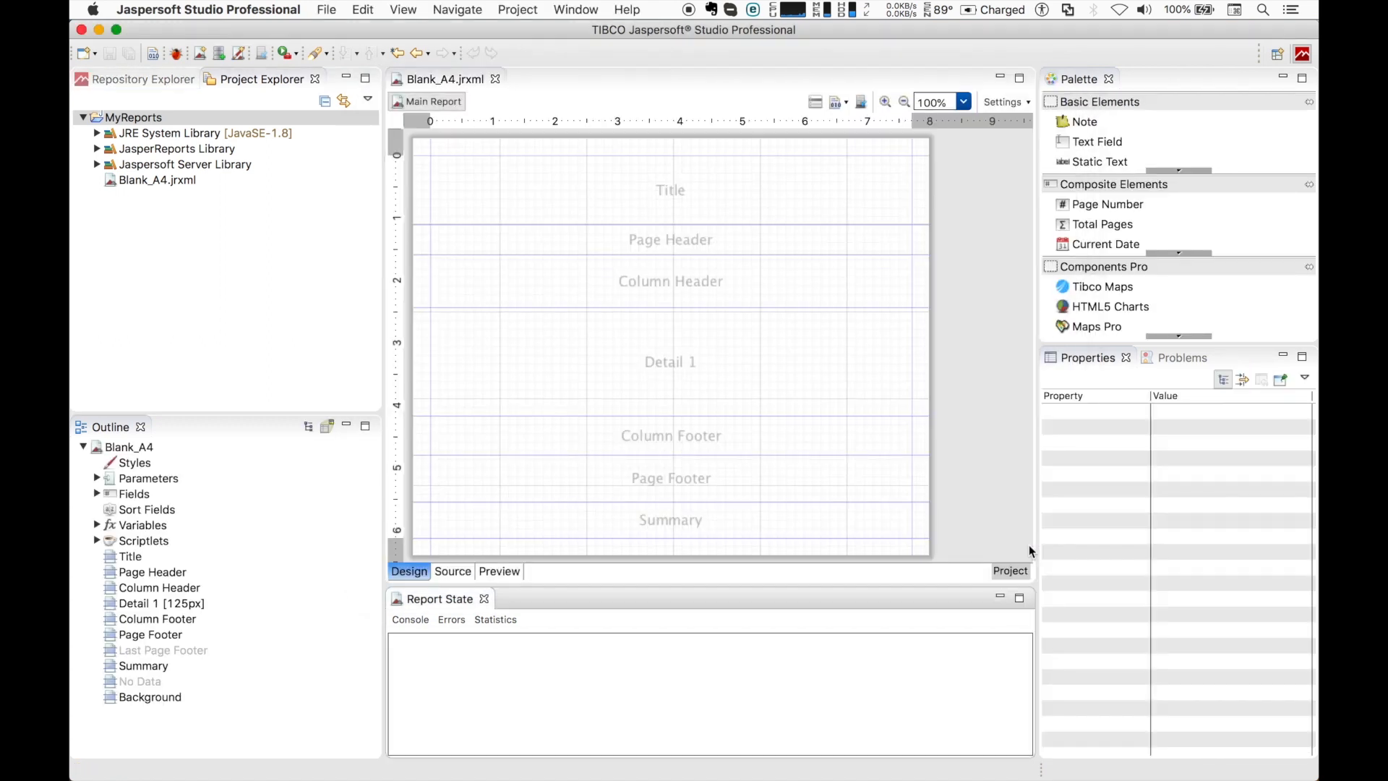
mouse_move(203, 550)
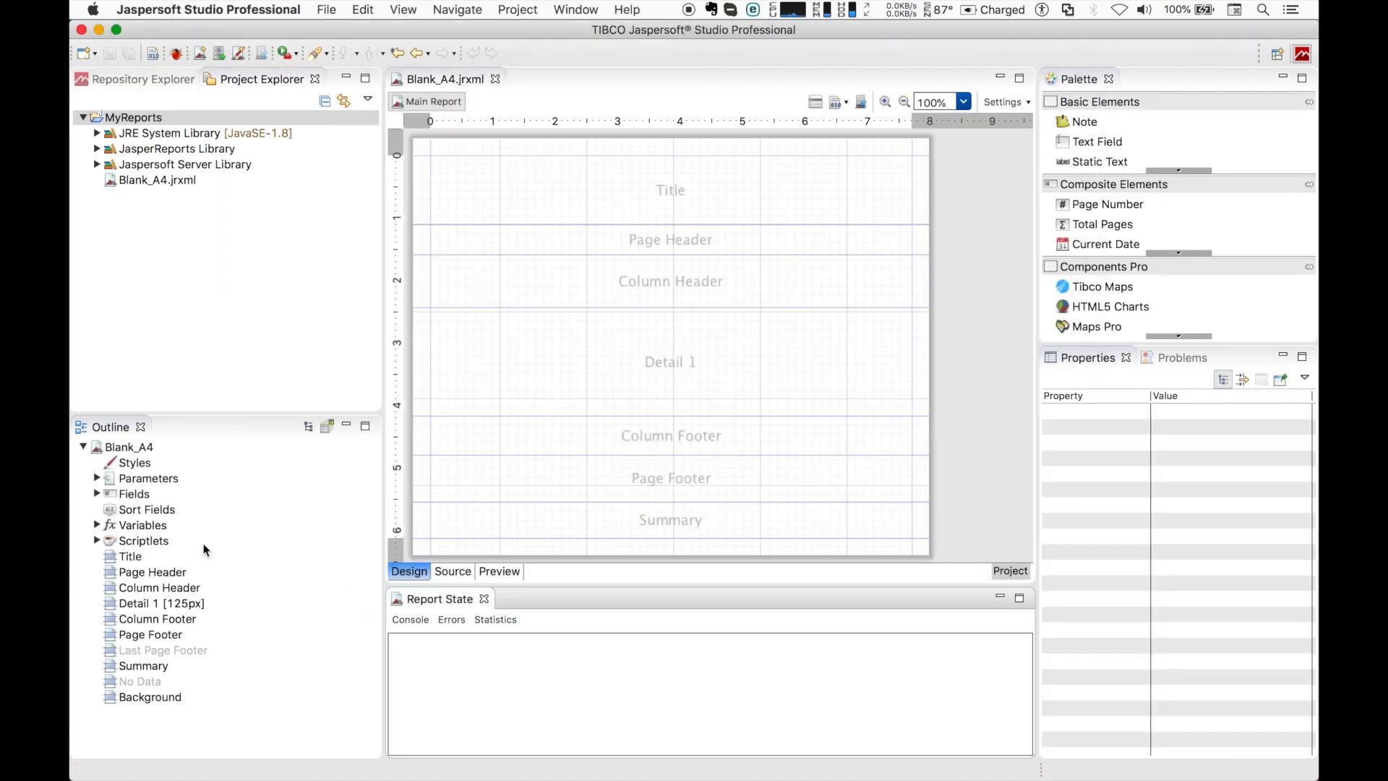
left_click(130, 555)
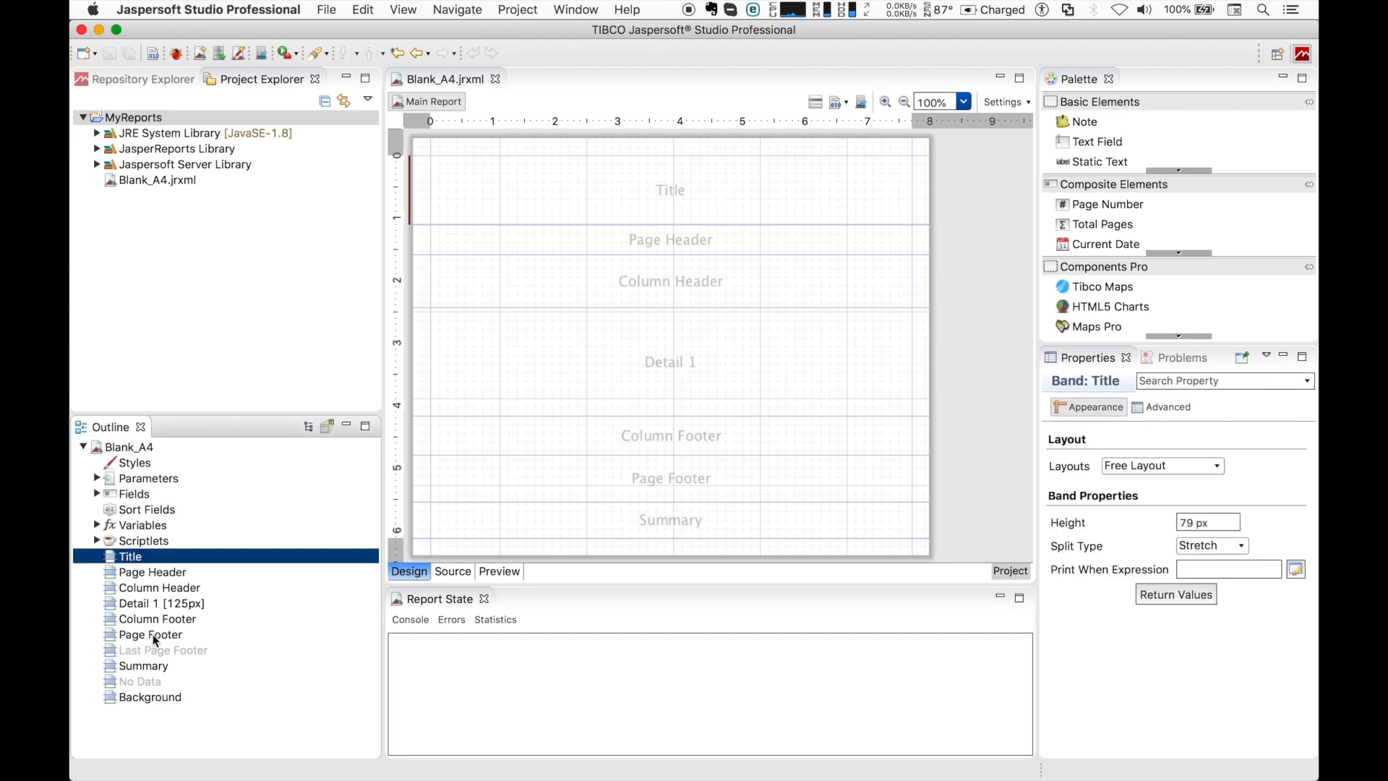
left_click(149, 634)
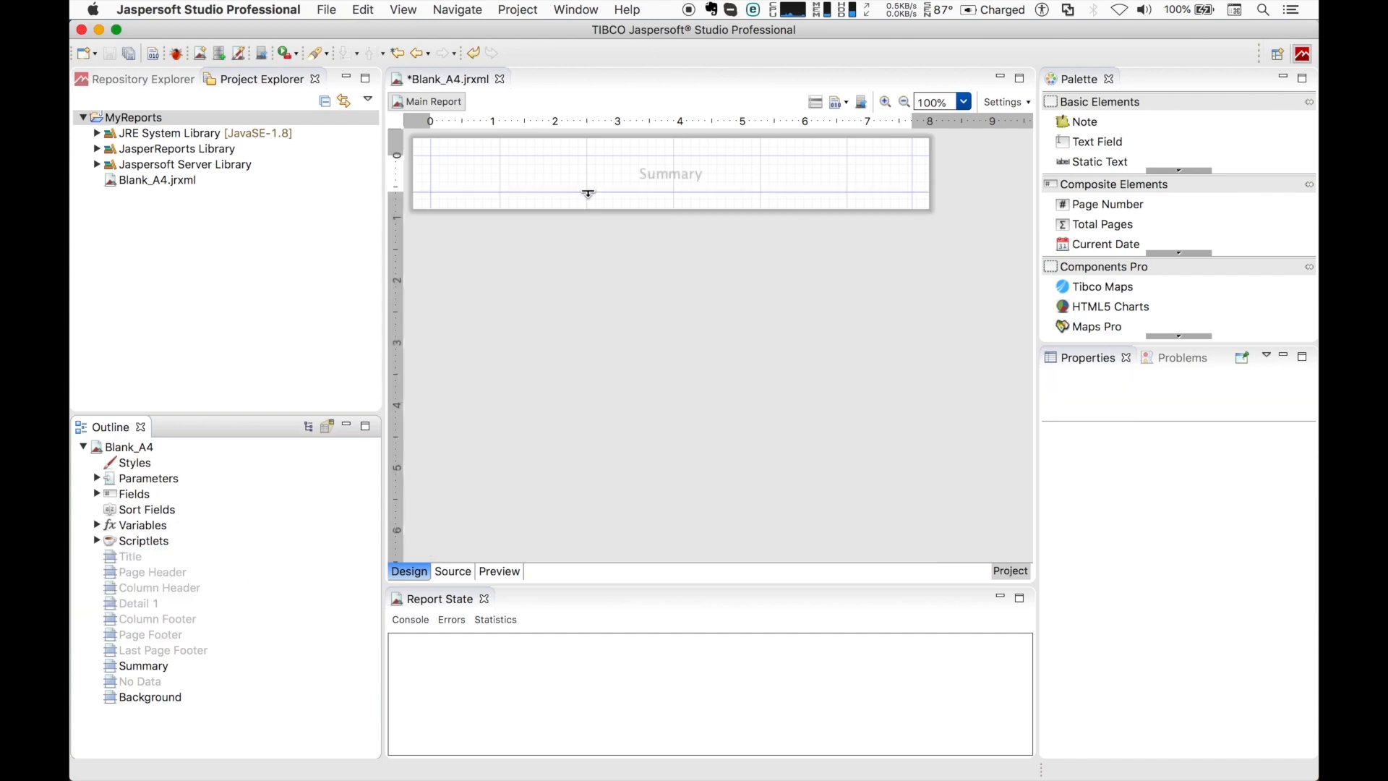
left_click_drag(588, 194, 604, 511)
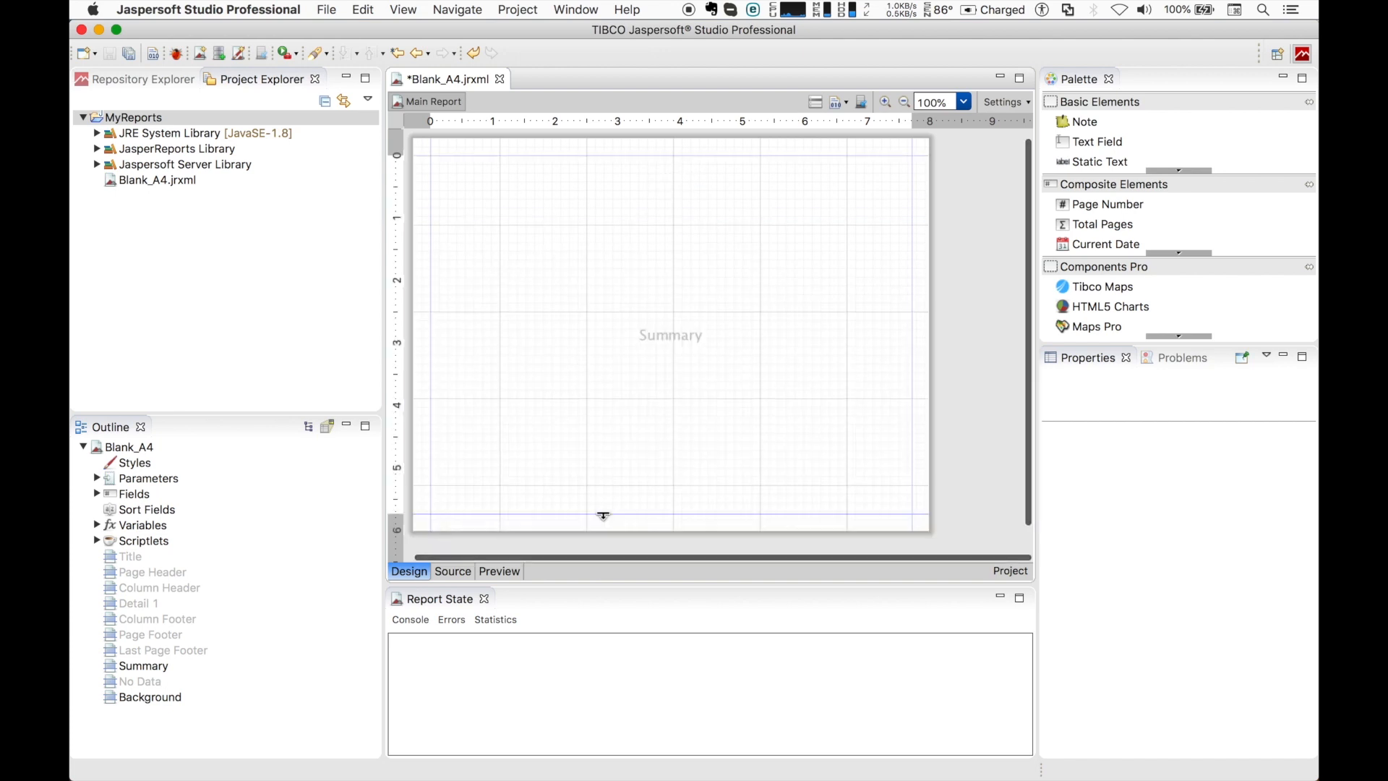
Place an HTML5 Charts component from the Palette into the Summary band
left_click(1110, 305)
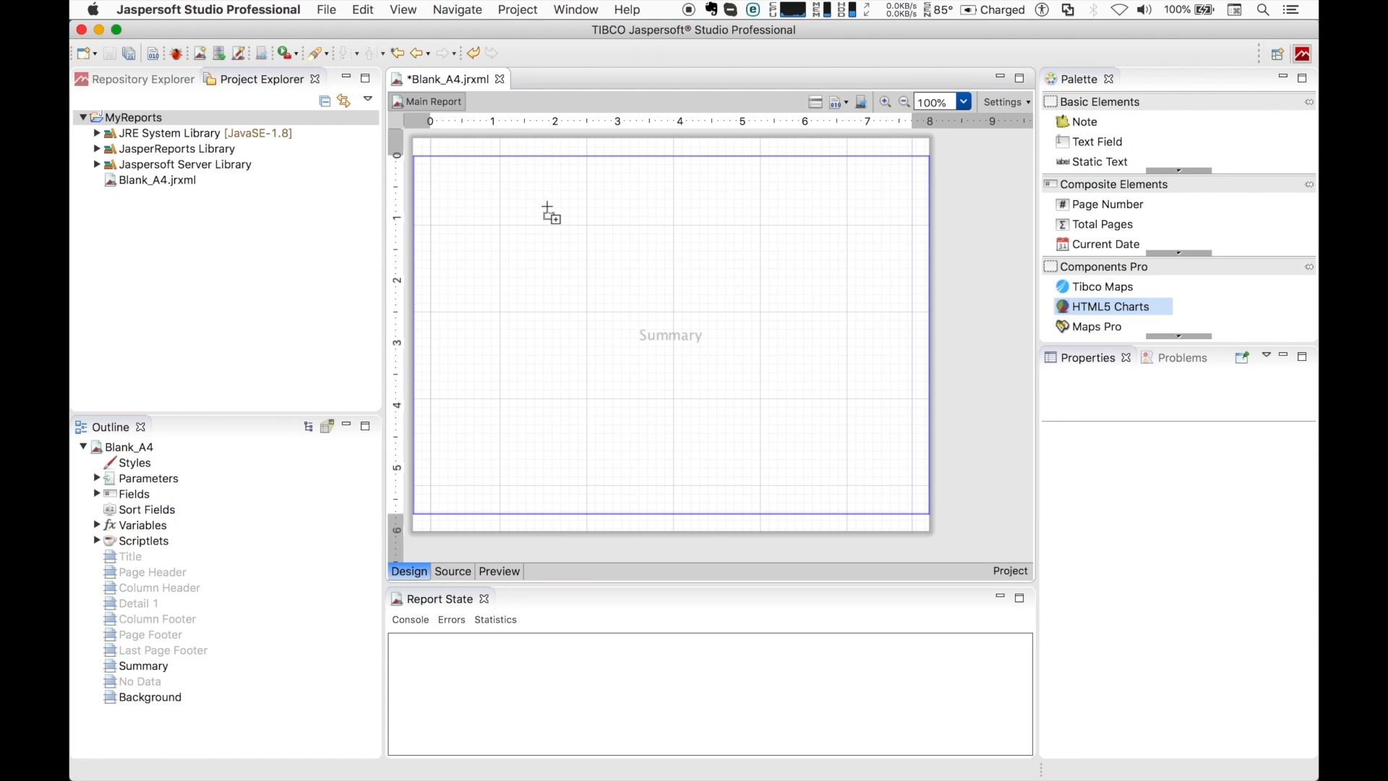
mouse_move(550, 213)
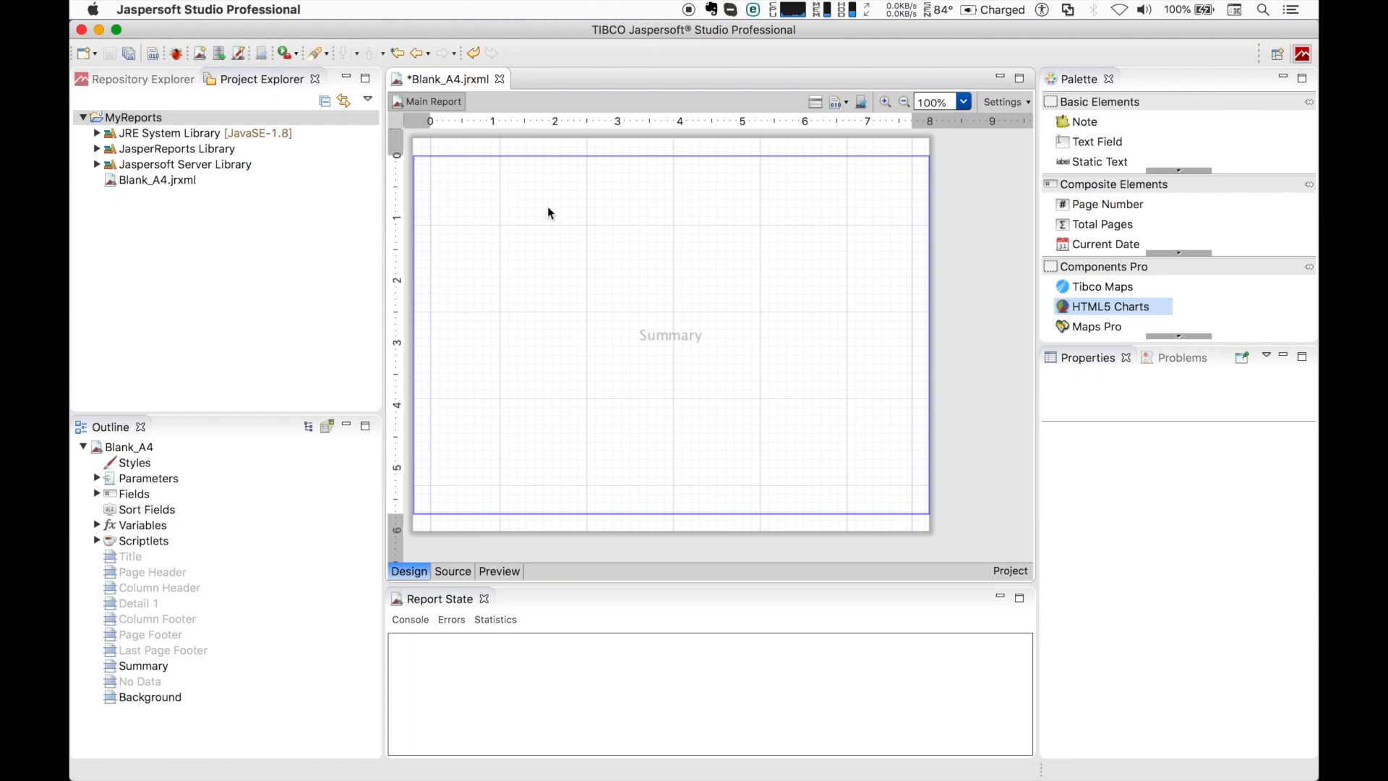
double_click(1108, 305)
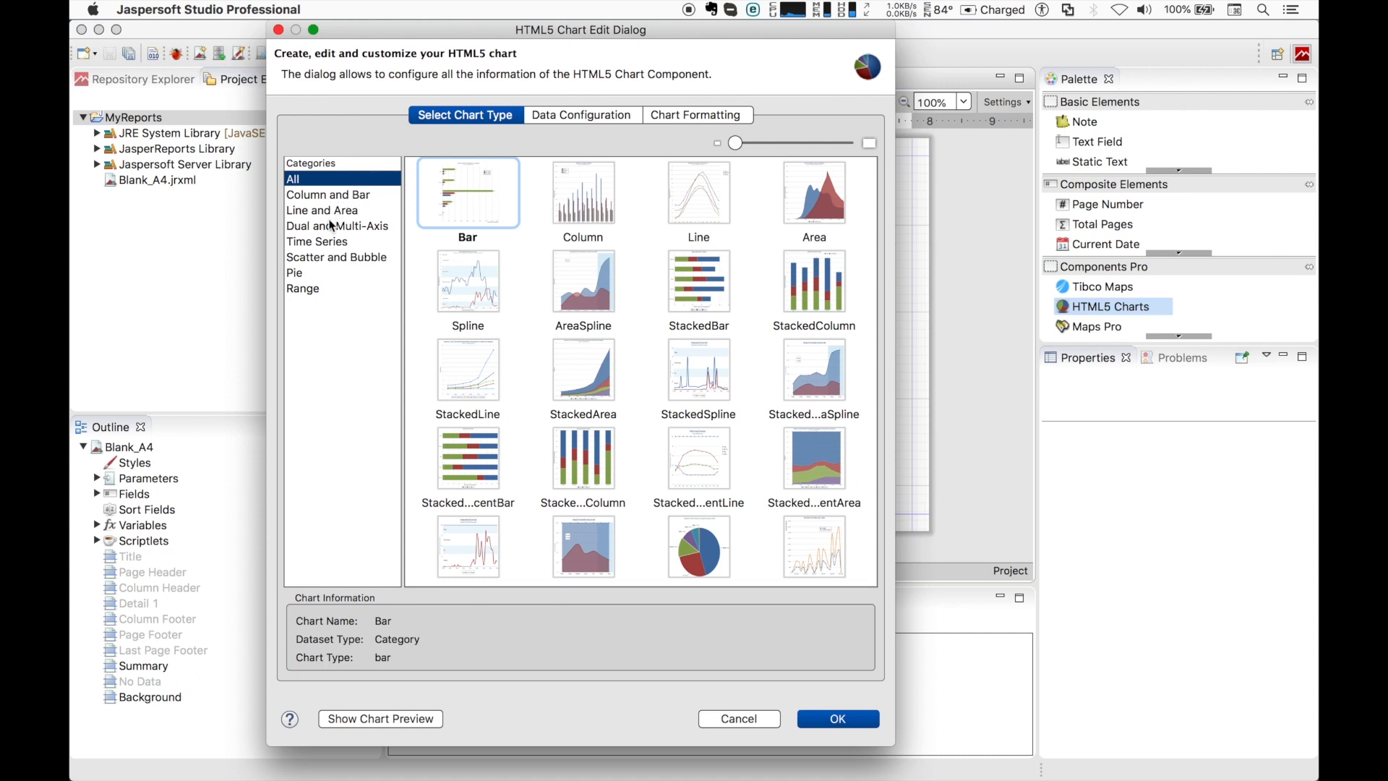
mouse_move(334, 306)
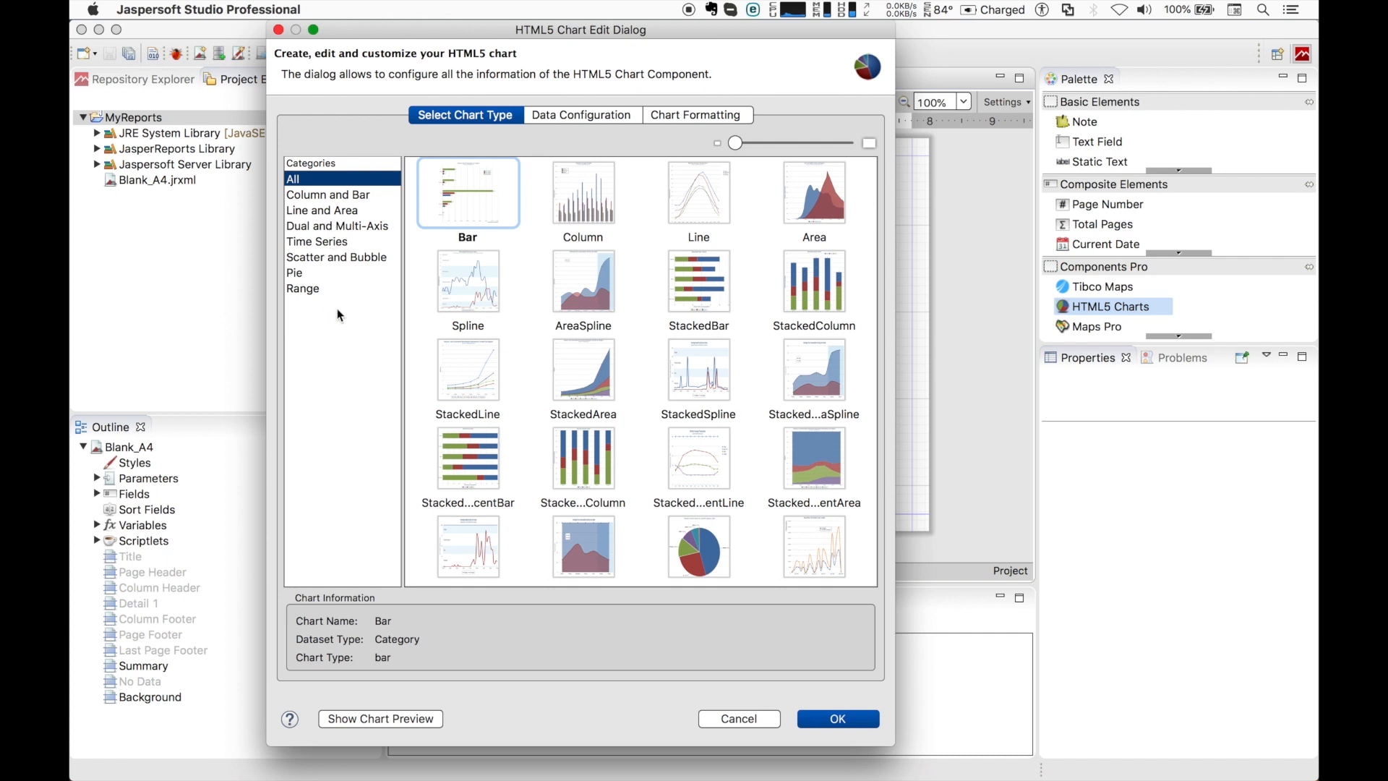
Browse the chart categories, choose Pie > Pie and move to Data Configuration
left_click(328, 195)
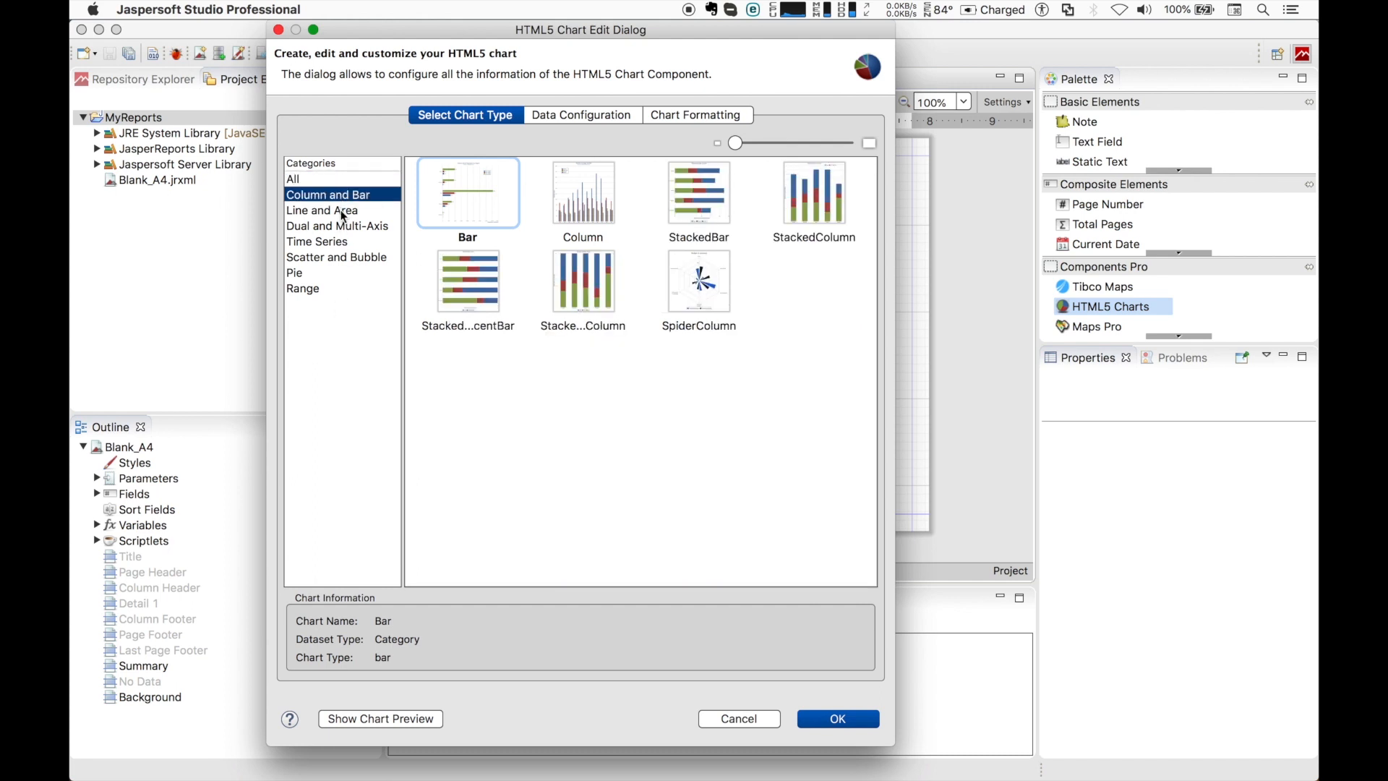
left_click(337, 226)
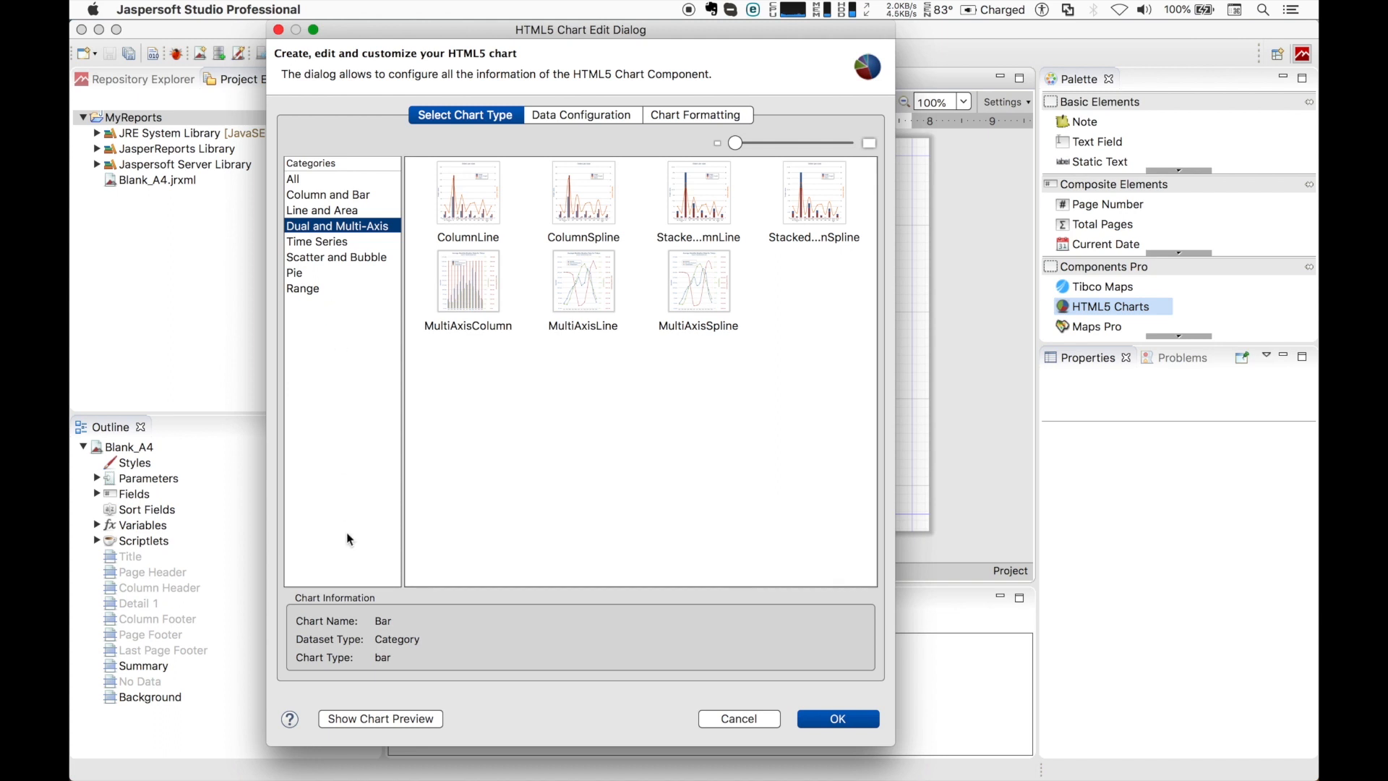
mouse_move(352, 616)
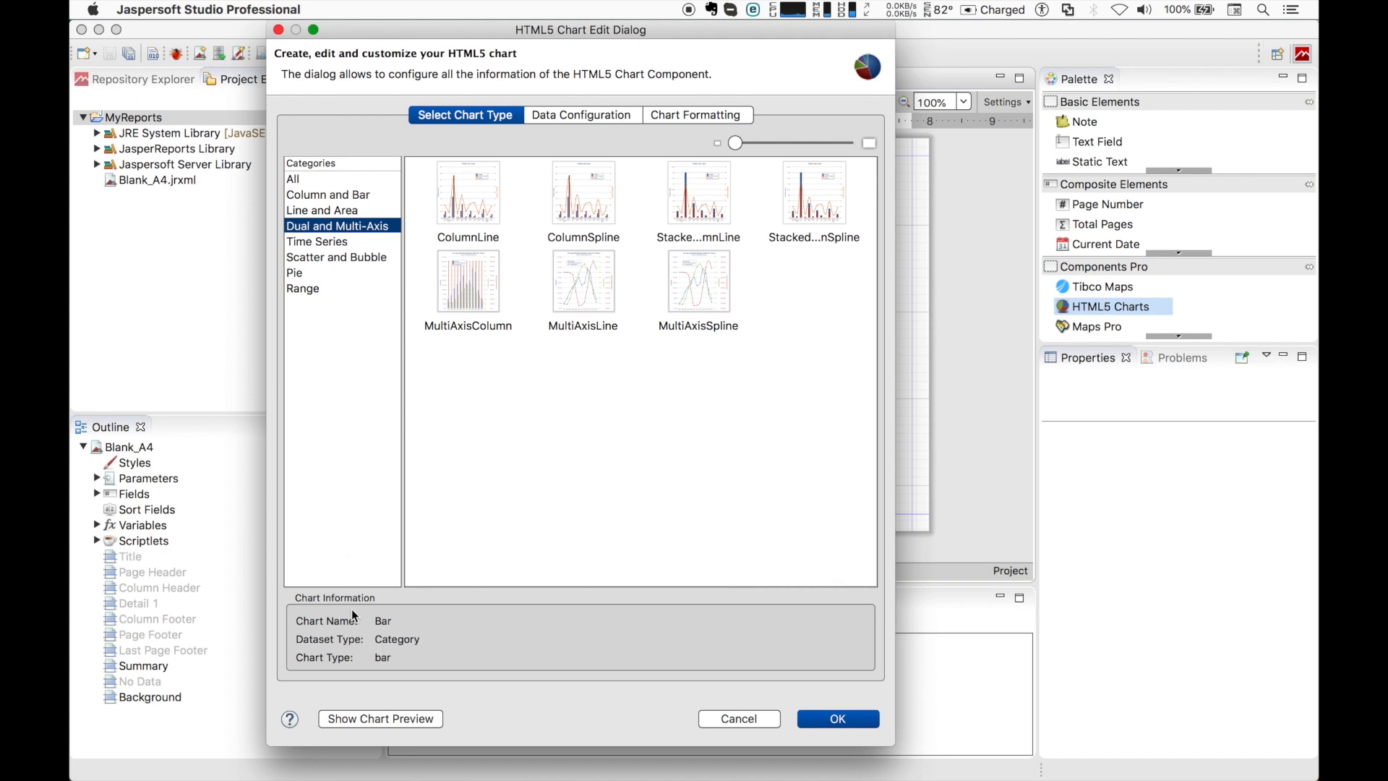
mouse_move(408, 648)
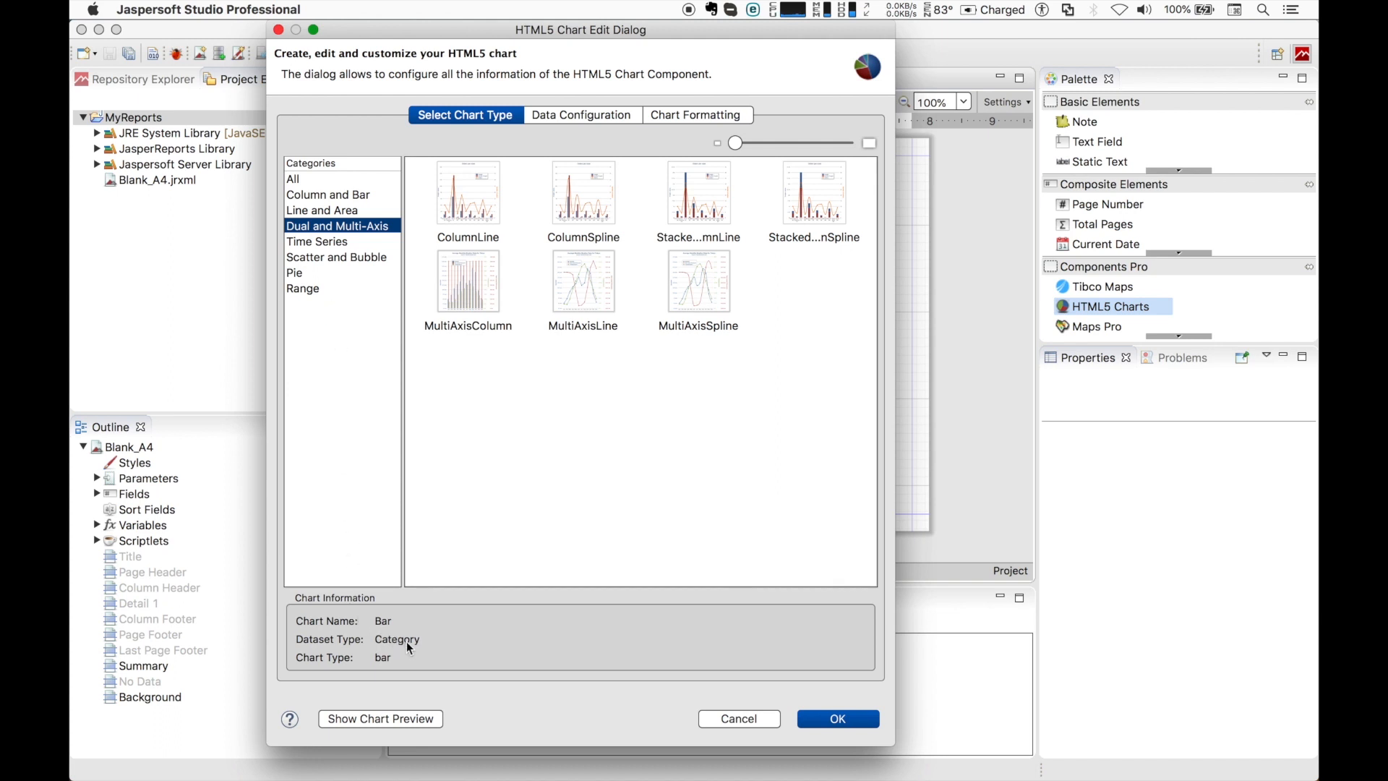
mouse_move(451, 197)
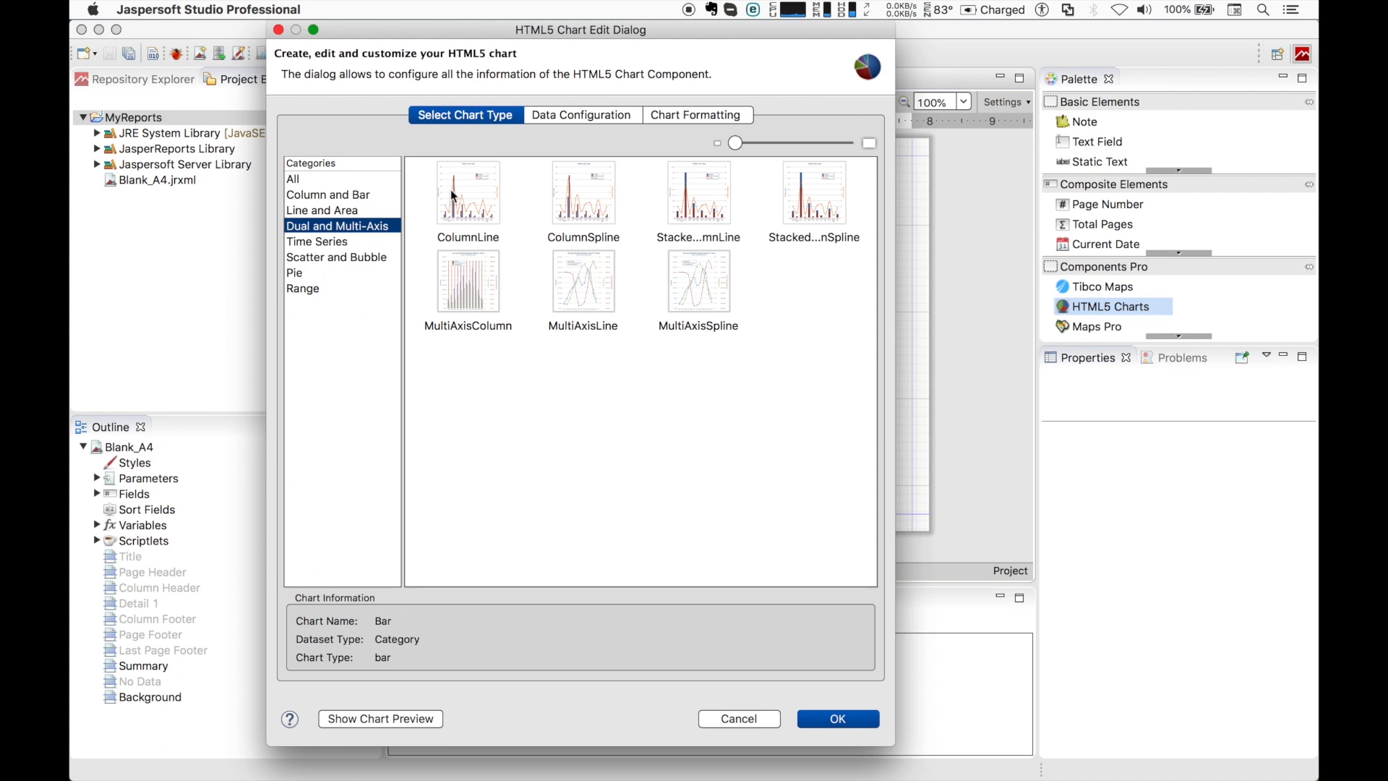
left_click(467, 192)
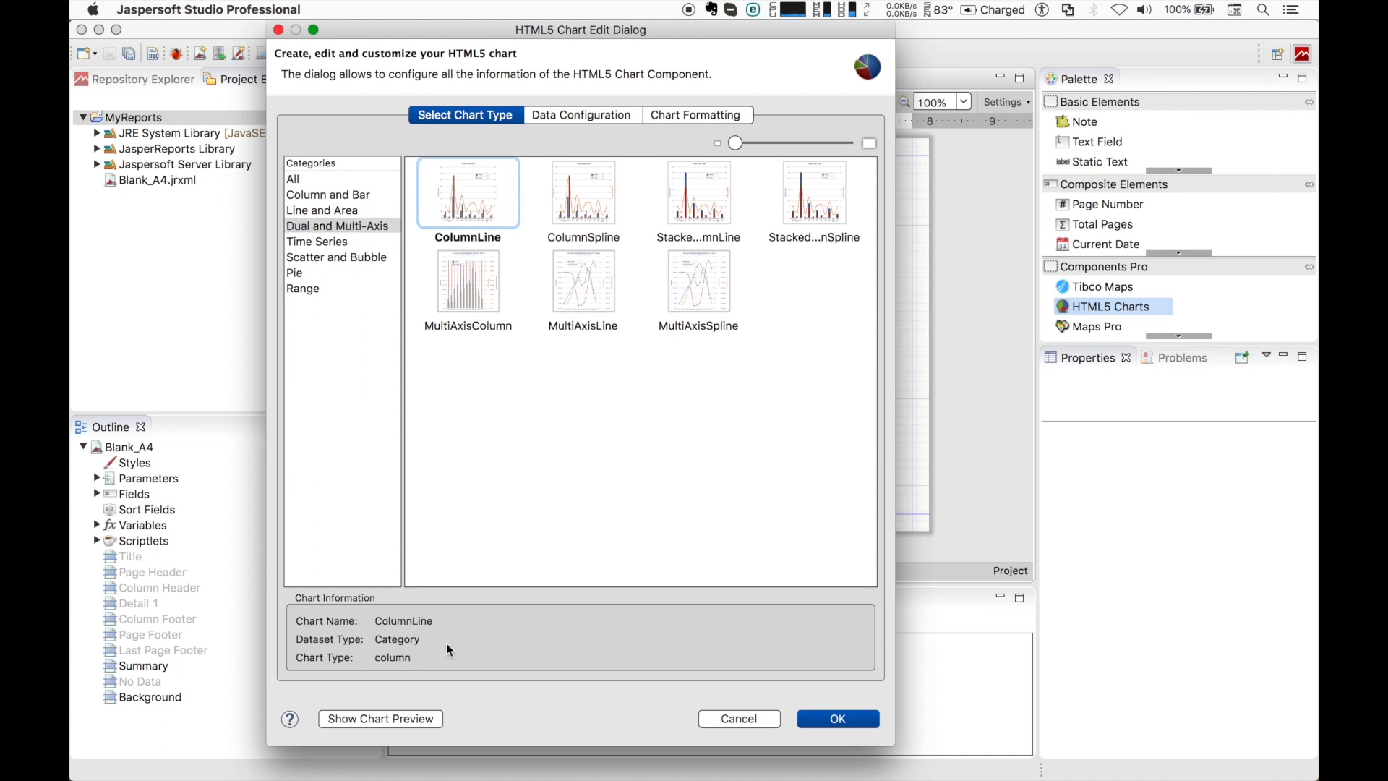
mouse_move(325, 279)
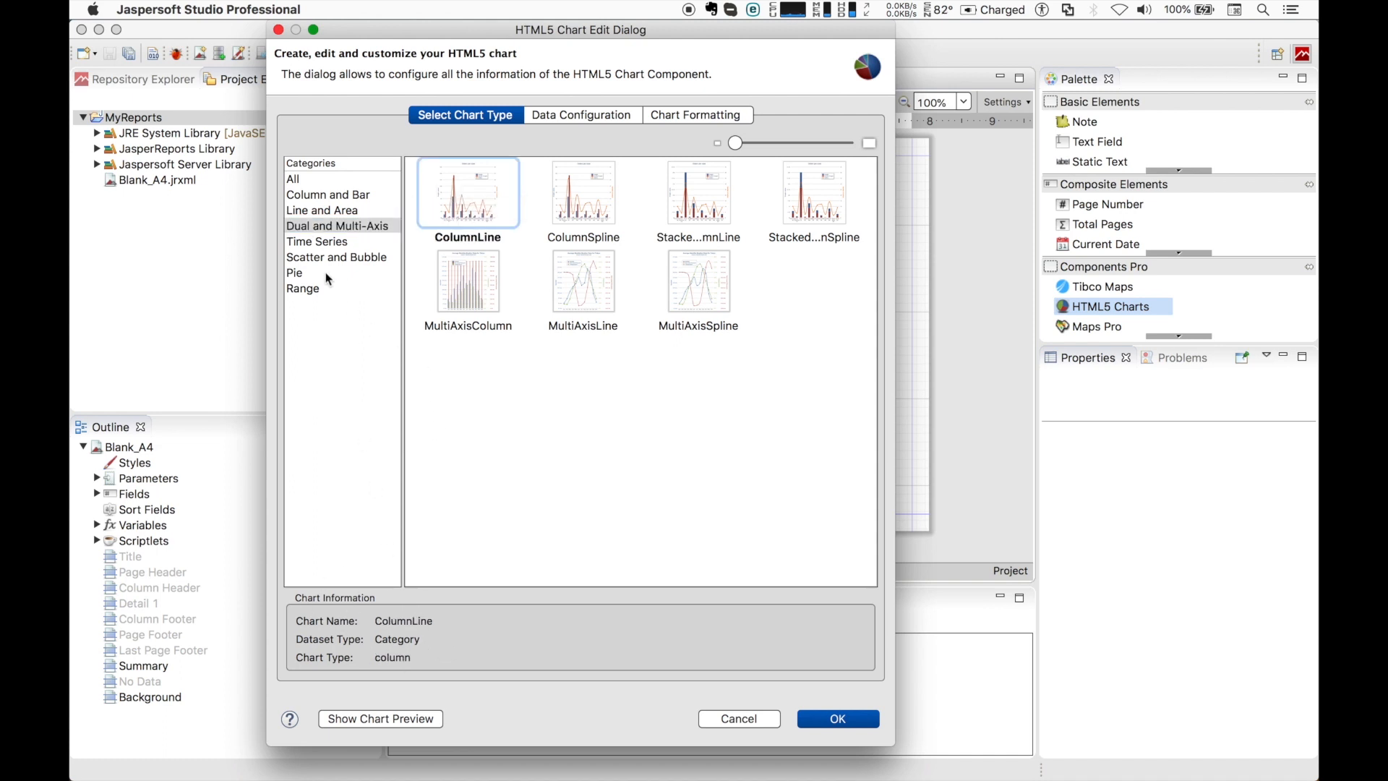
left_click(295, 273)
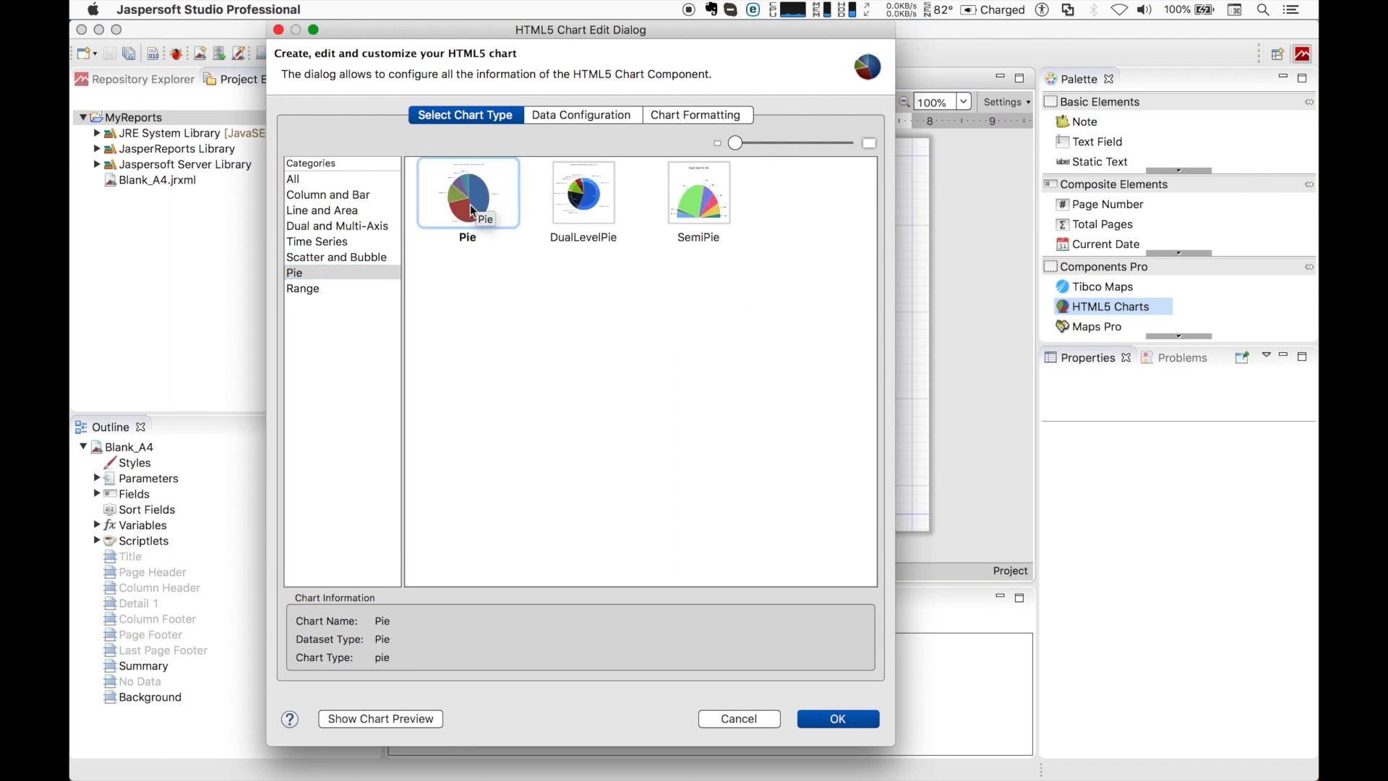
mouse_move(590, 122)
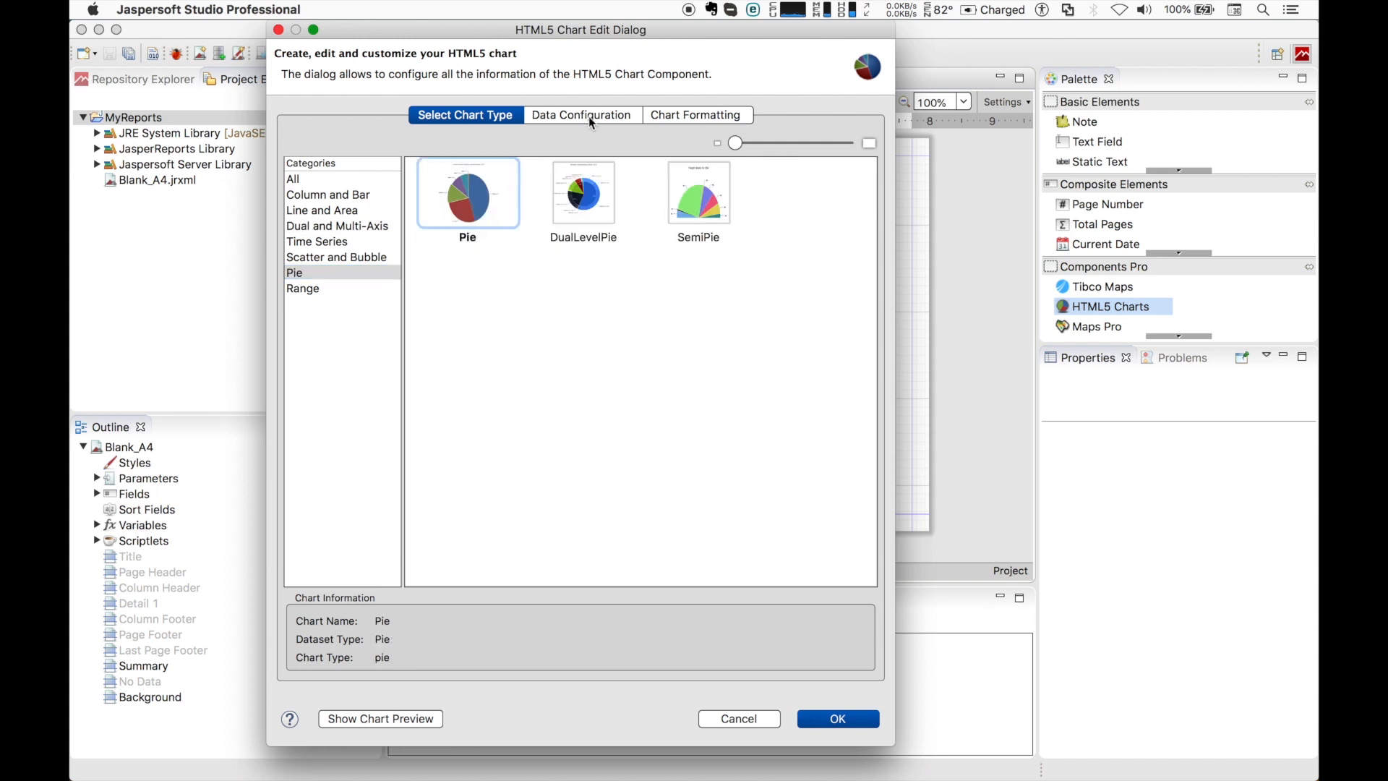
left_click(581, 114)
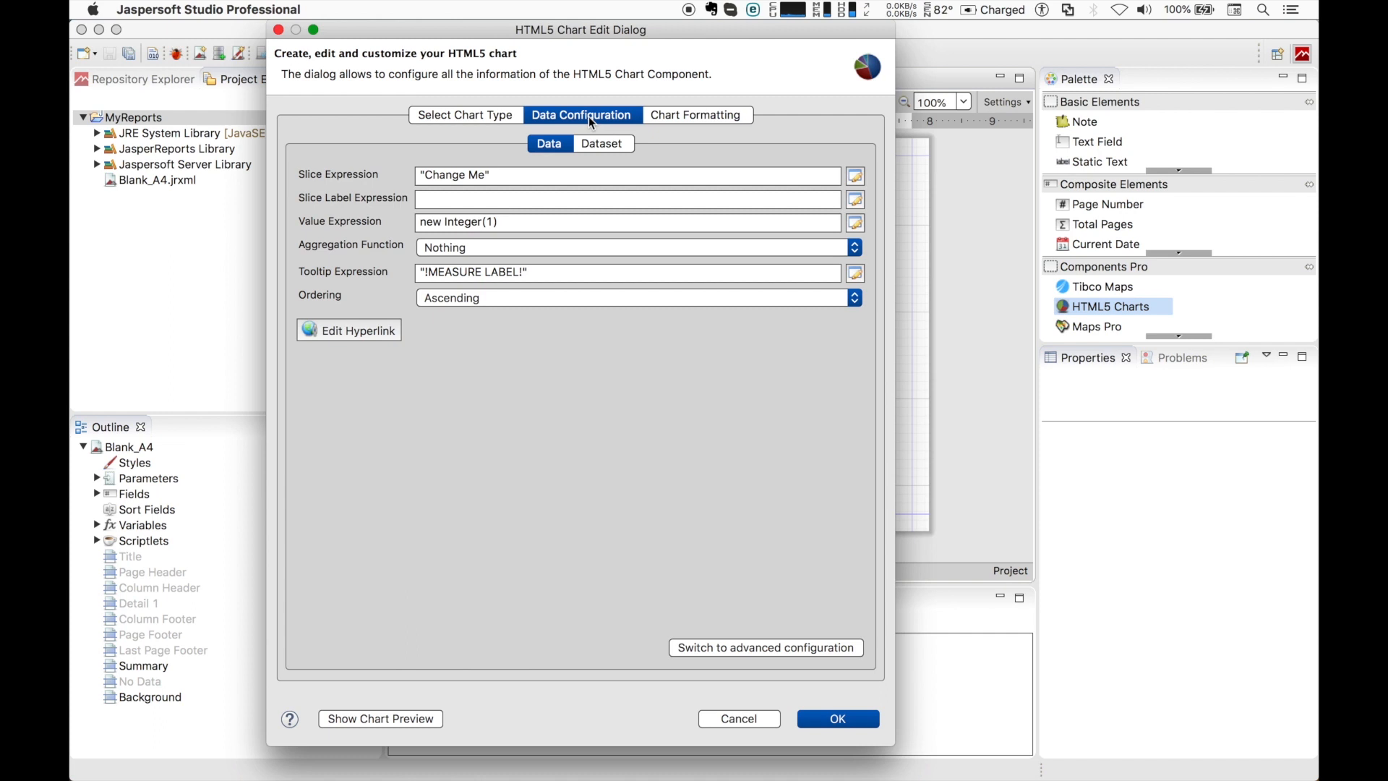
Set the slice and value expressions to $F{SHIPREGION} with Count aggregation
double_click(452, 174)
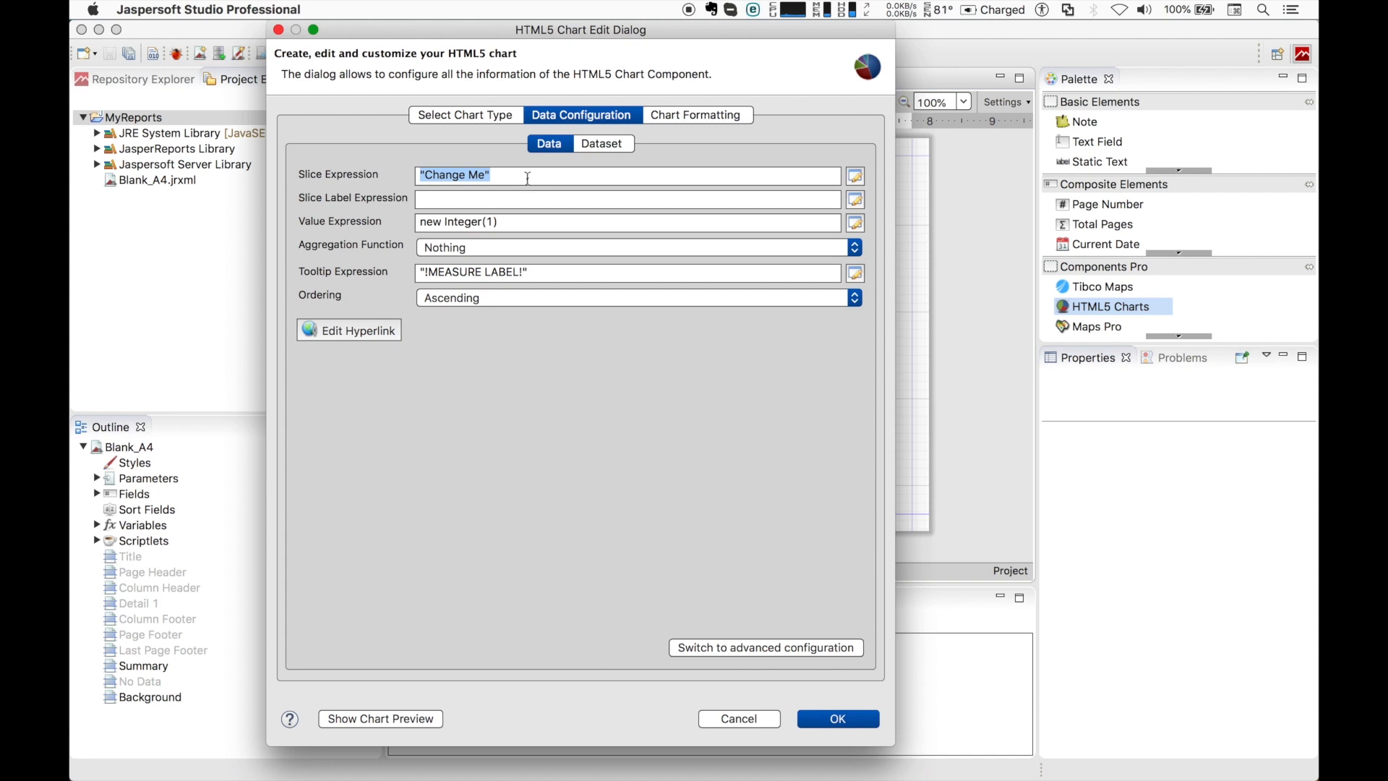
type("$F{REG")
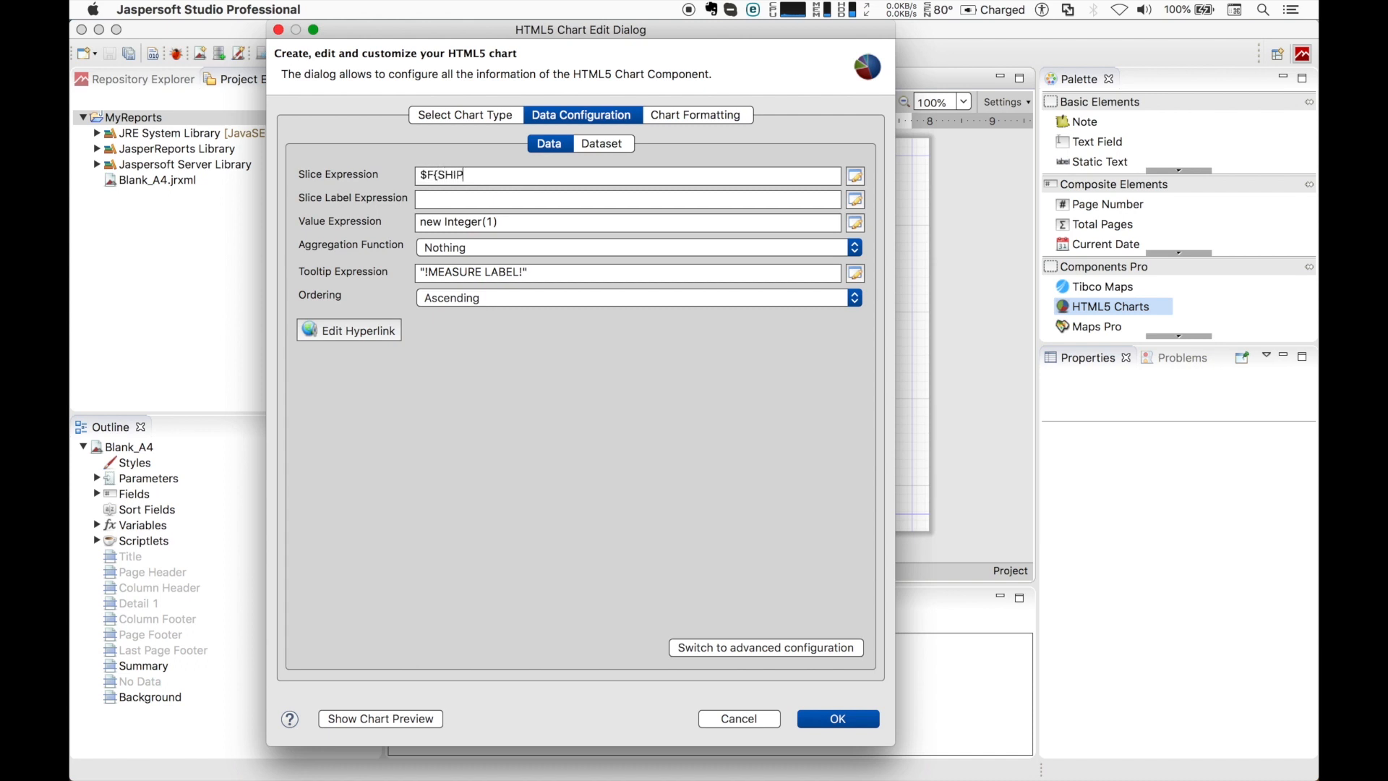
type("REGION}")
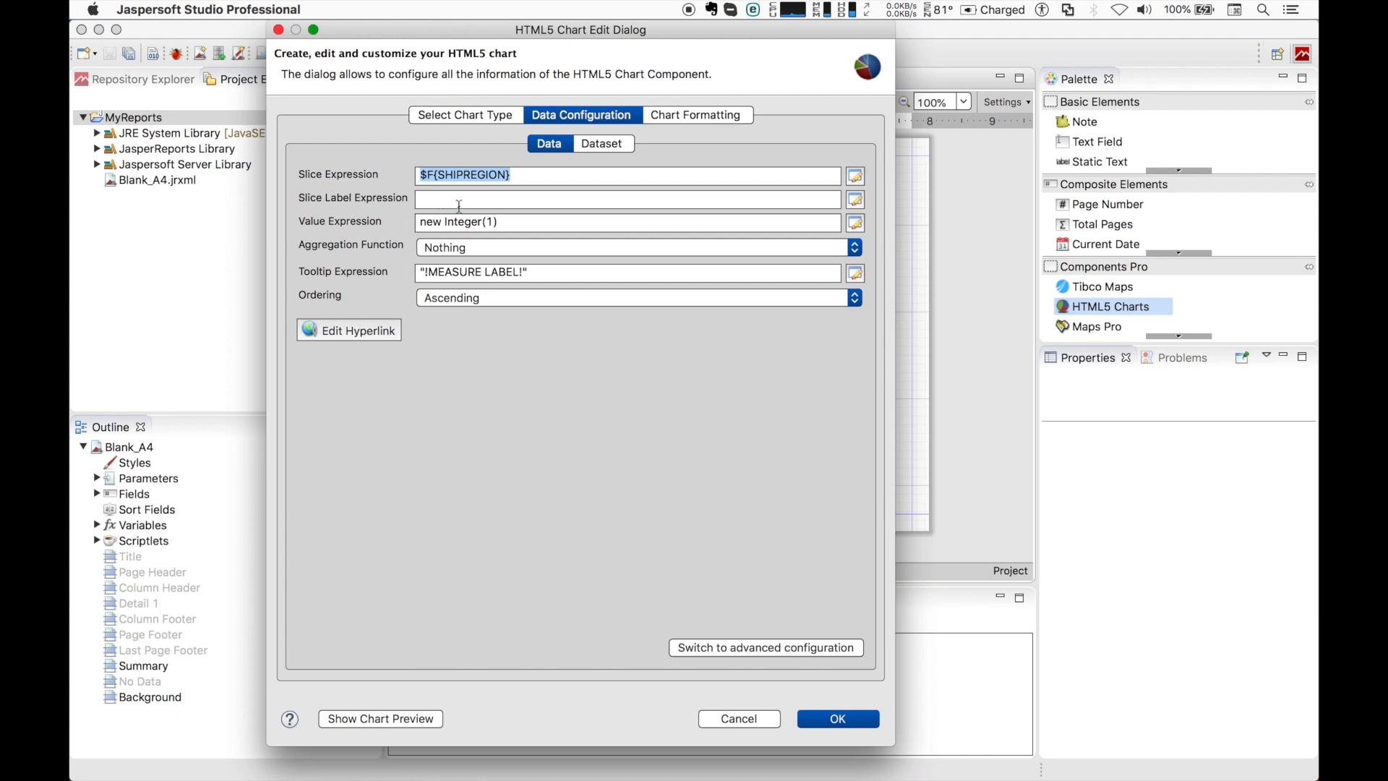
mouse_move(496, 222)
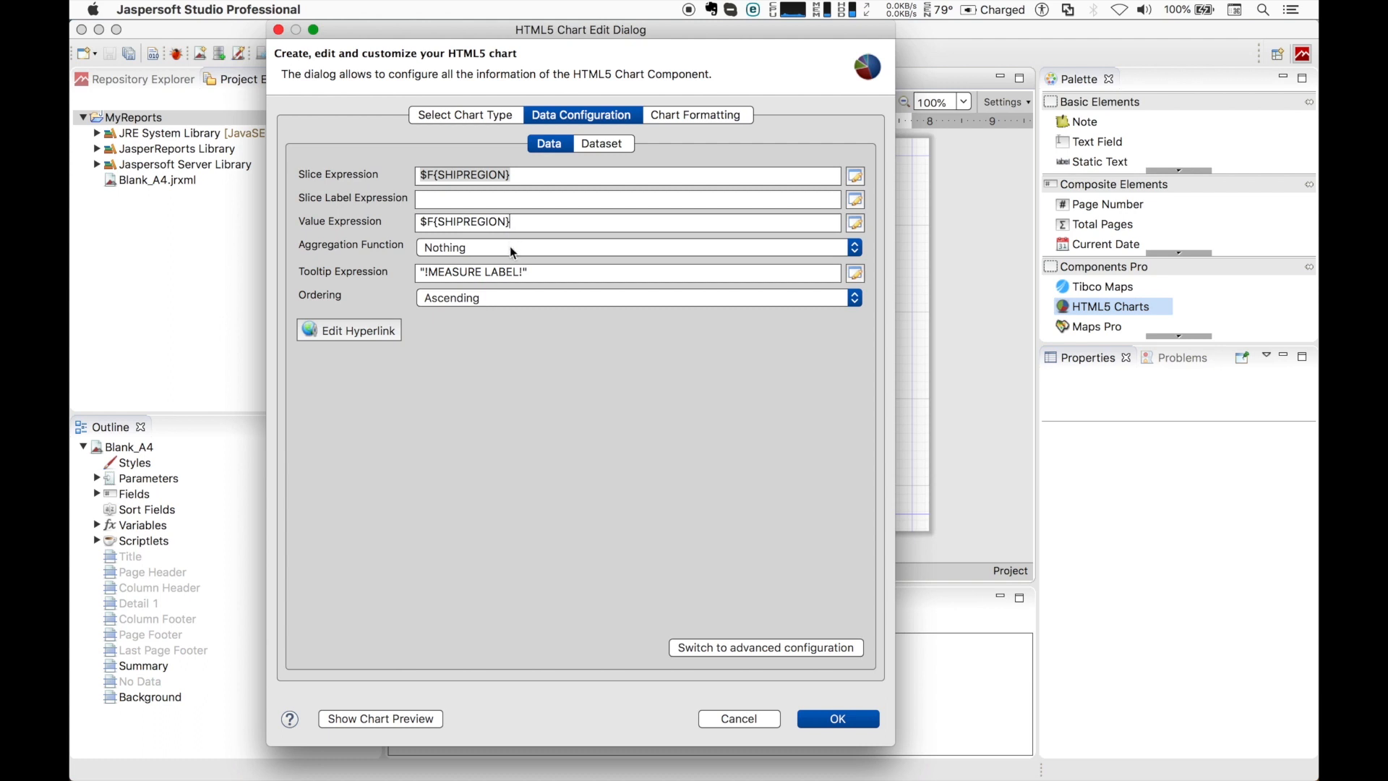
left_click(633, 248)
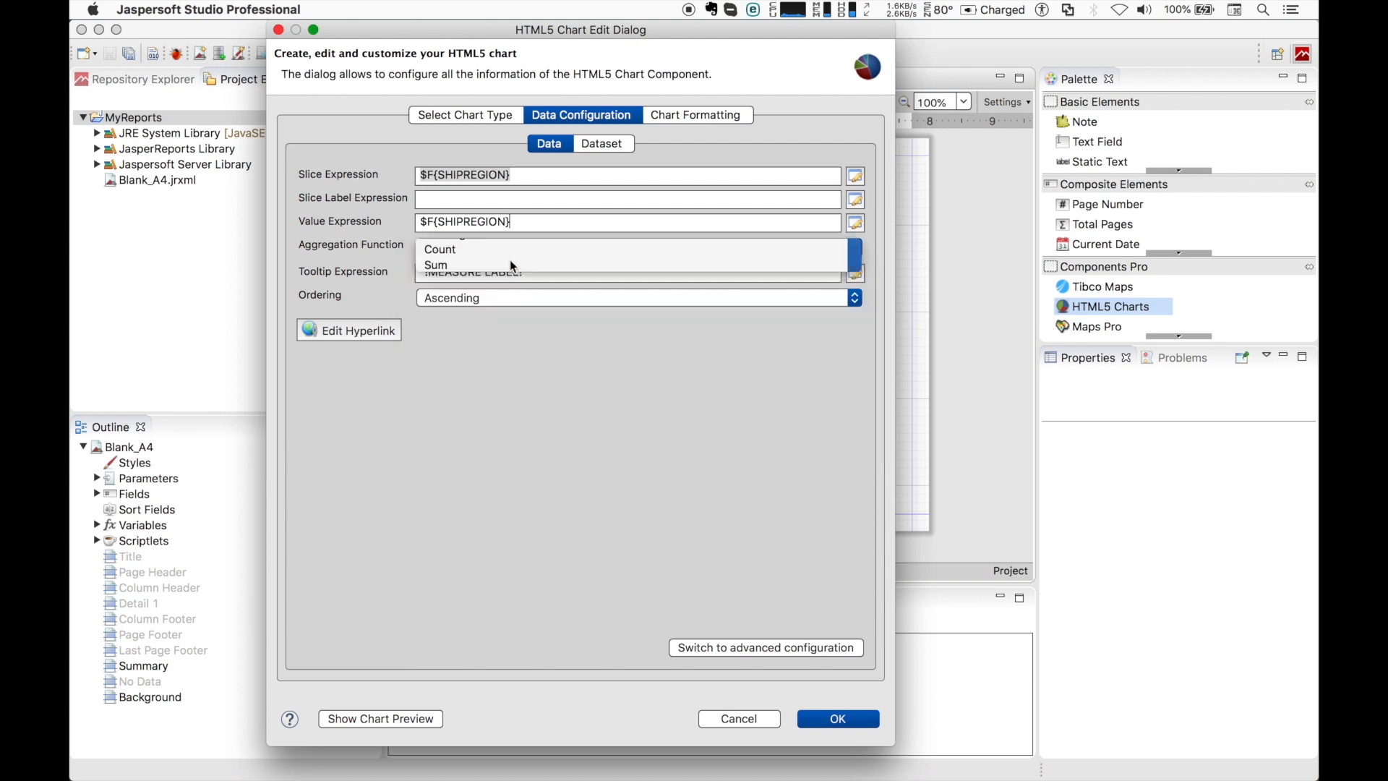
left_click(439, 248)
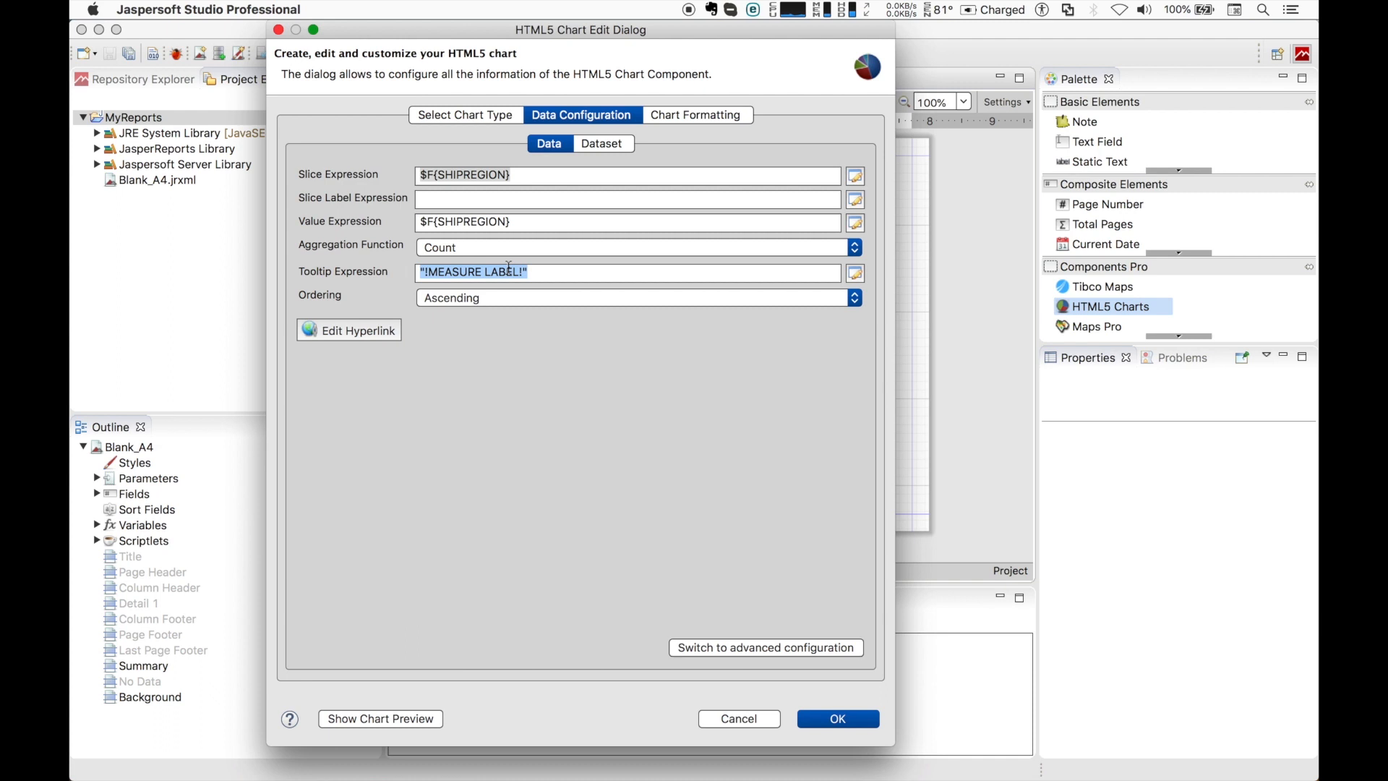
Set the tooltip expression to "Region - " + $F{SHIPREGION}
type("\"Region -")
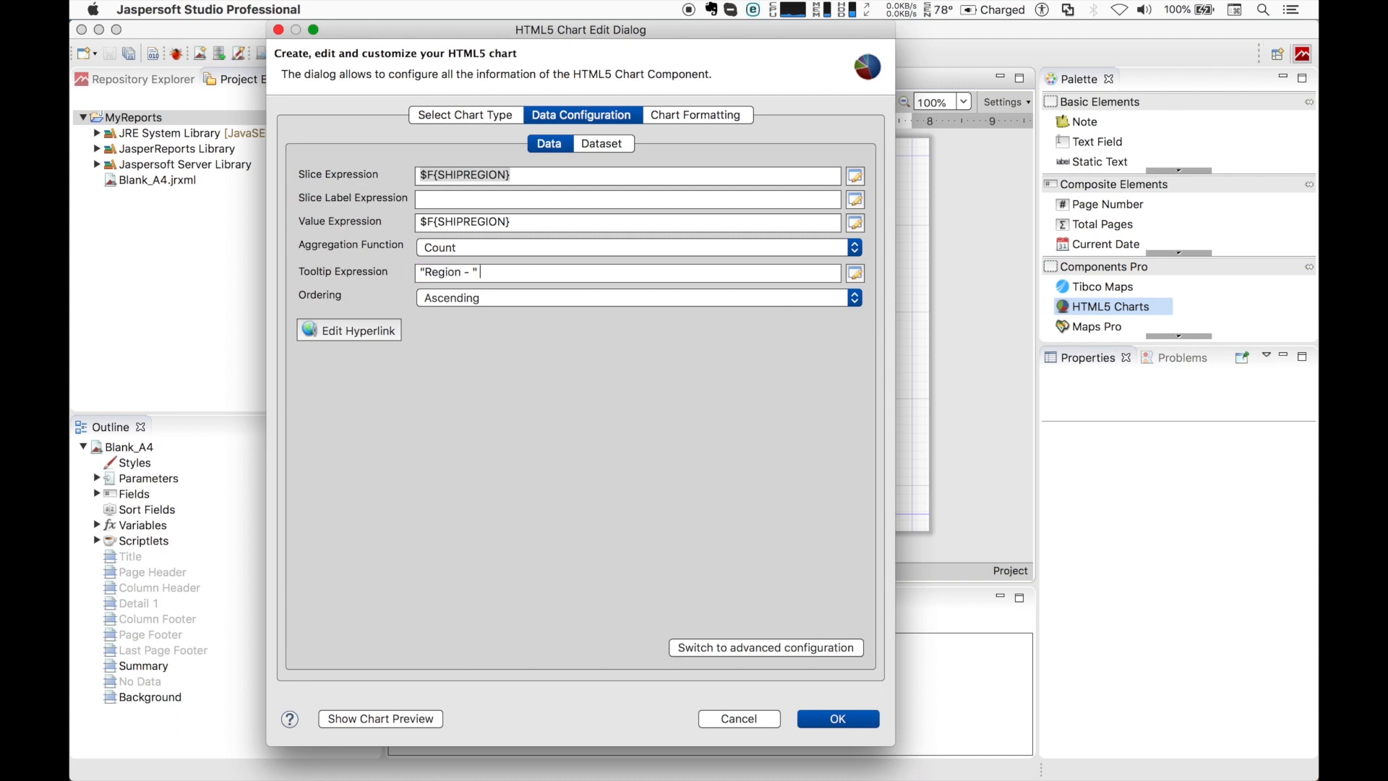
type("+ $F{SHIPREGION}")
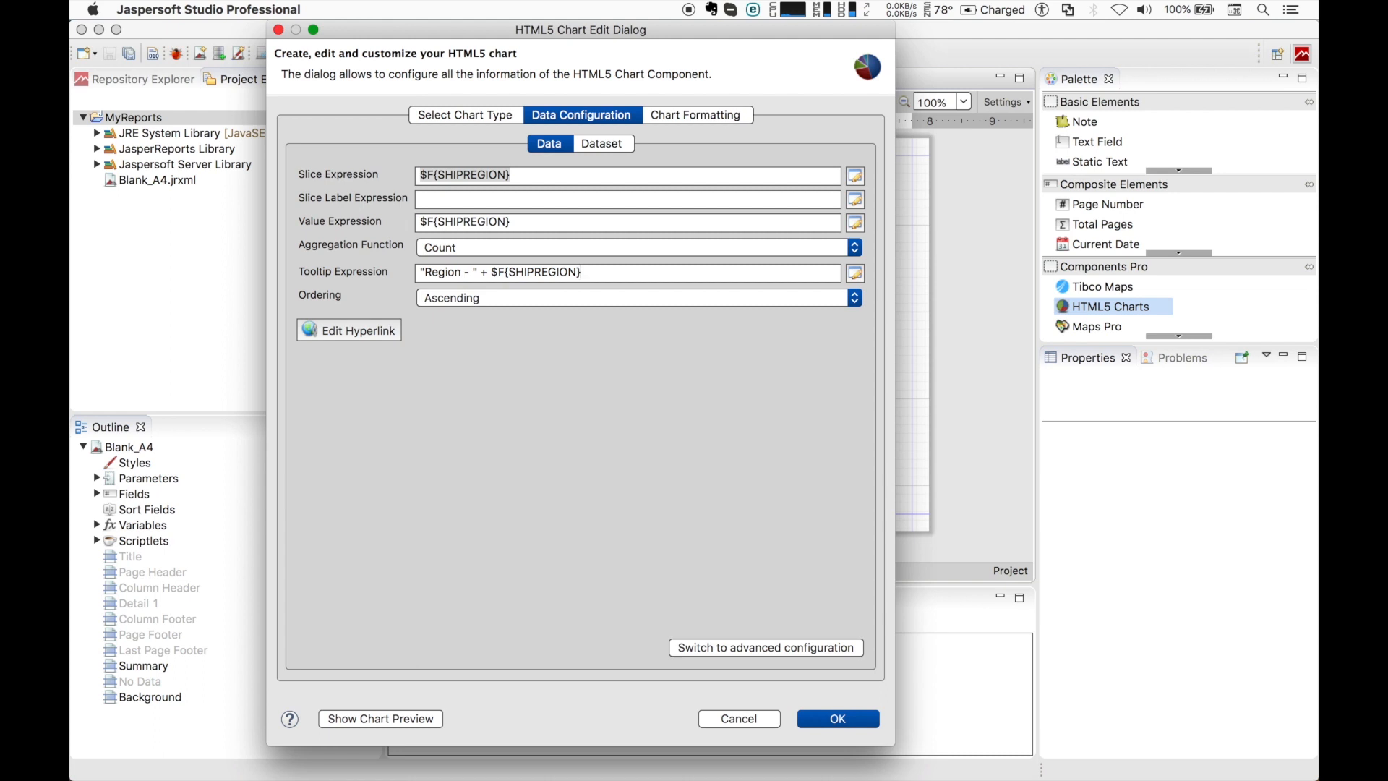
mouse_move(353, 613)
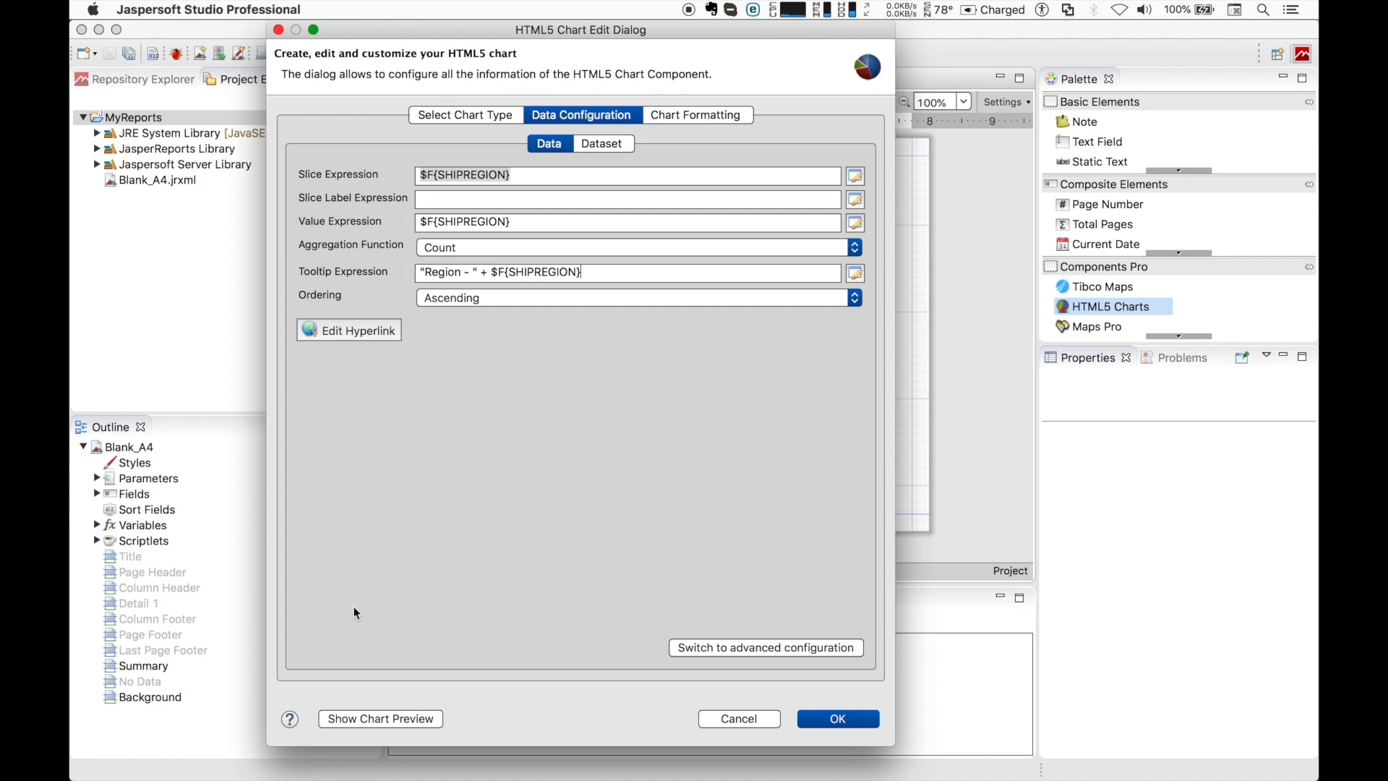
Show the live chart preview with slices for each ship region
left_click(380, 719)
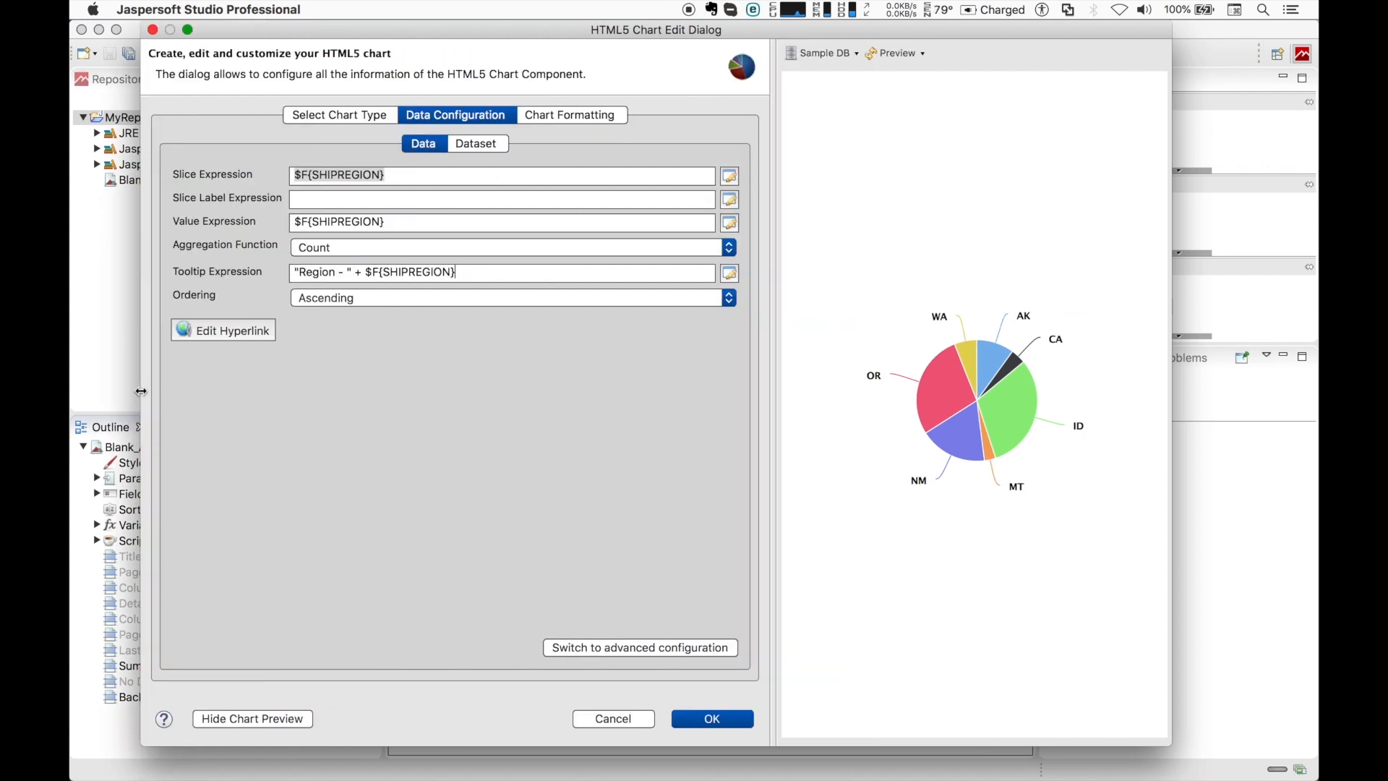
mouse_move(1171, 334)
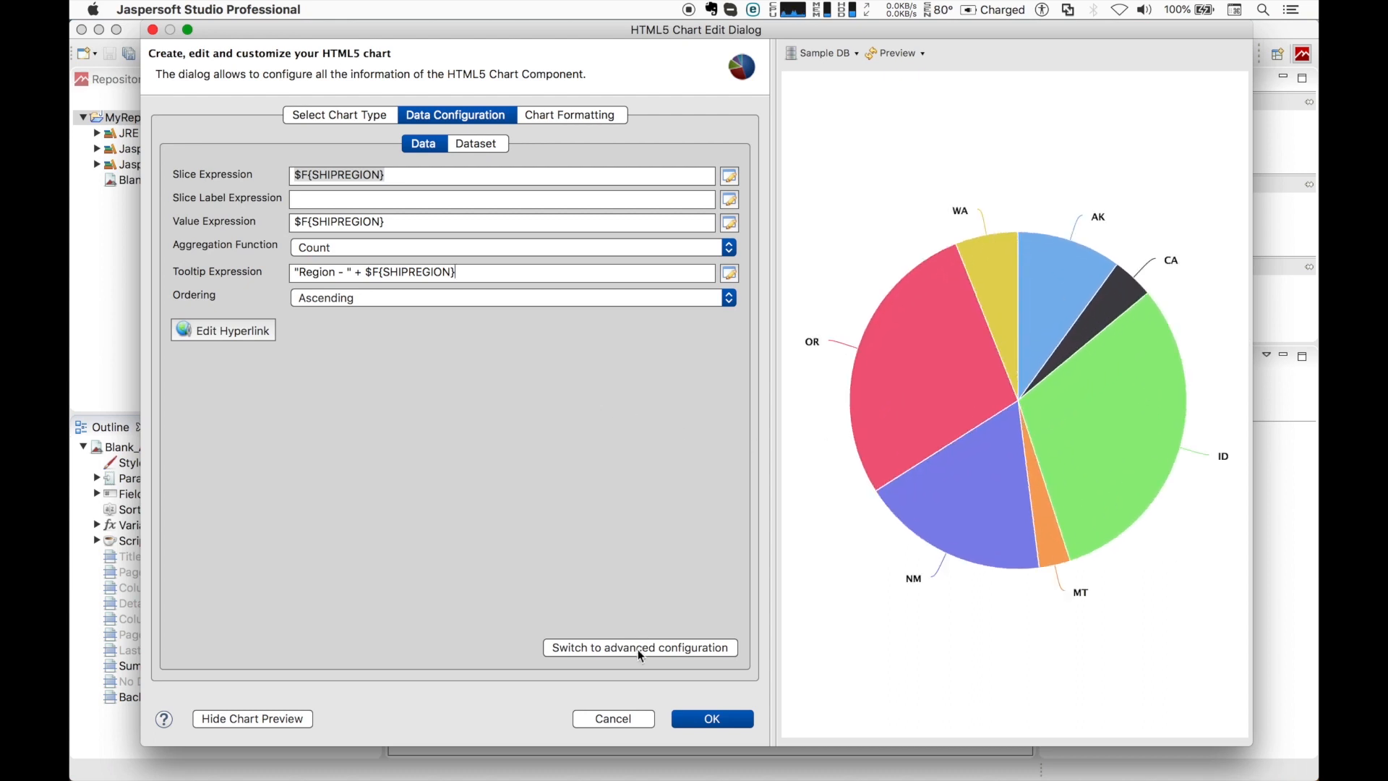
left_click(639, 648)
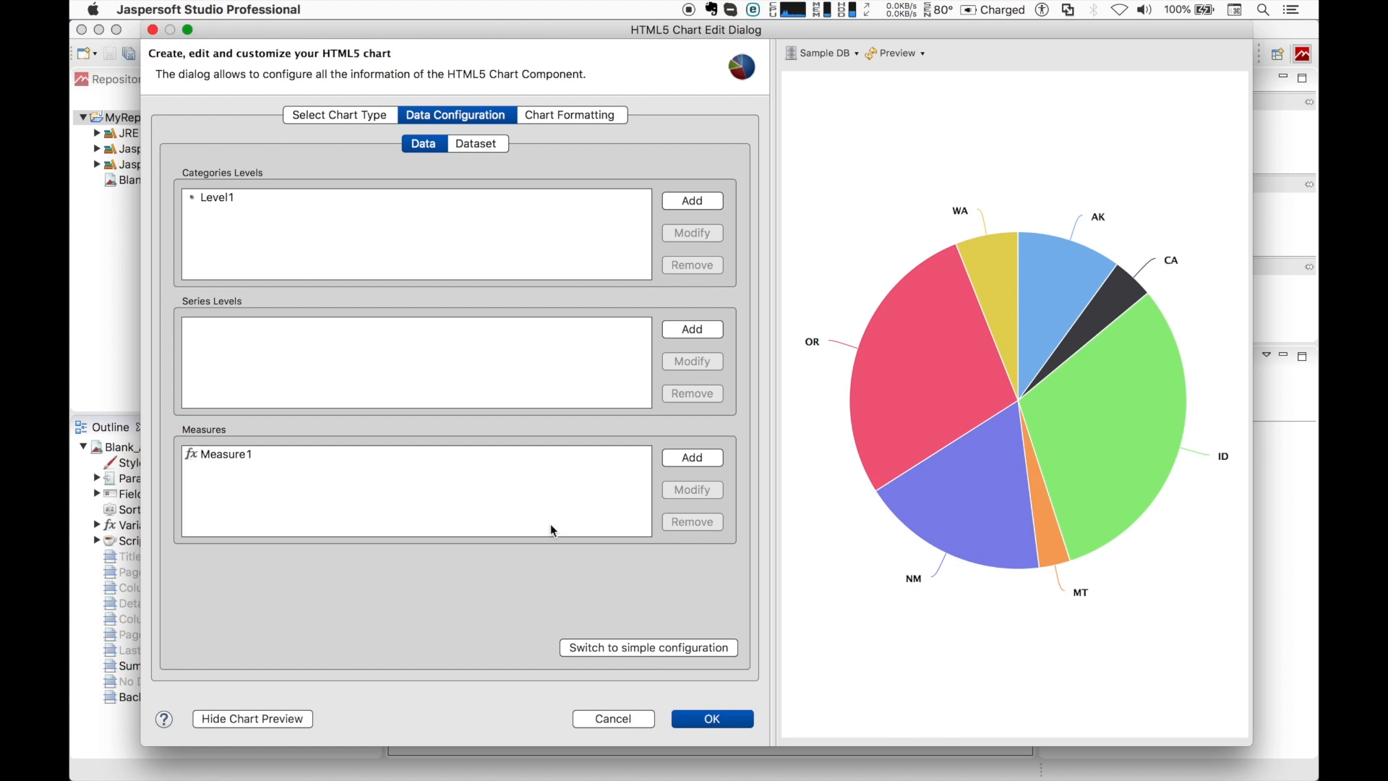
mouse_move(431, 271)
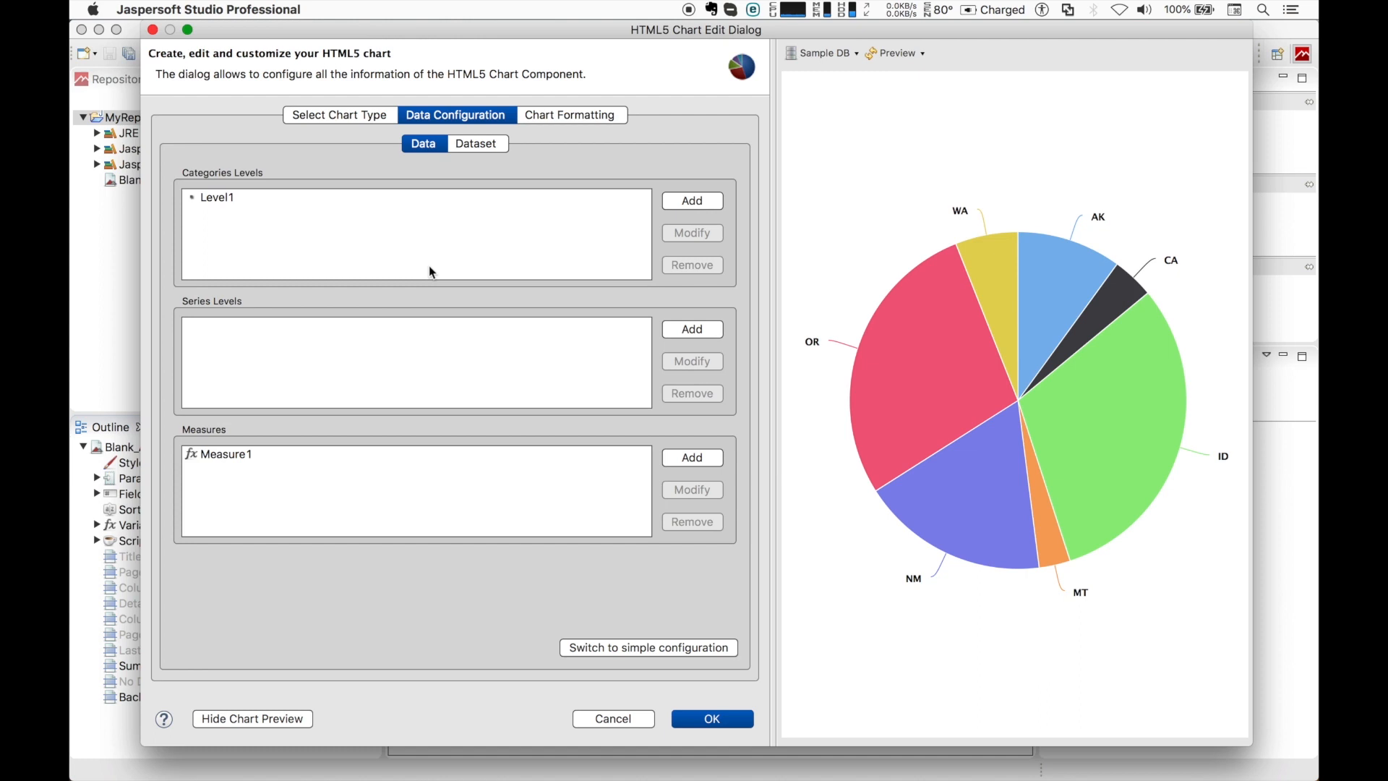
mouse_move(632, 581)
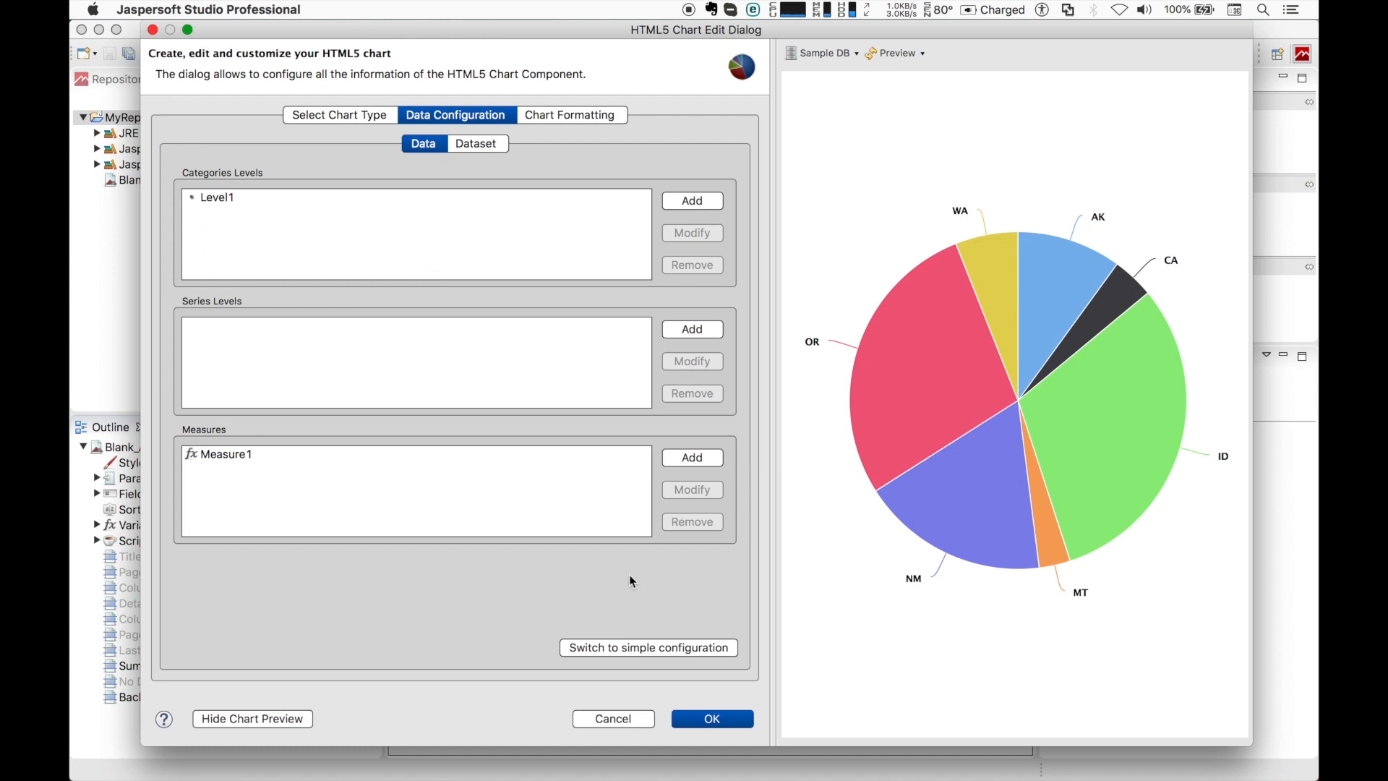
mouse_move(676, 652)
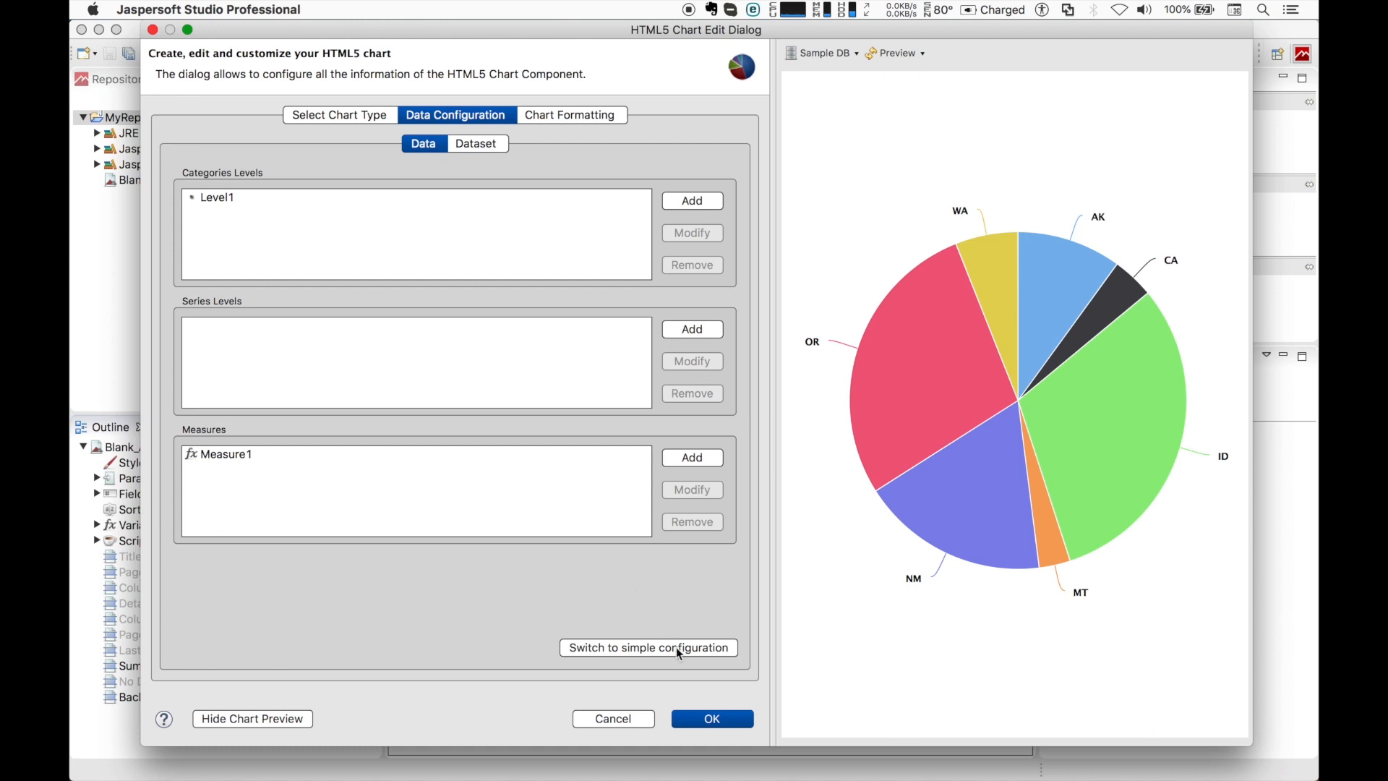
left_click(647, 647)
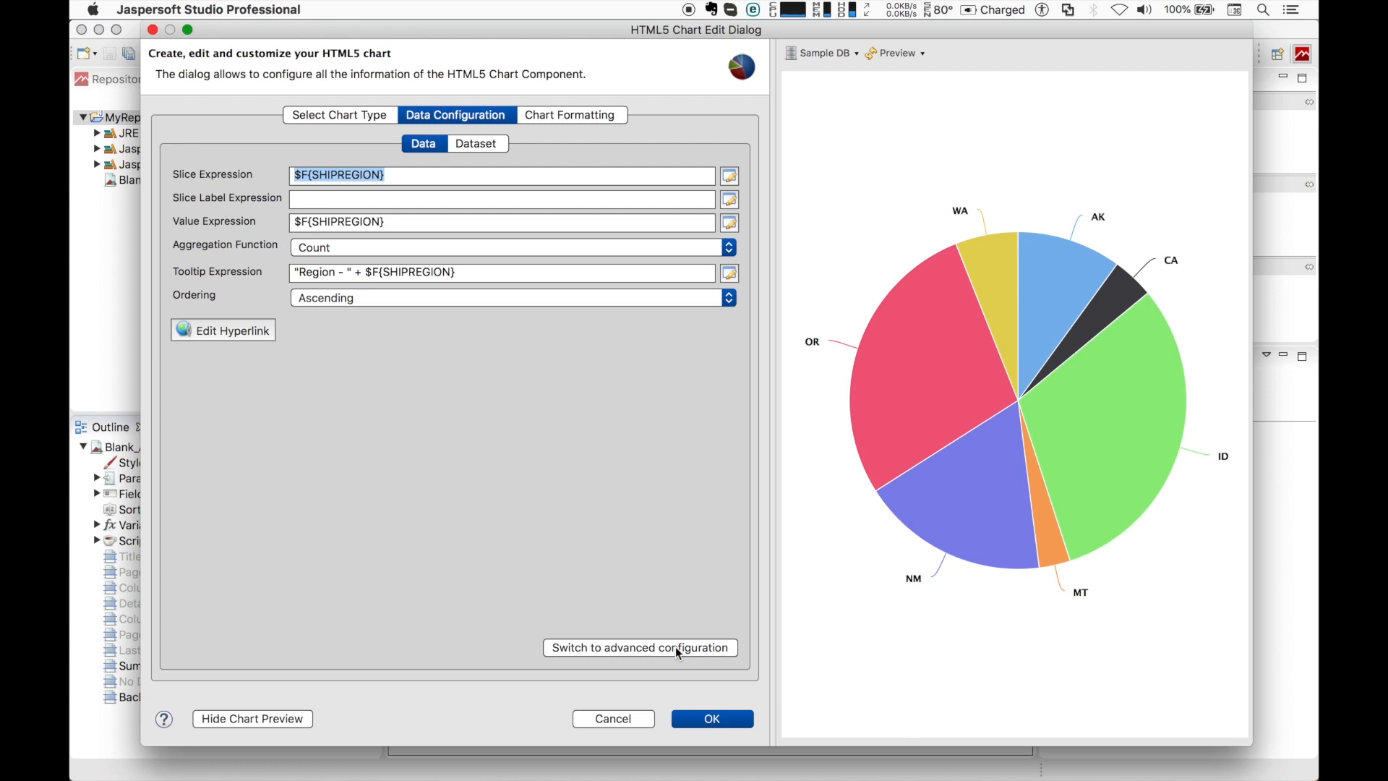
mouse_move(578, 464)
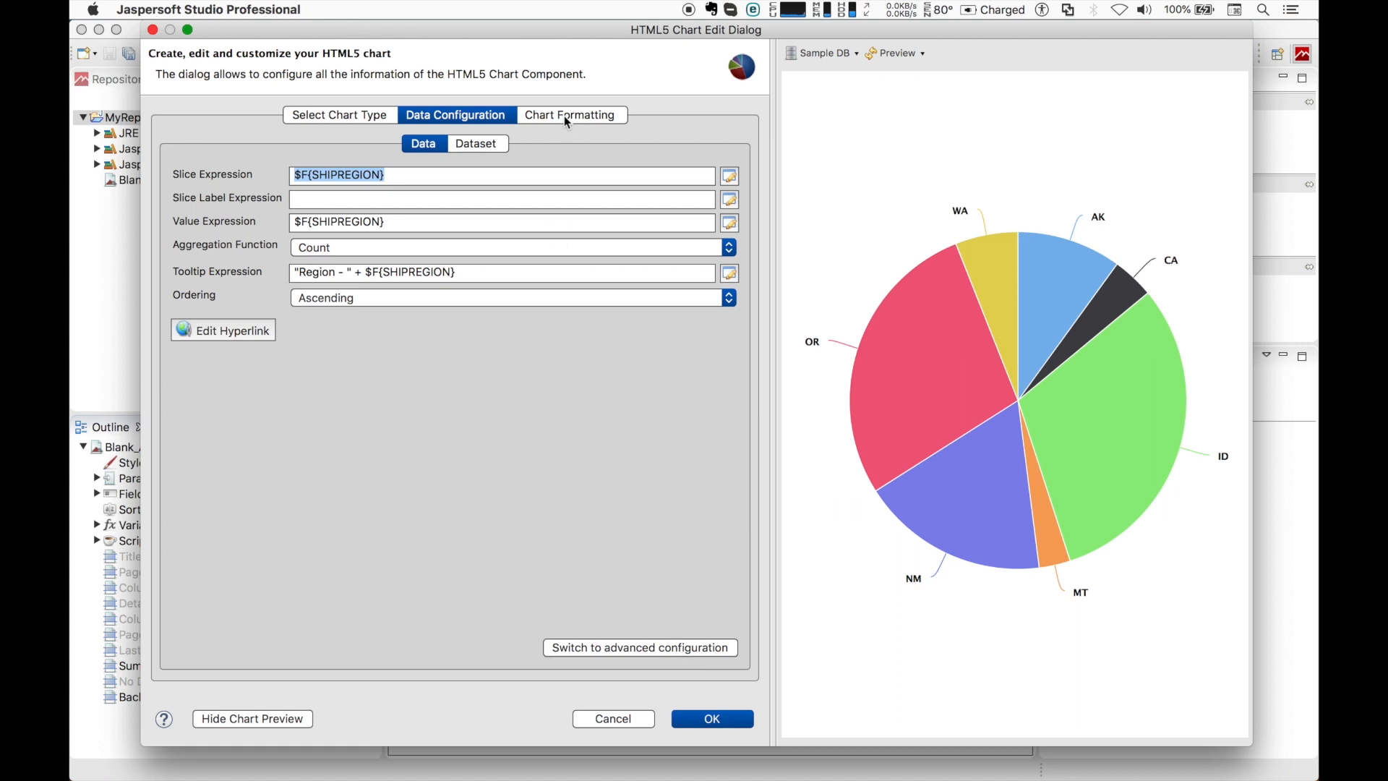
Switch to Chart Formatting and select the Title settings in the tree
left_click(569, 115)
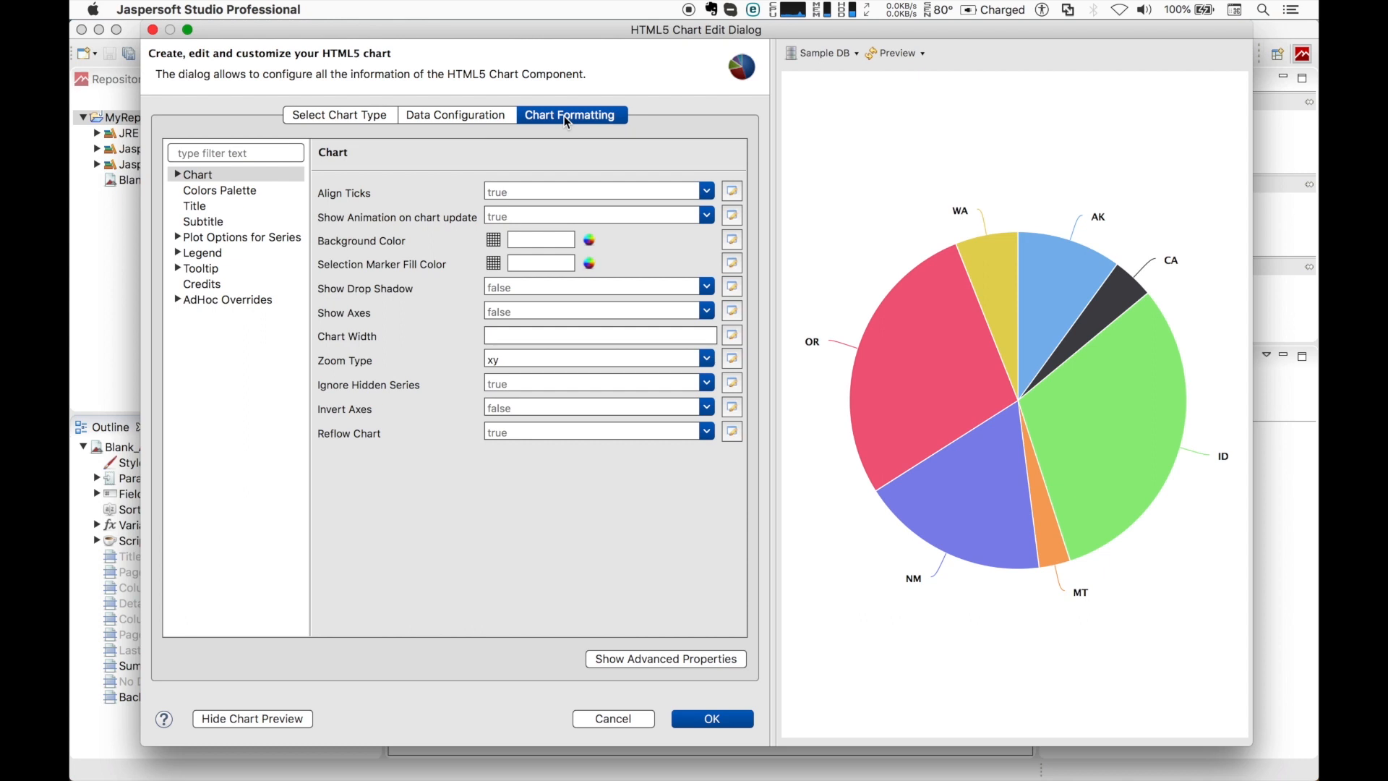
mouse_move(227, 306)
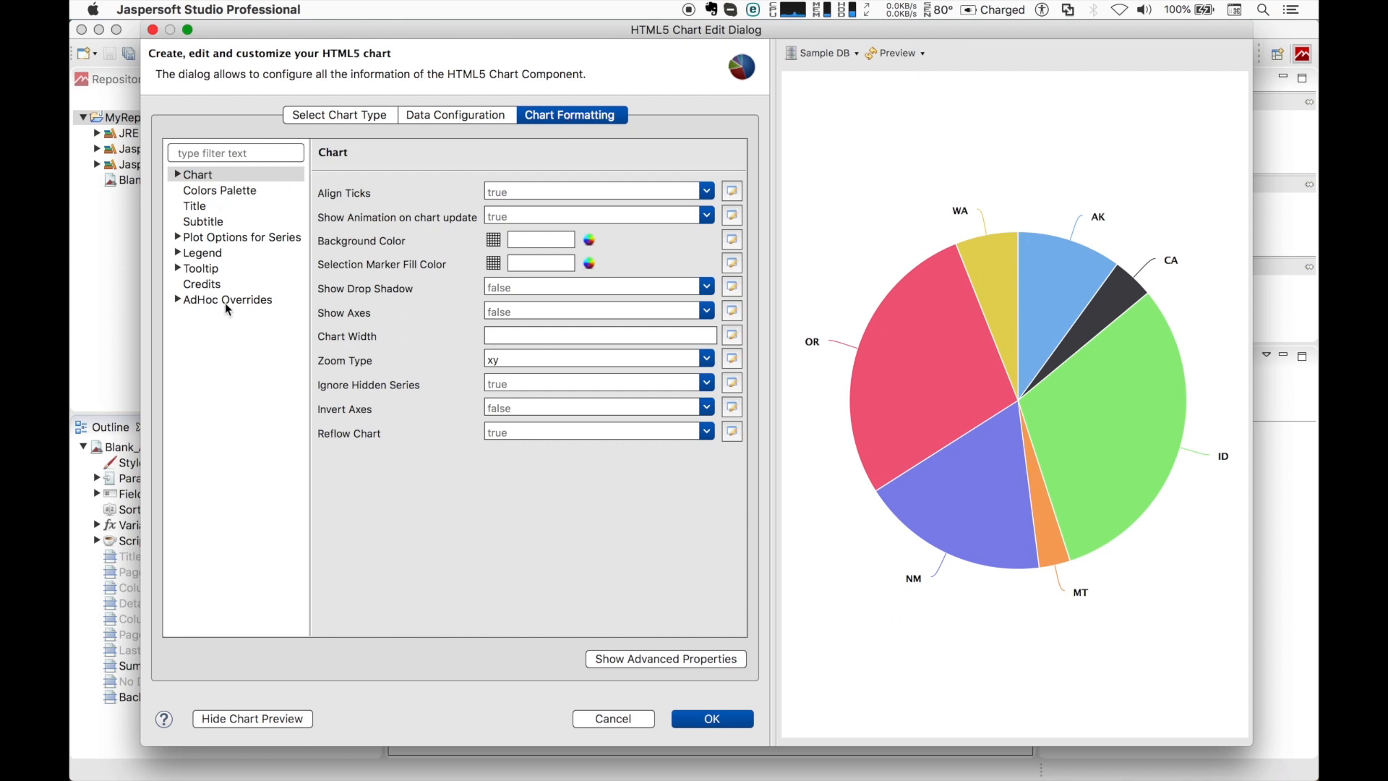
mouse_move(206, 313)
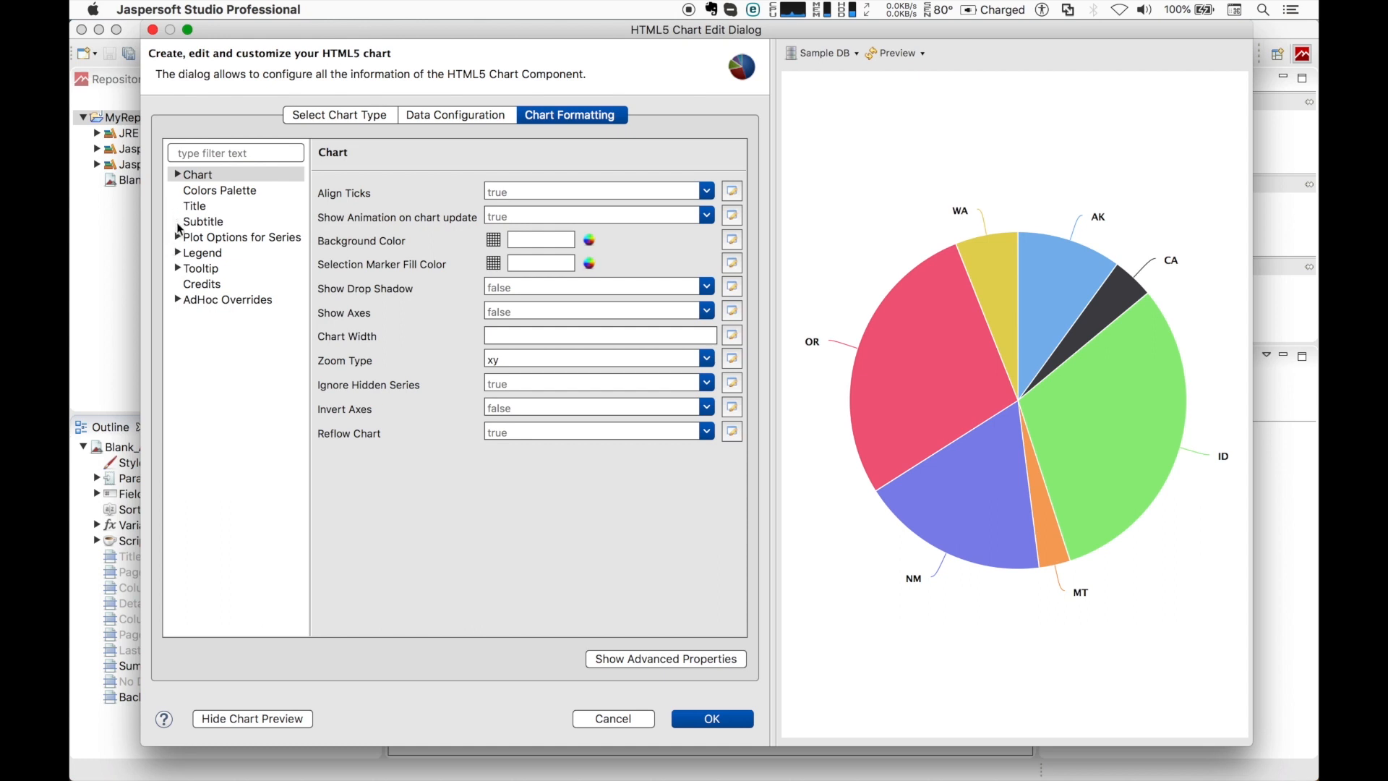
mouse_move(201, 283)
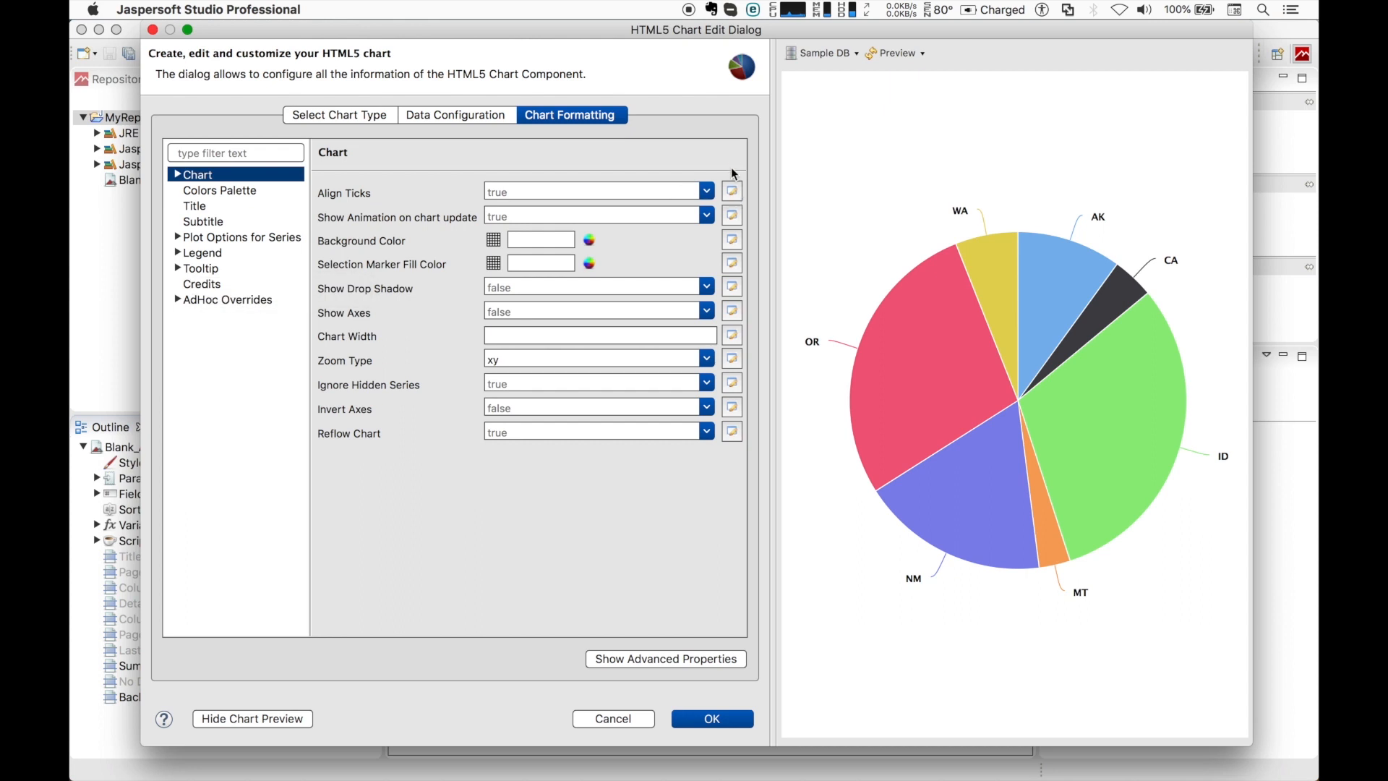
mouse_move(729, 167)
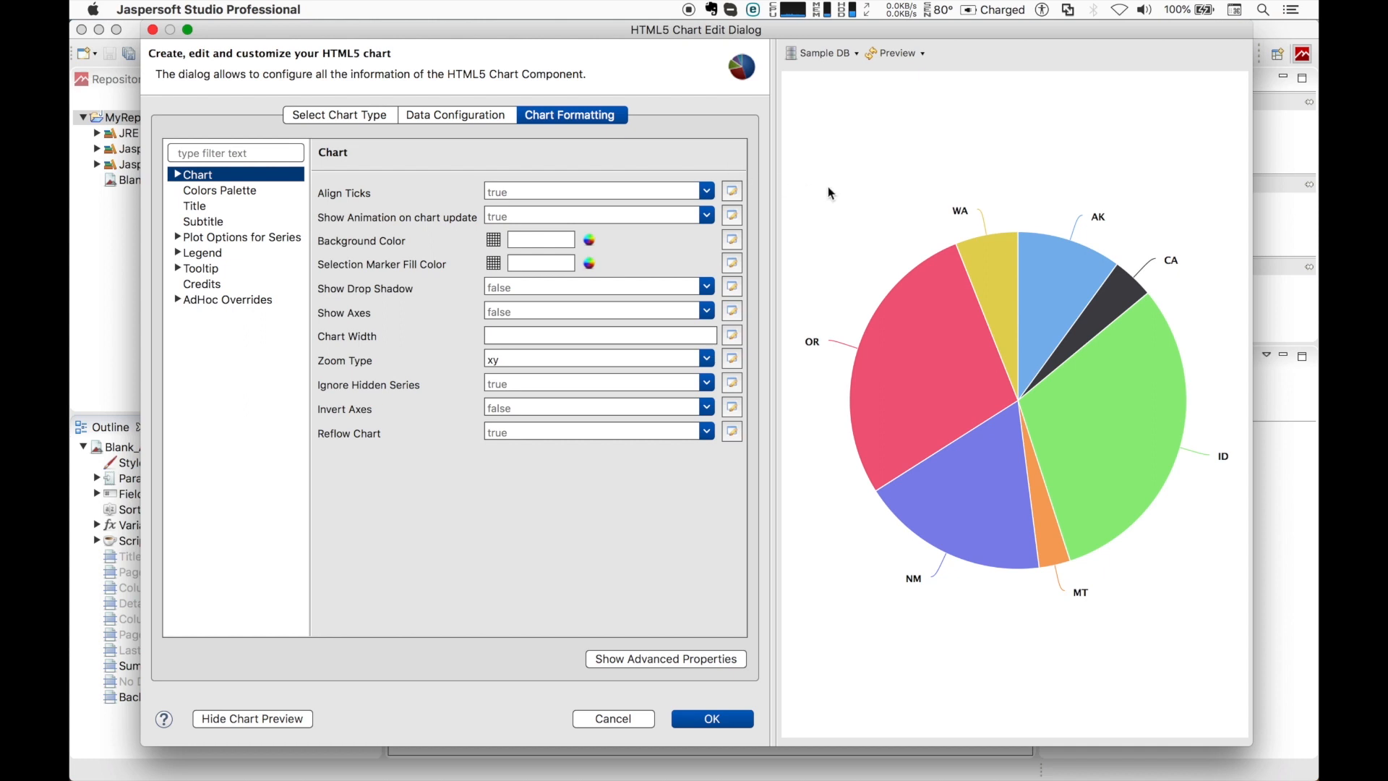
mouse_move(880, 63)
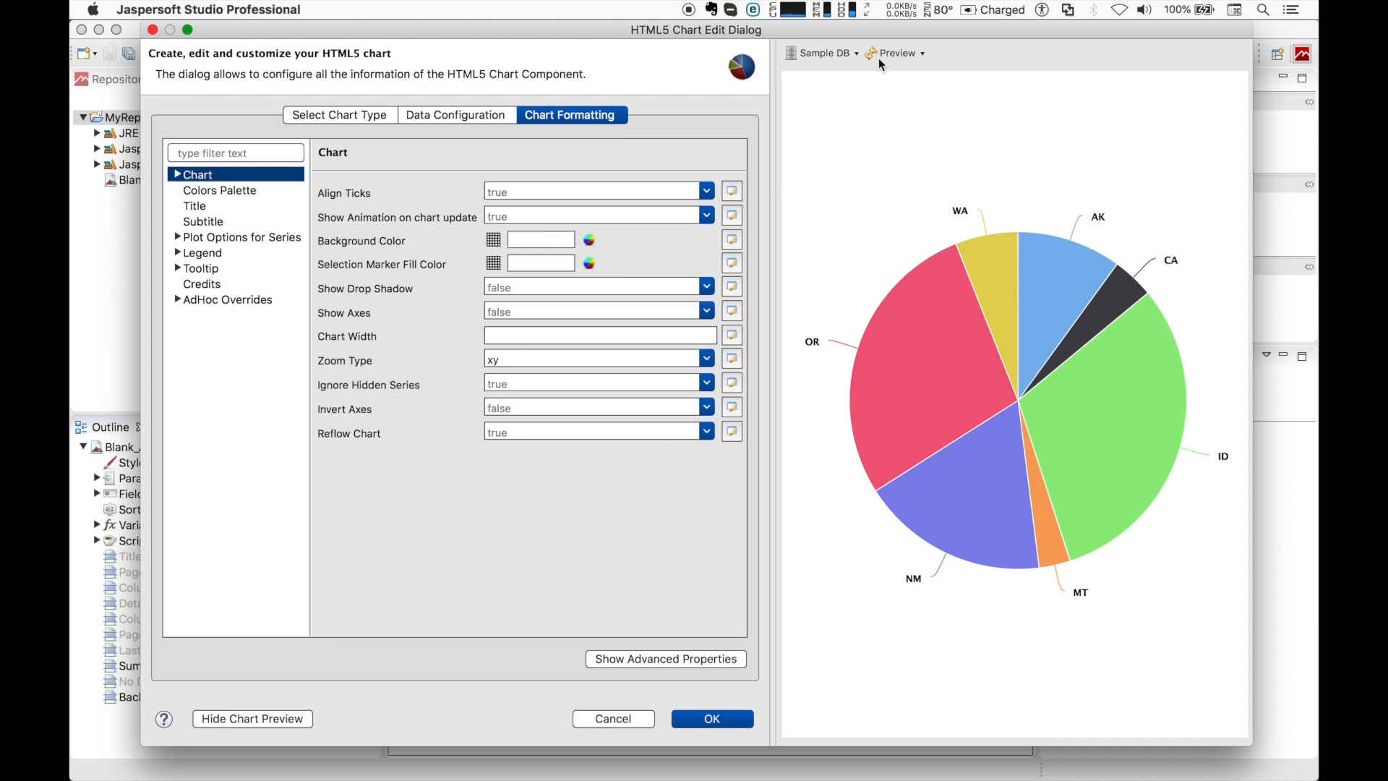
mouse_move(881, 62)
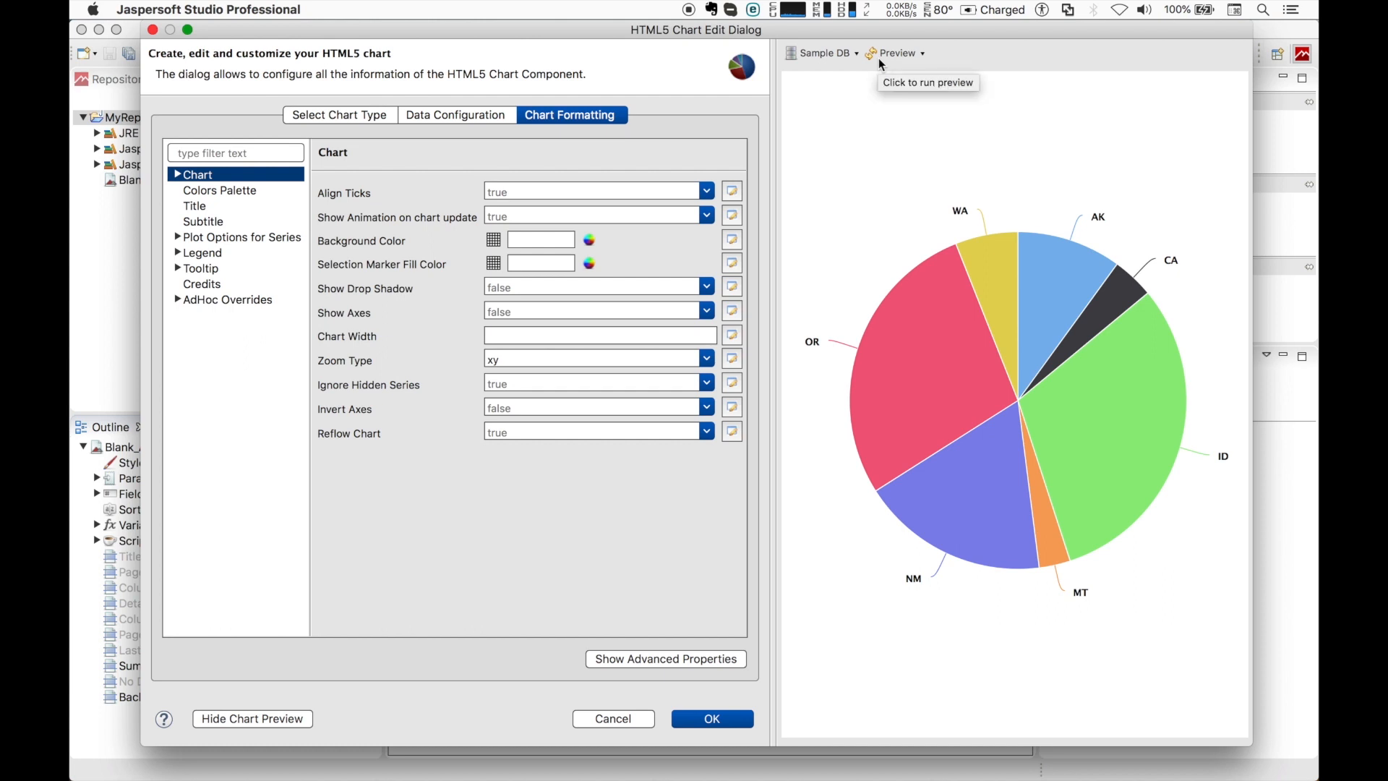
mouse_move(987, 60)
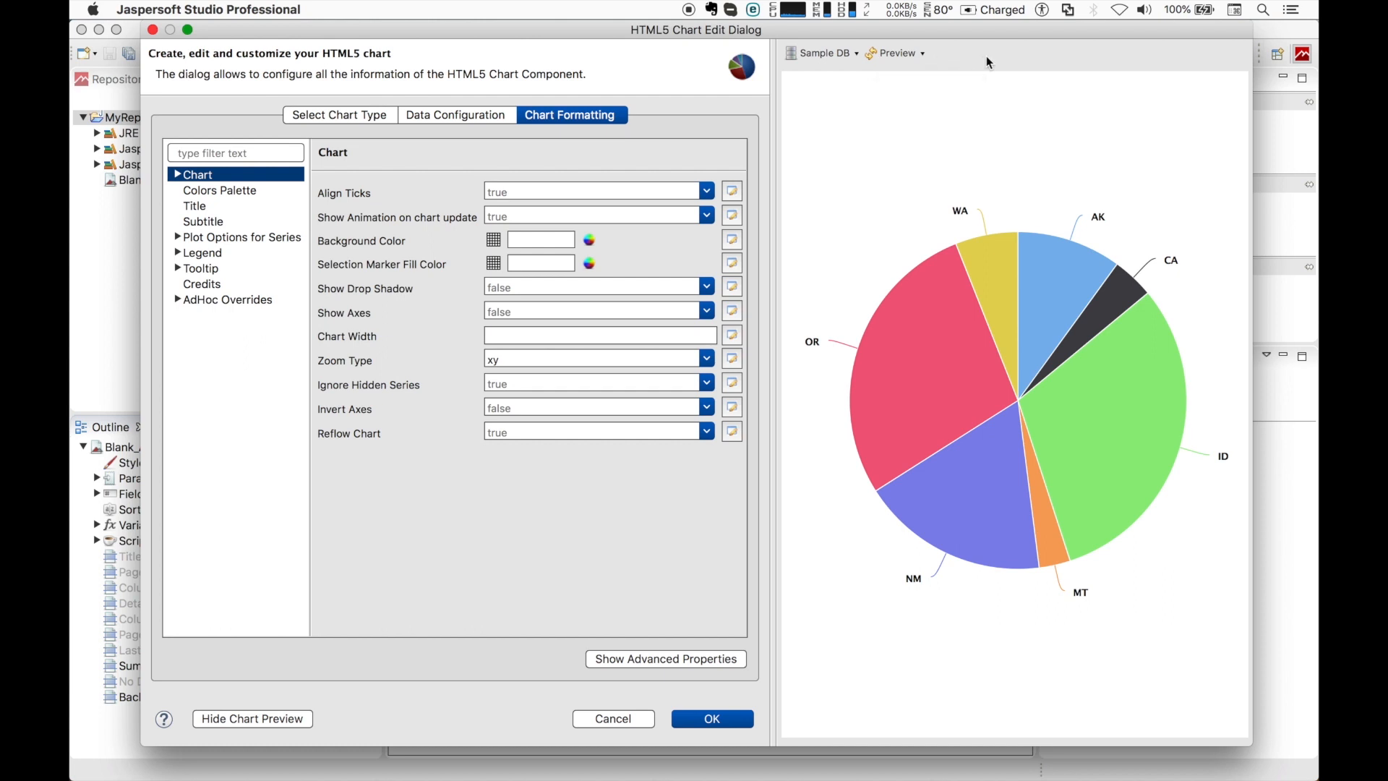
left_click(896, 54)
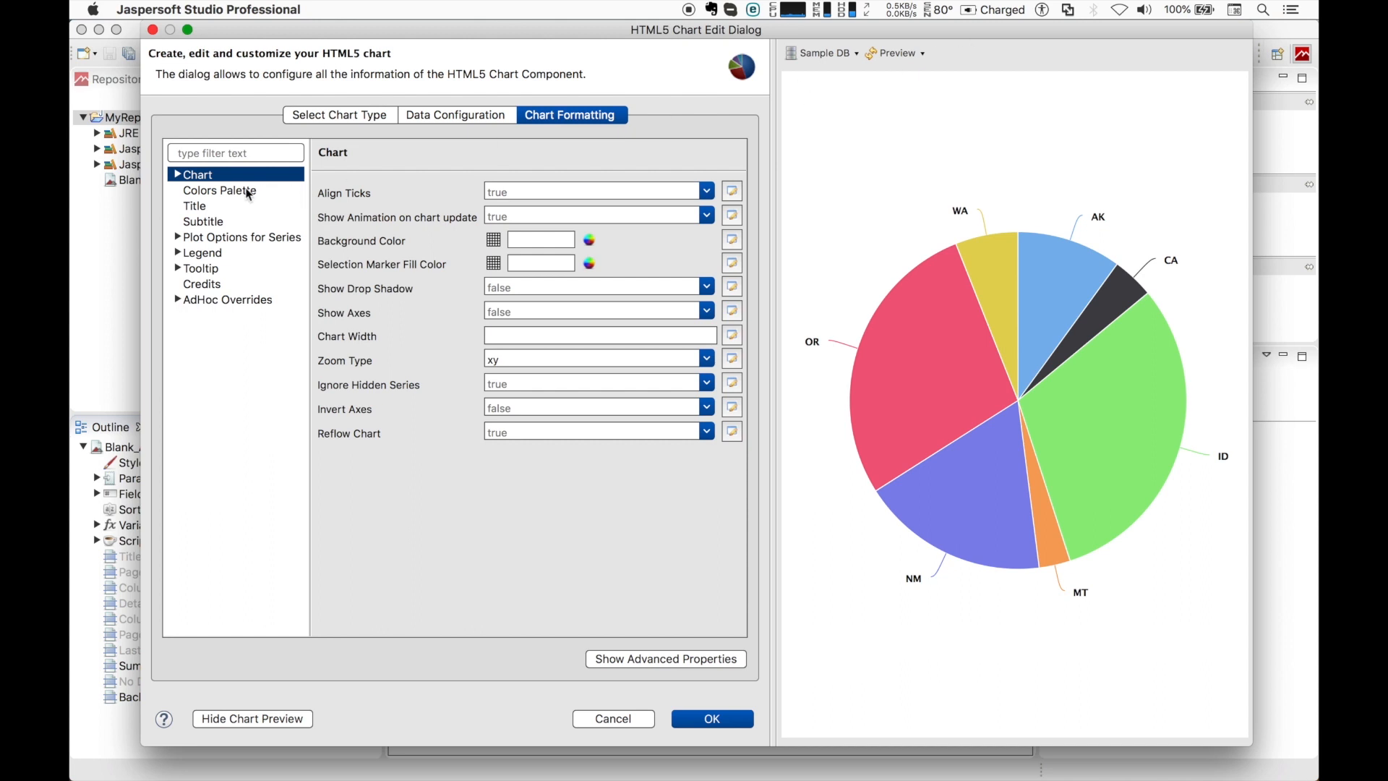
left_click(194, 205)
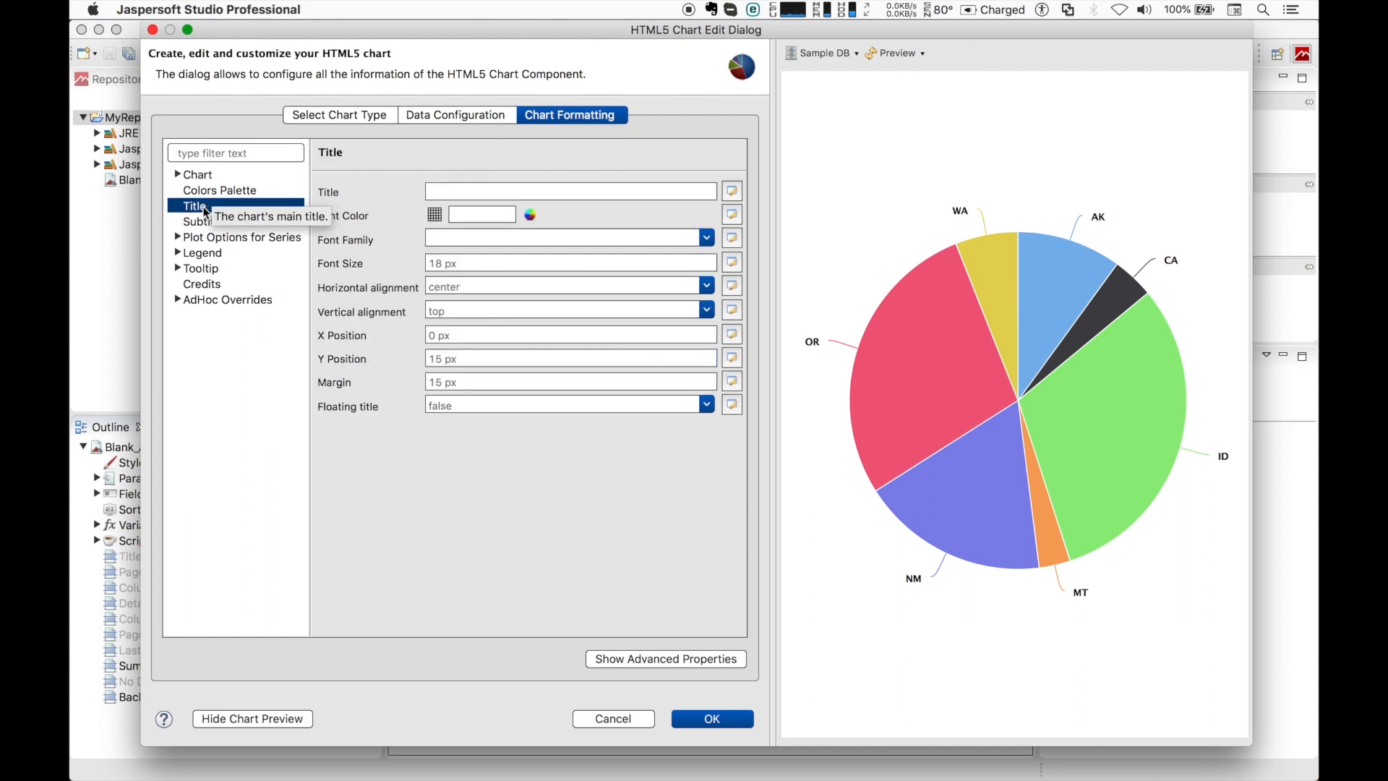
Enter the title 'My first HTML 5 chart' and colour it red #FF0400
left_click(570, 191)
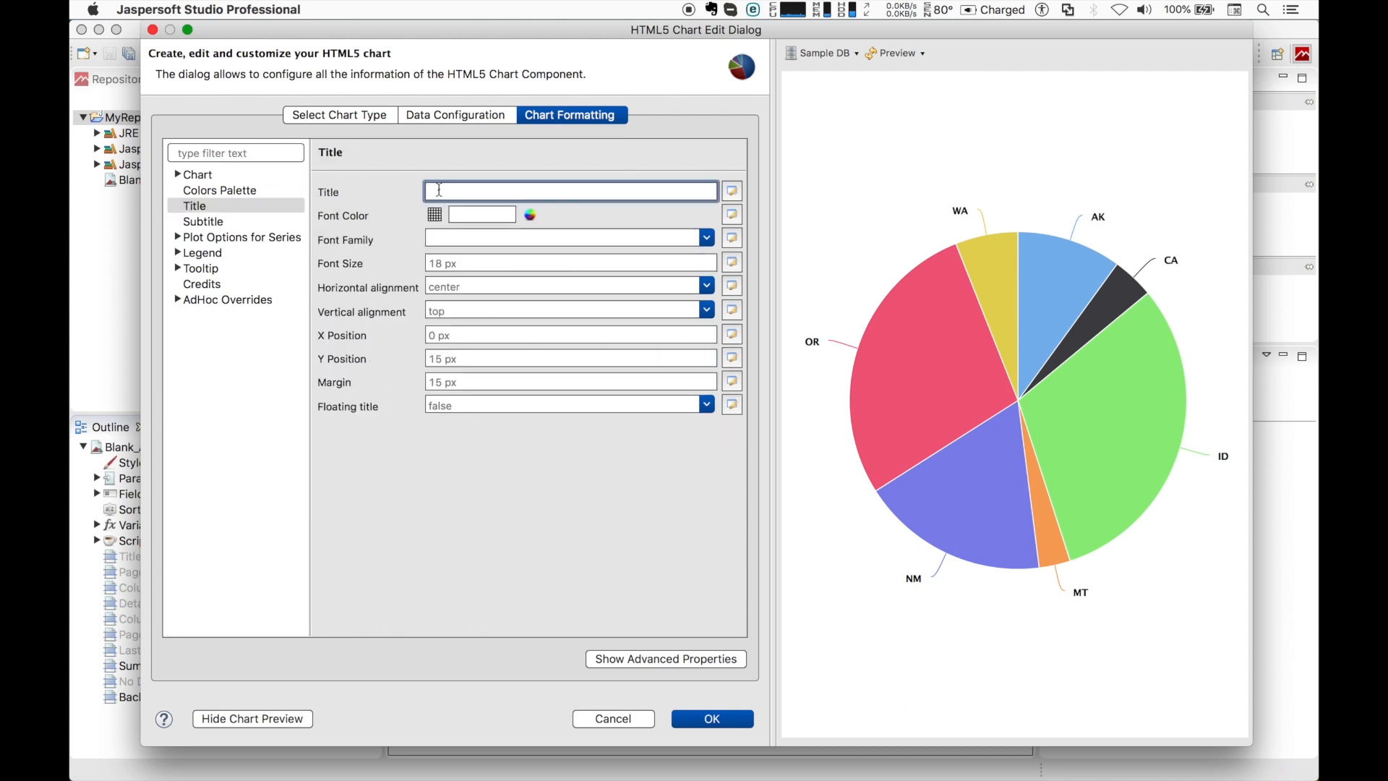
type("My first")
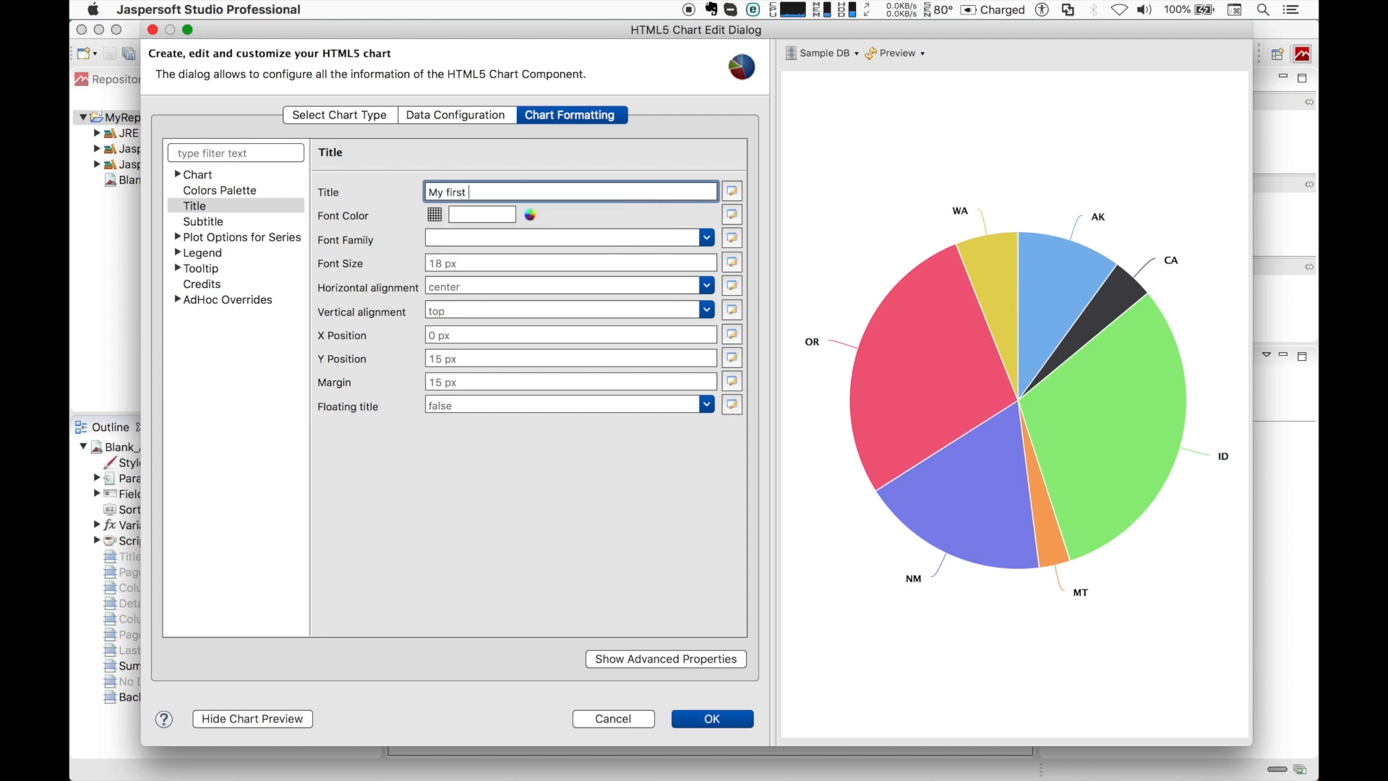
type("HTML 5")
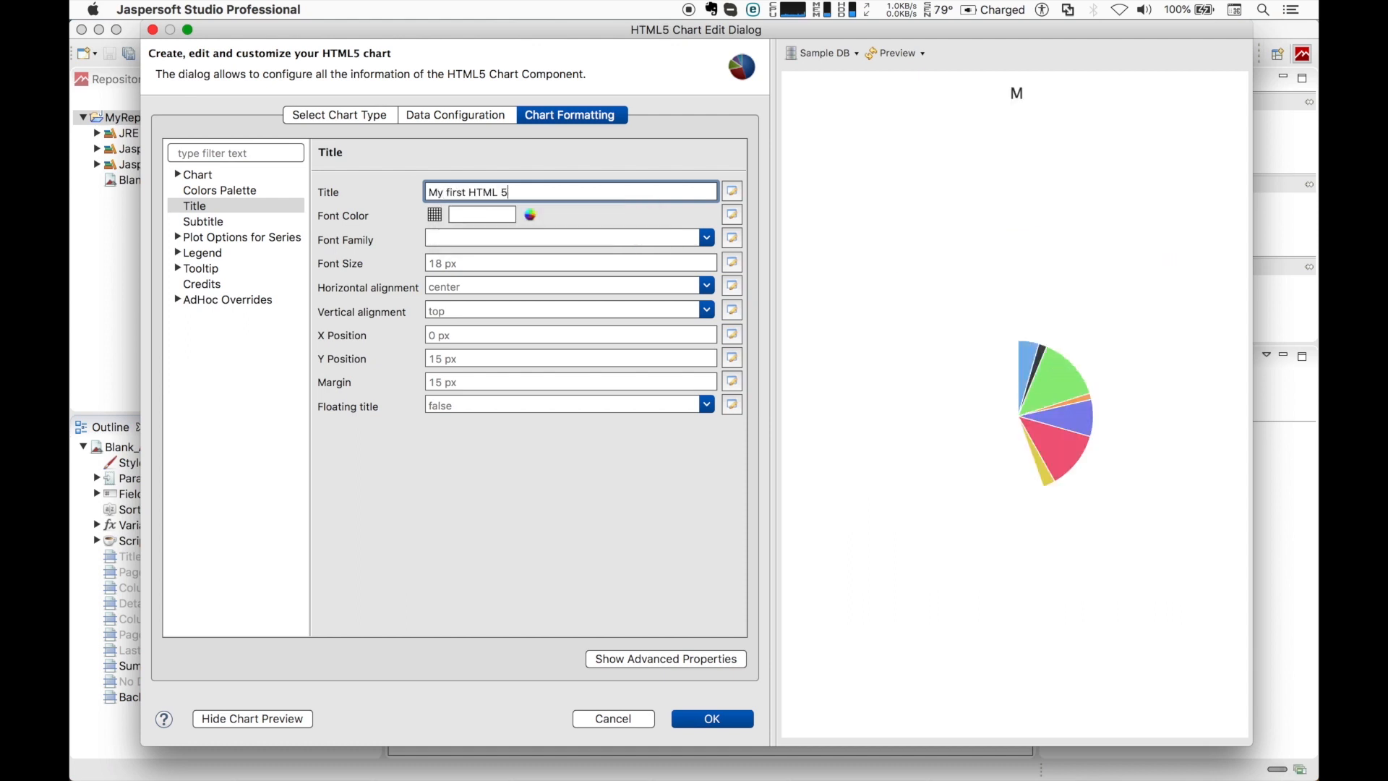
type("chart")
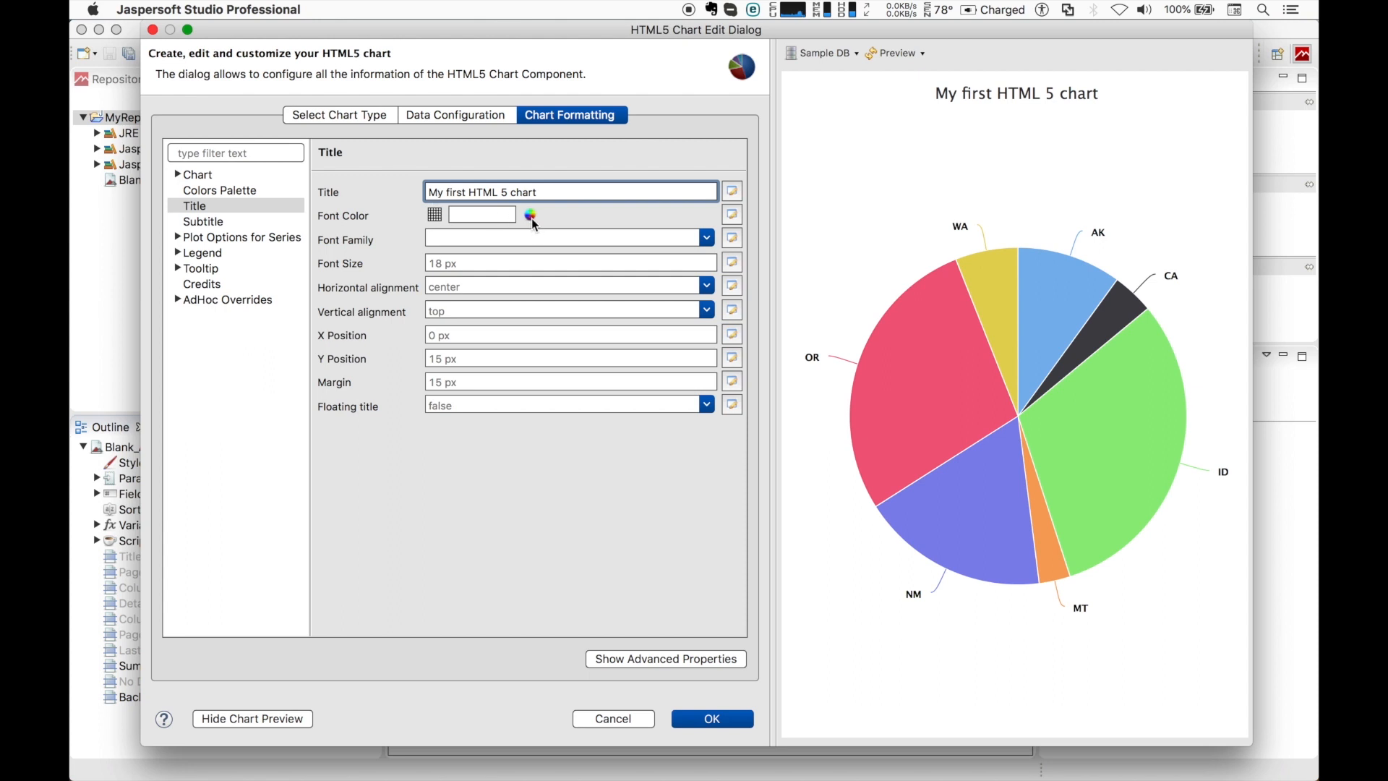
left_click(529, 214)
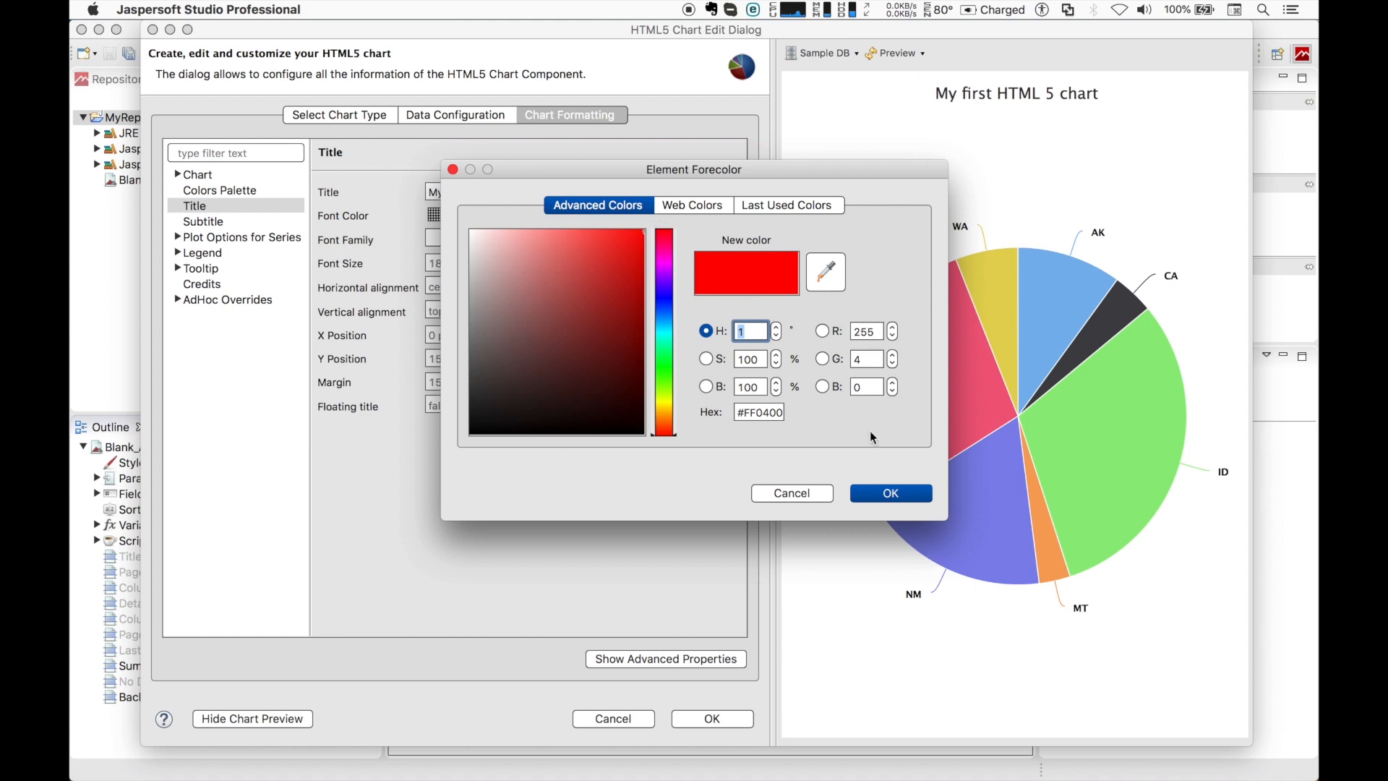
left_click(889, 493)
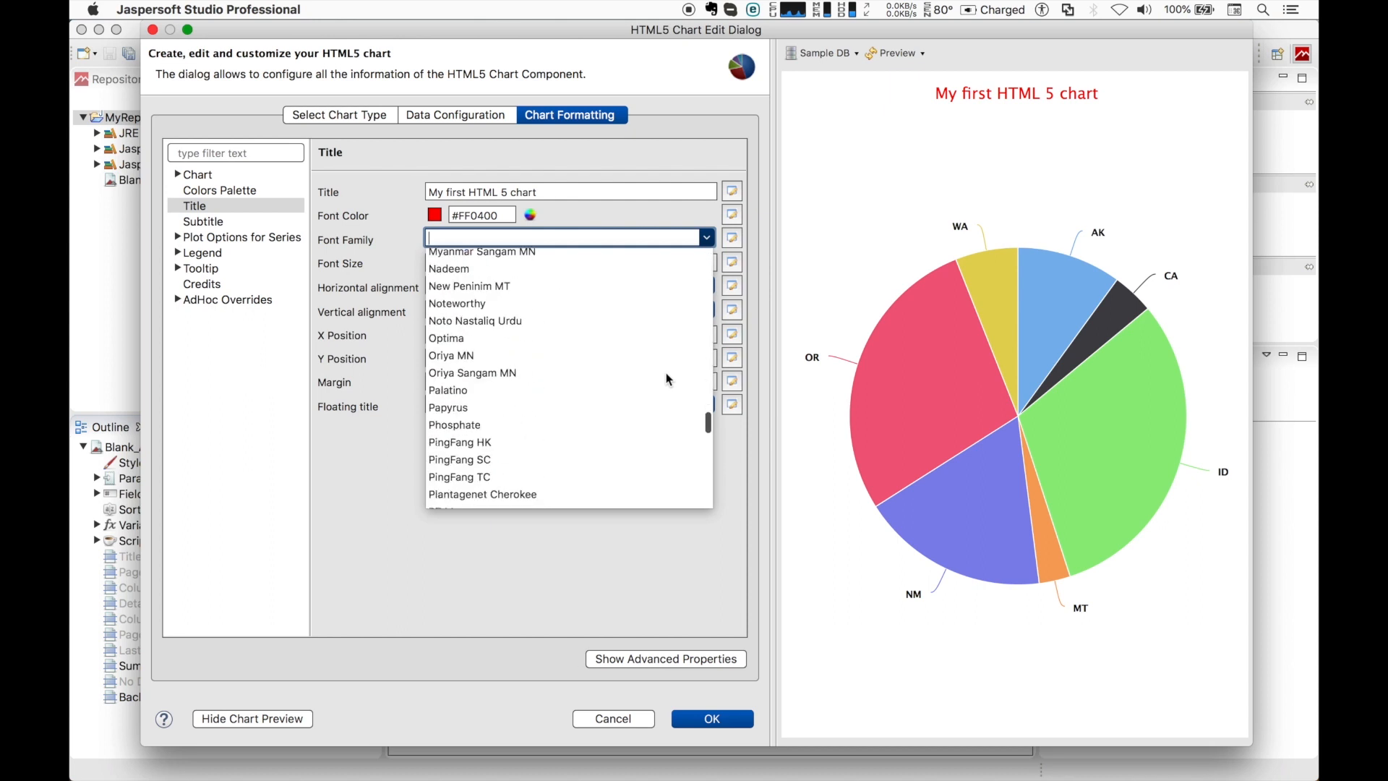
Set the title font family to Tahoma and its size to 24 px
scroll("down", 3)
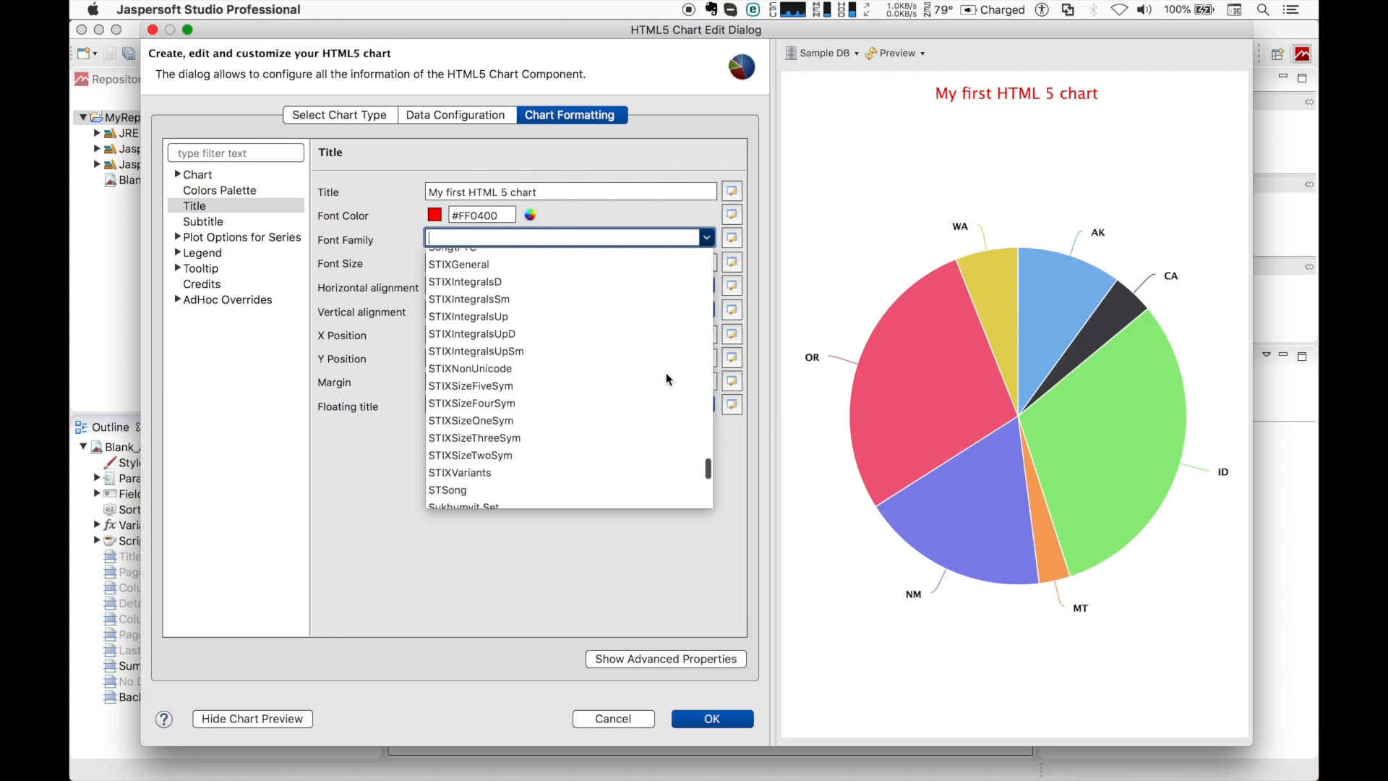
scroll("down", 3)
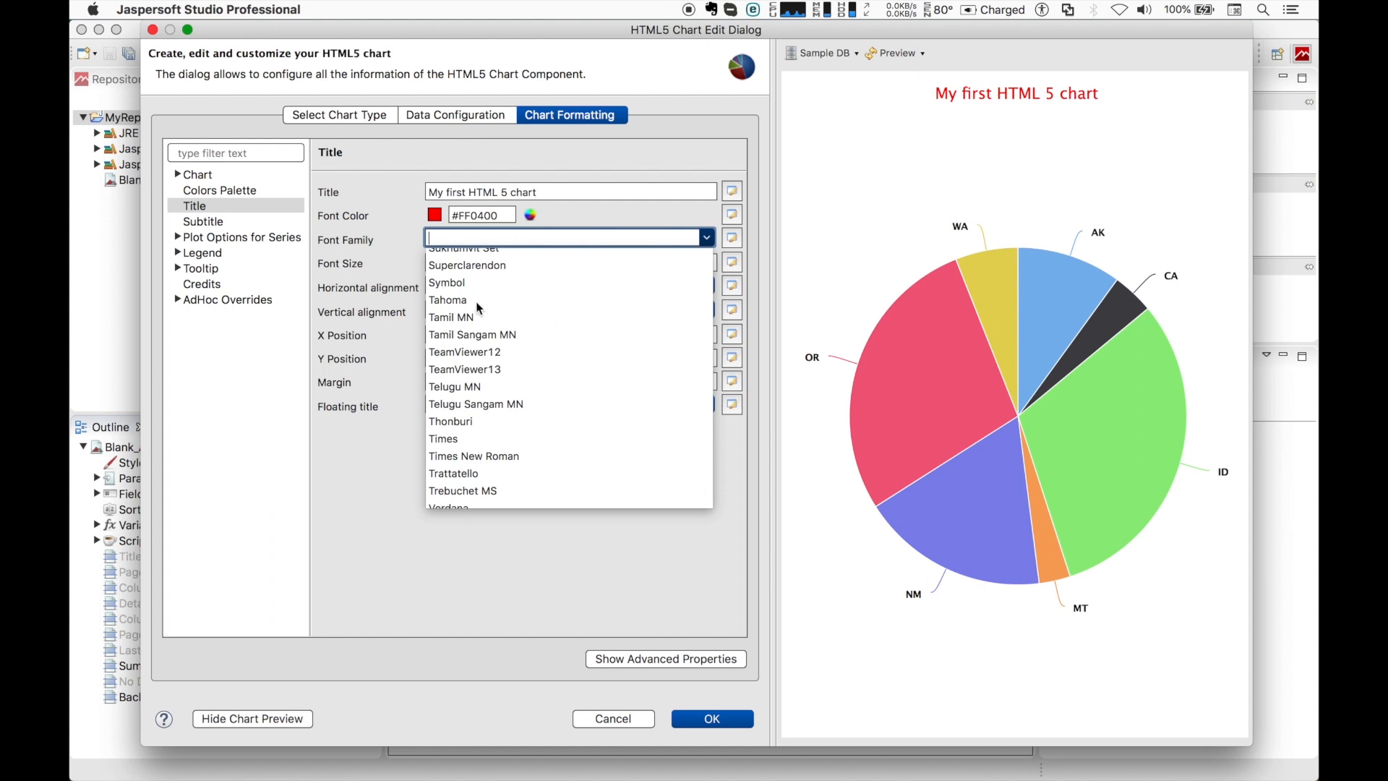
left_click(449, 299)
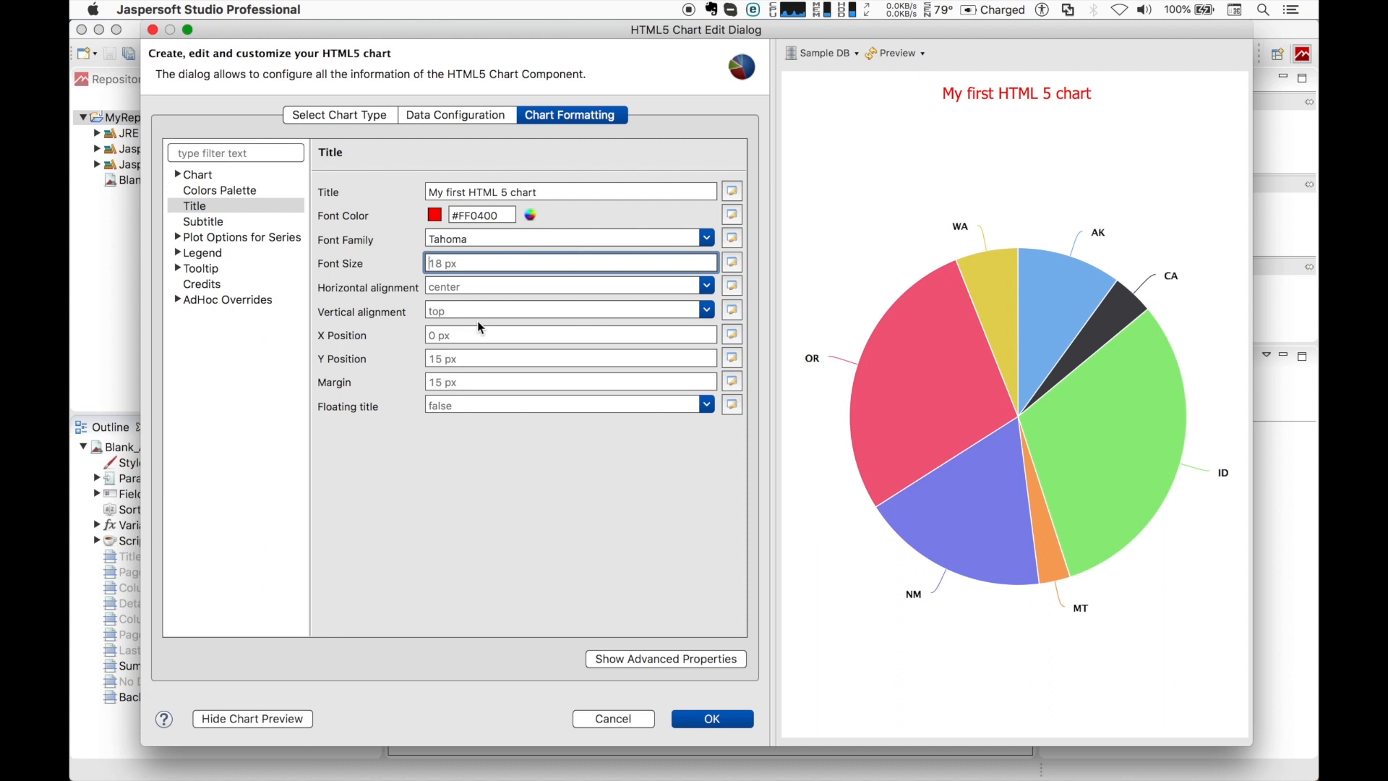
type("2")
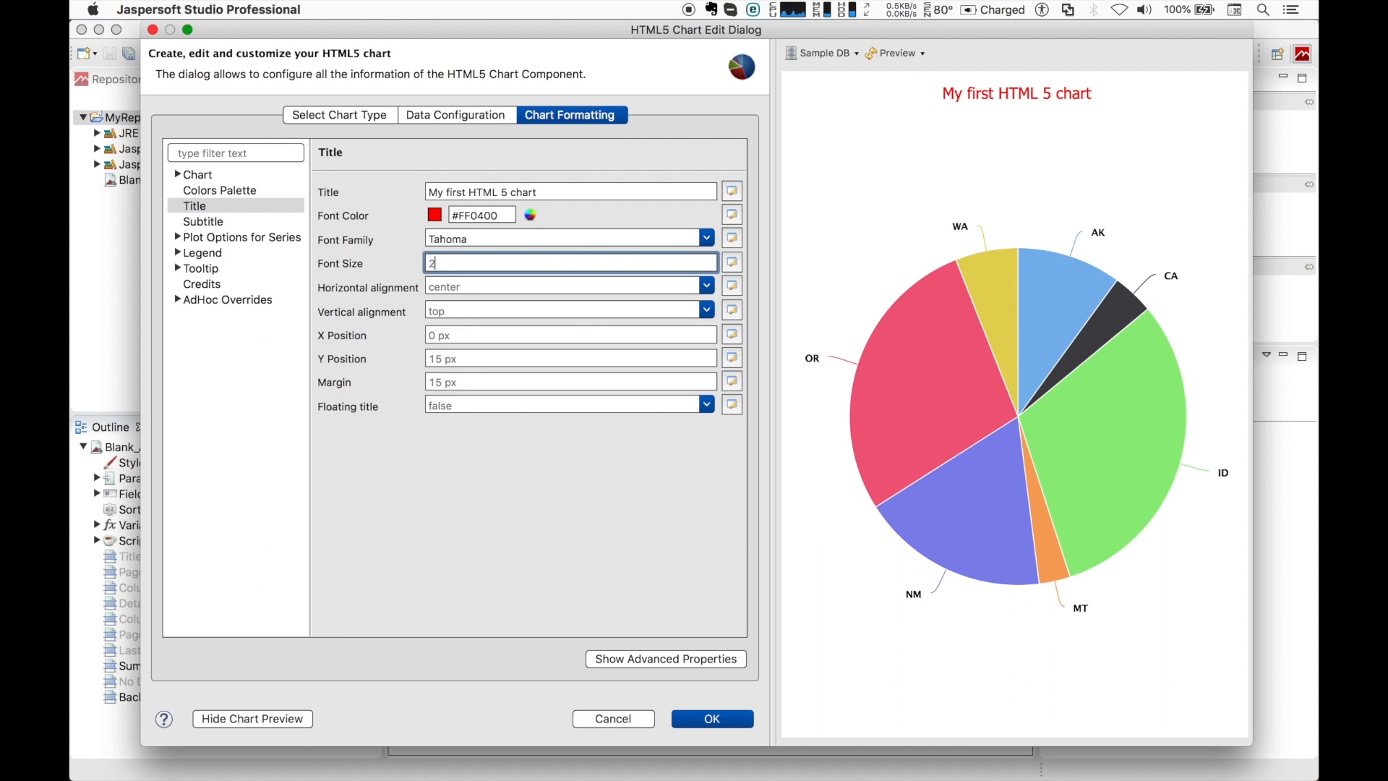
type("4")
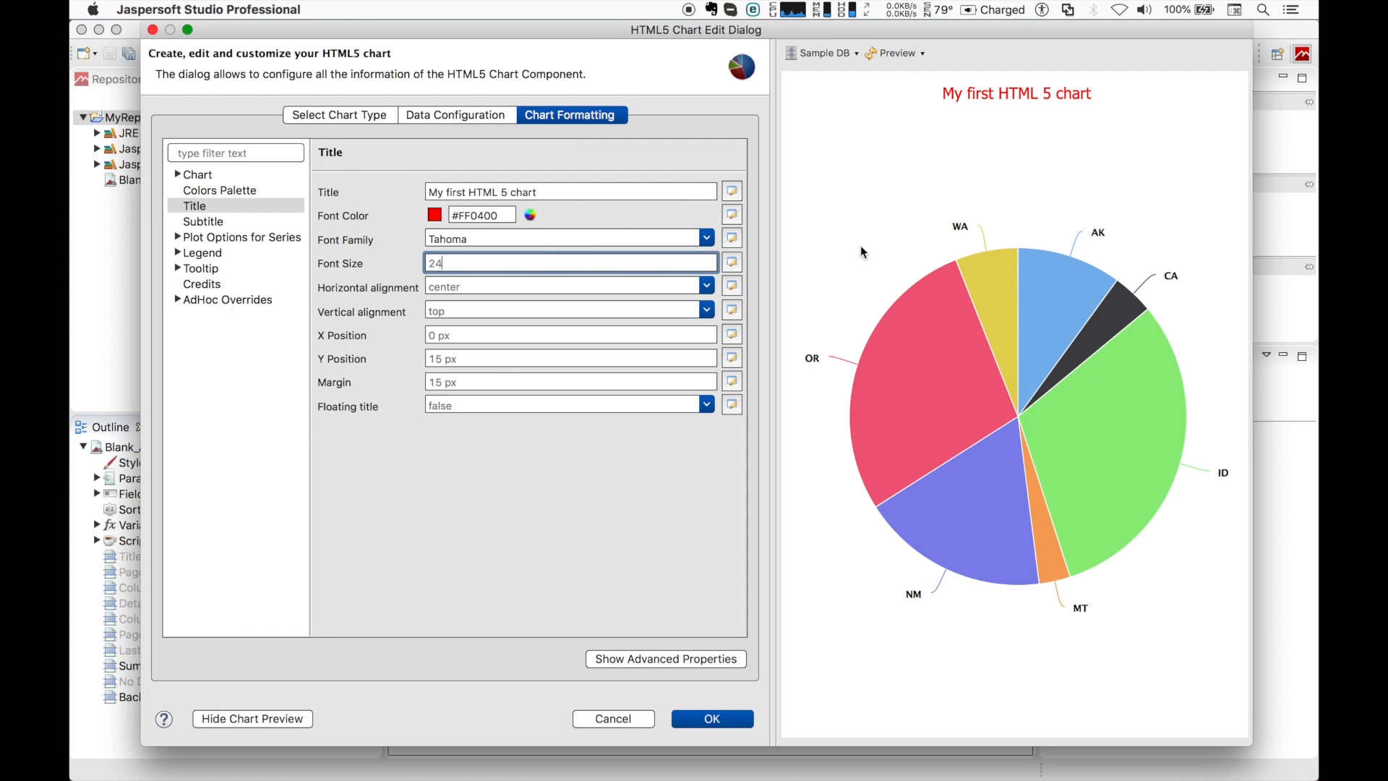
left_click(567, 286)
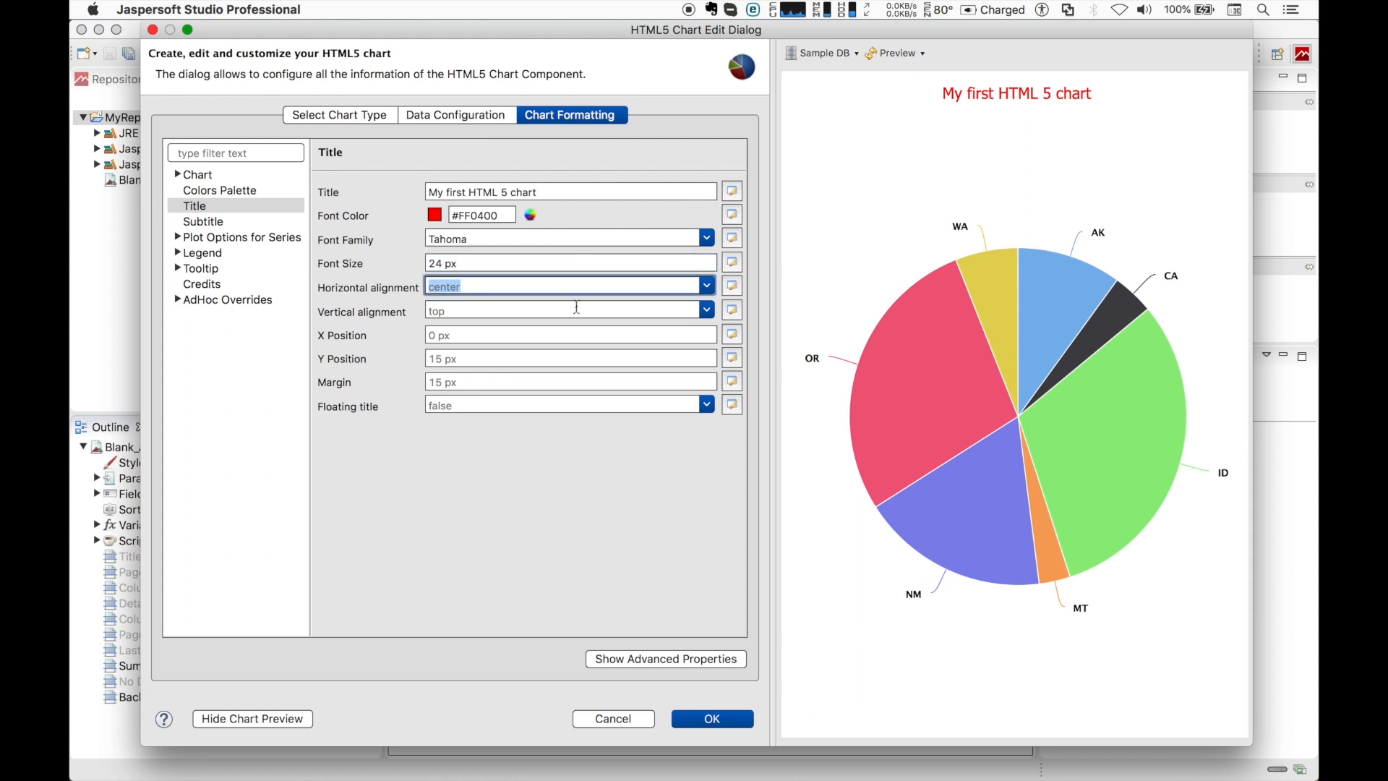
mouse_move(576, 310)
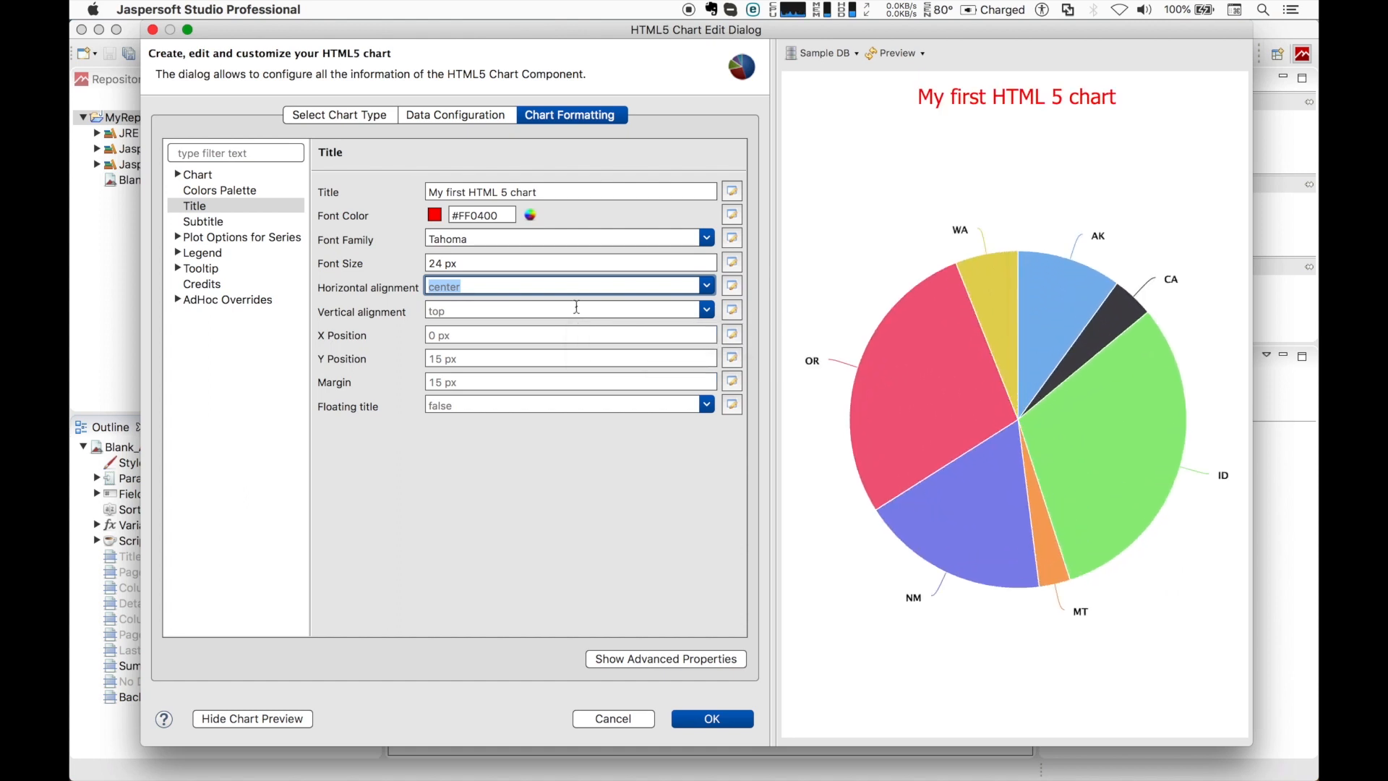
In Borders and Plot Area, set the chart border colour to blue #0026FF
left_click(178, 175)
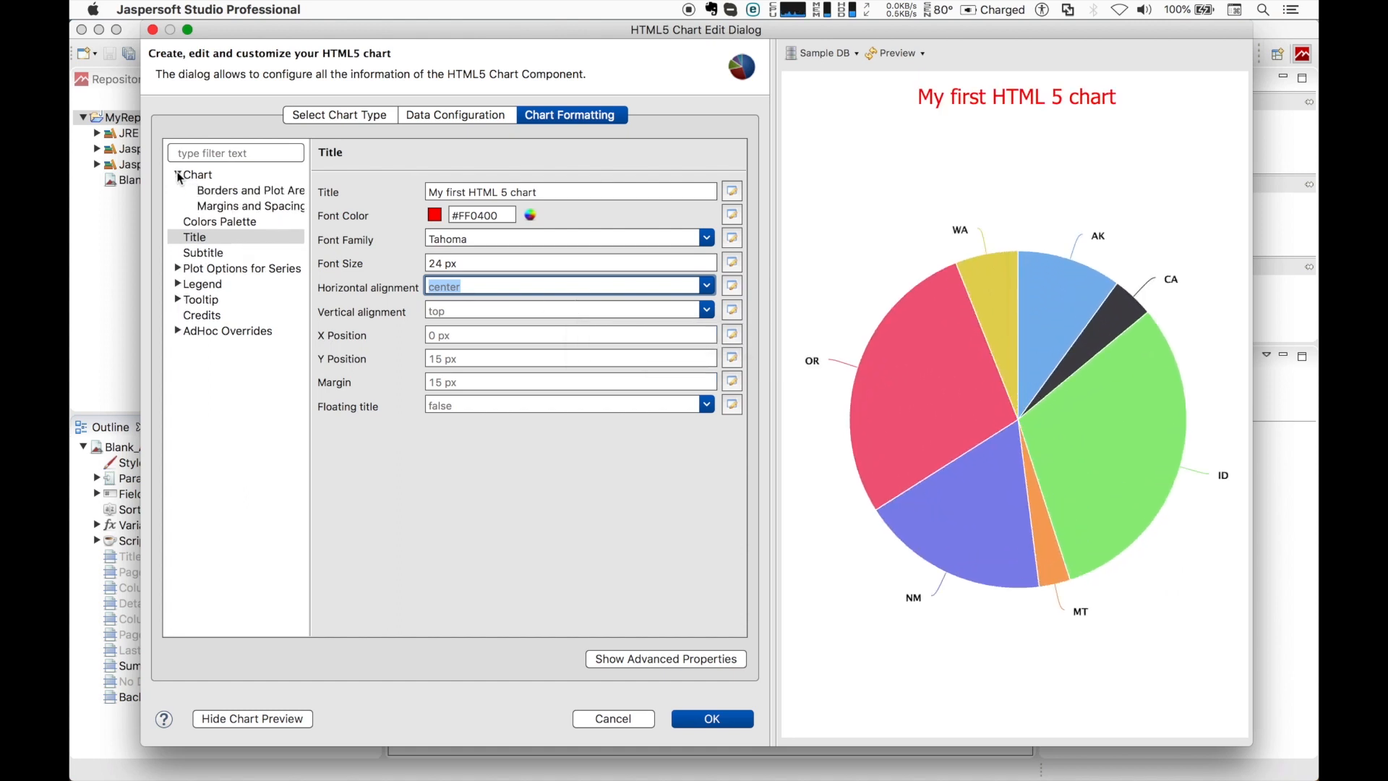
left_click(247, 190)
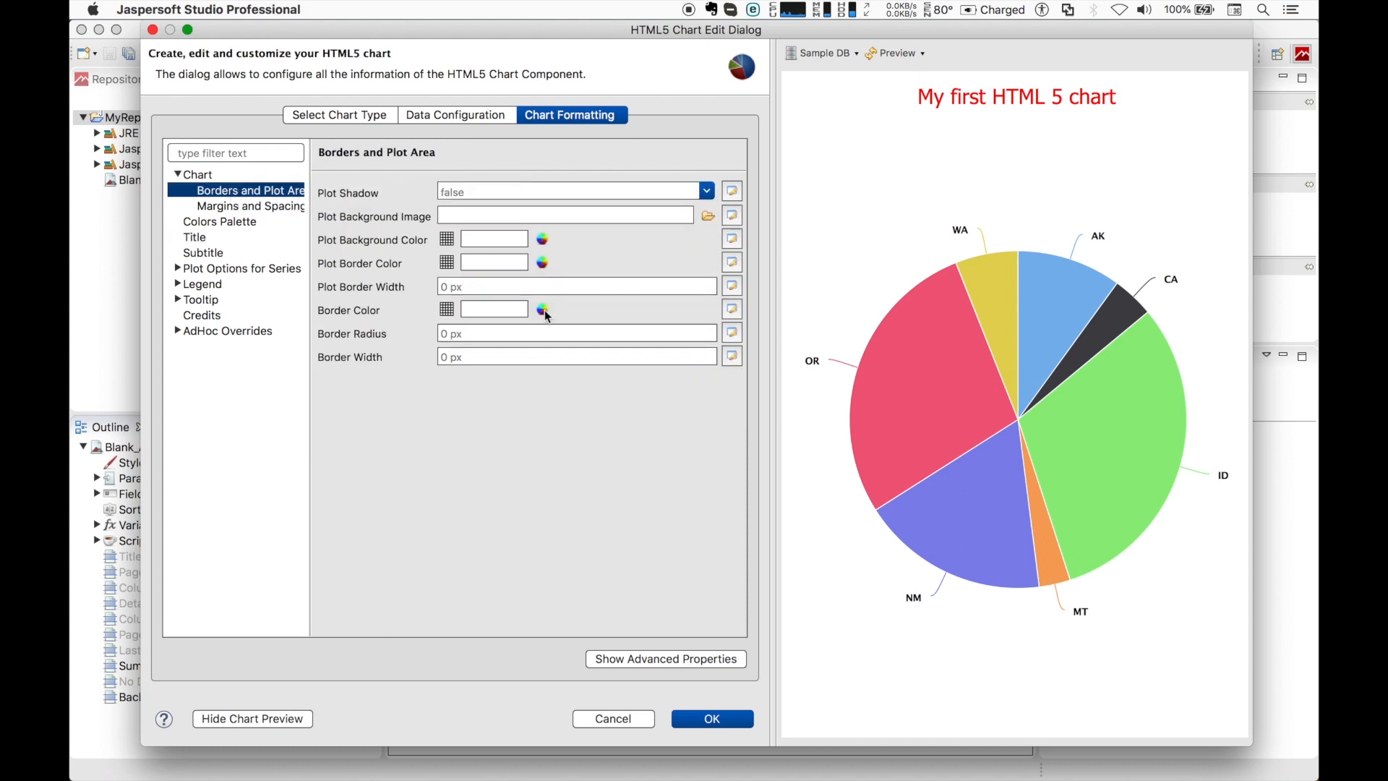
left_click(542, 310)
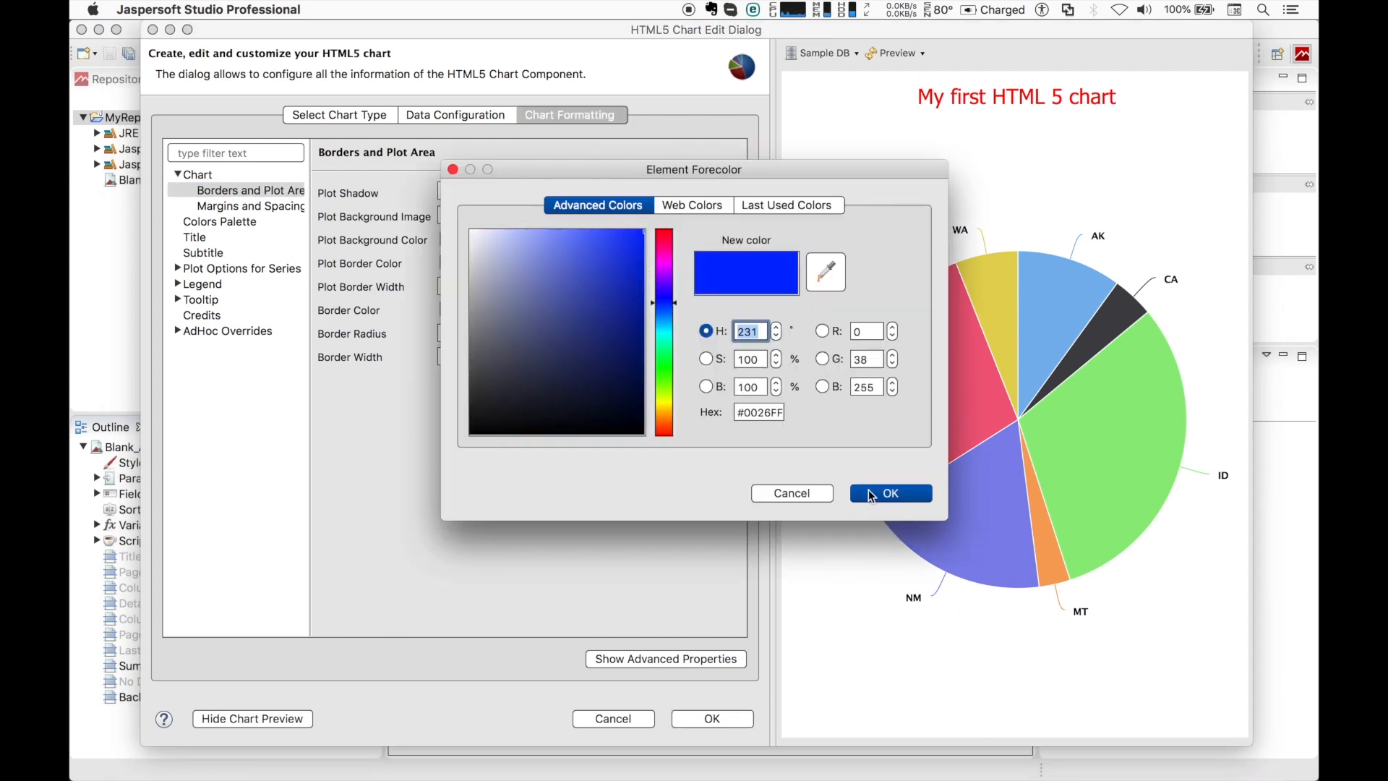
left_click(889, 492)
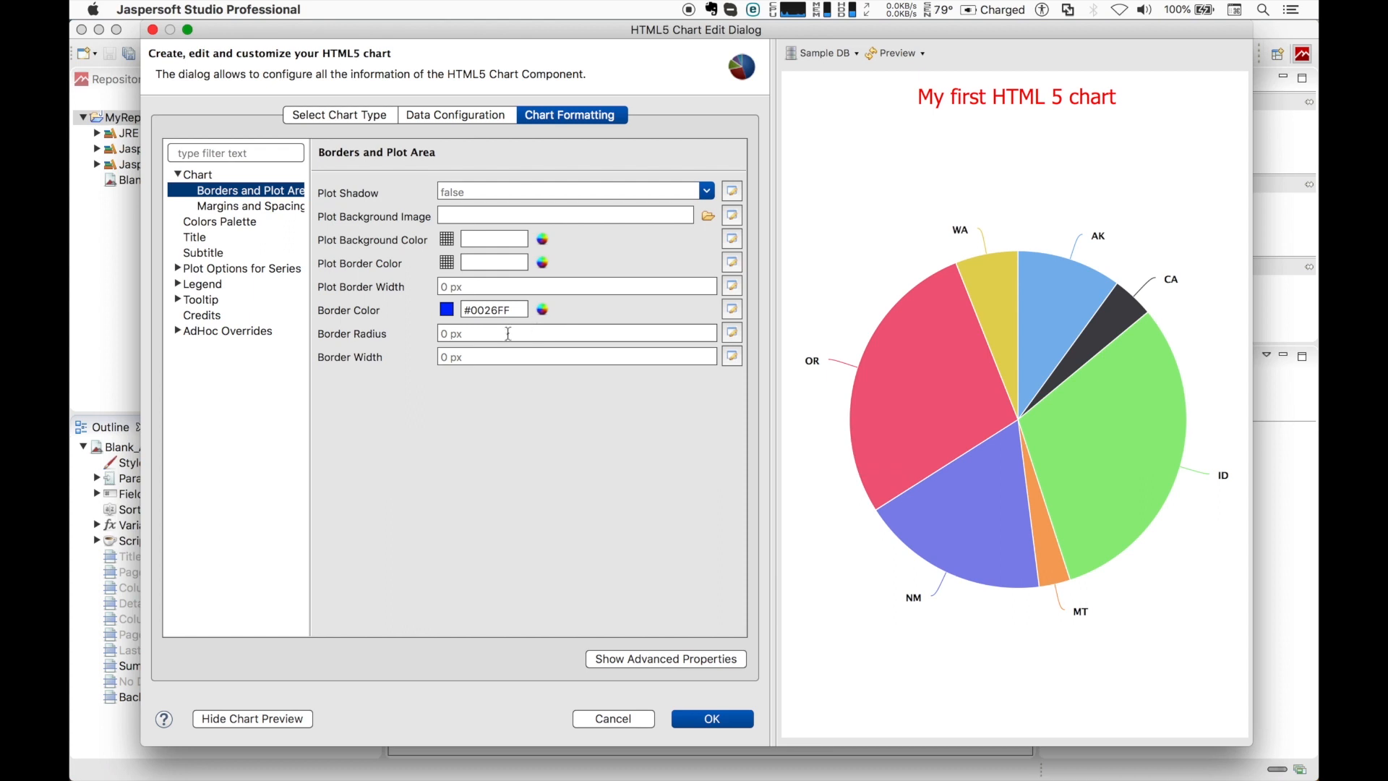
Set the border radius to 10 px and the border width to 2 px
type("10")
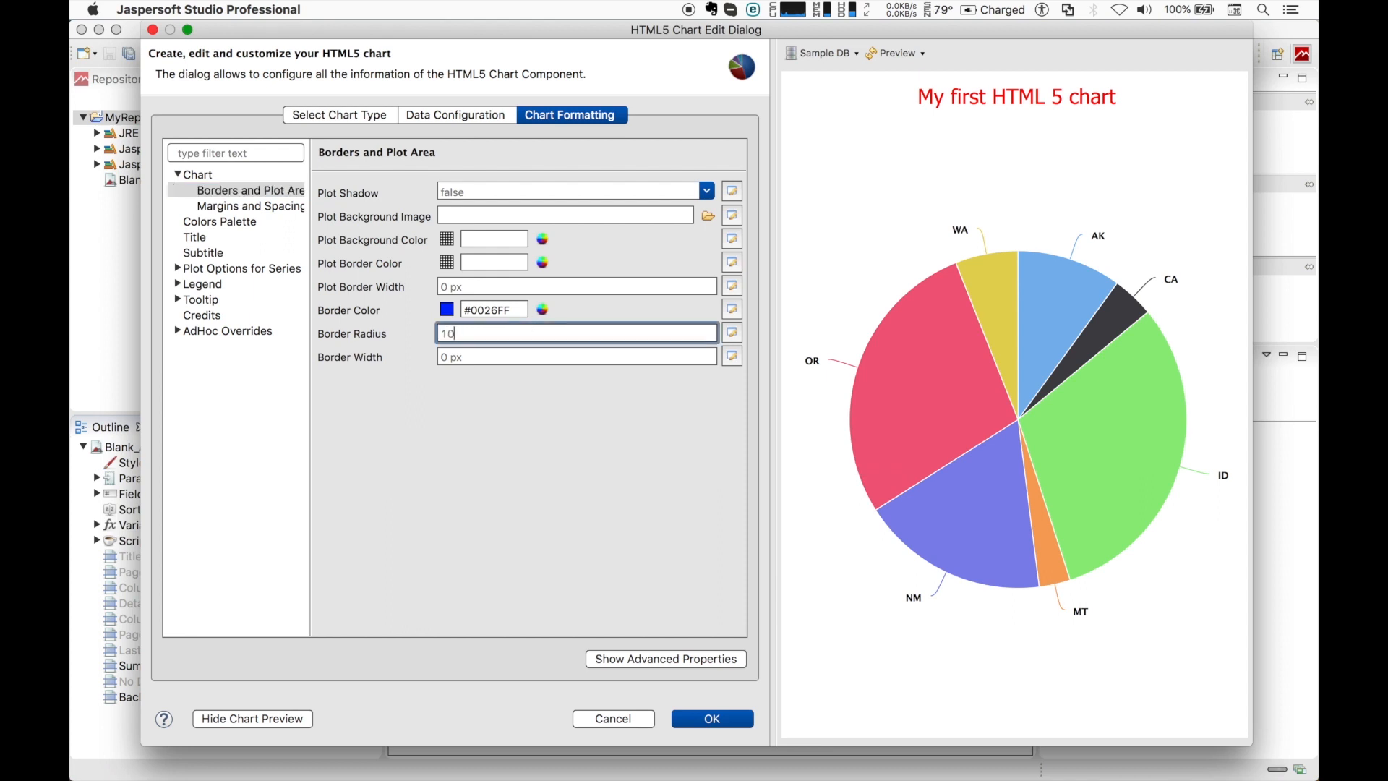
left_click(575, 357)
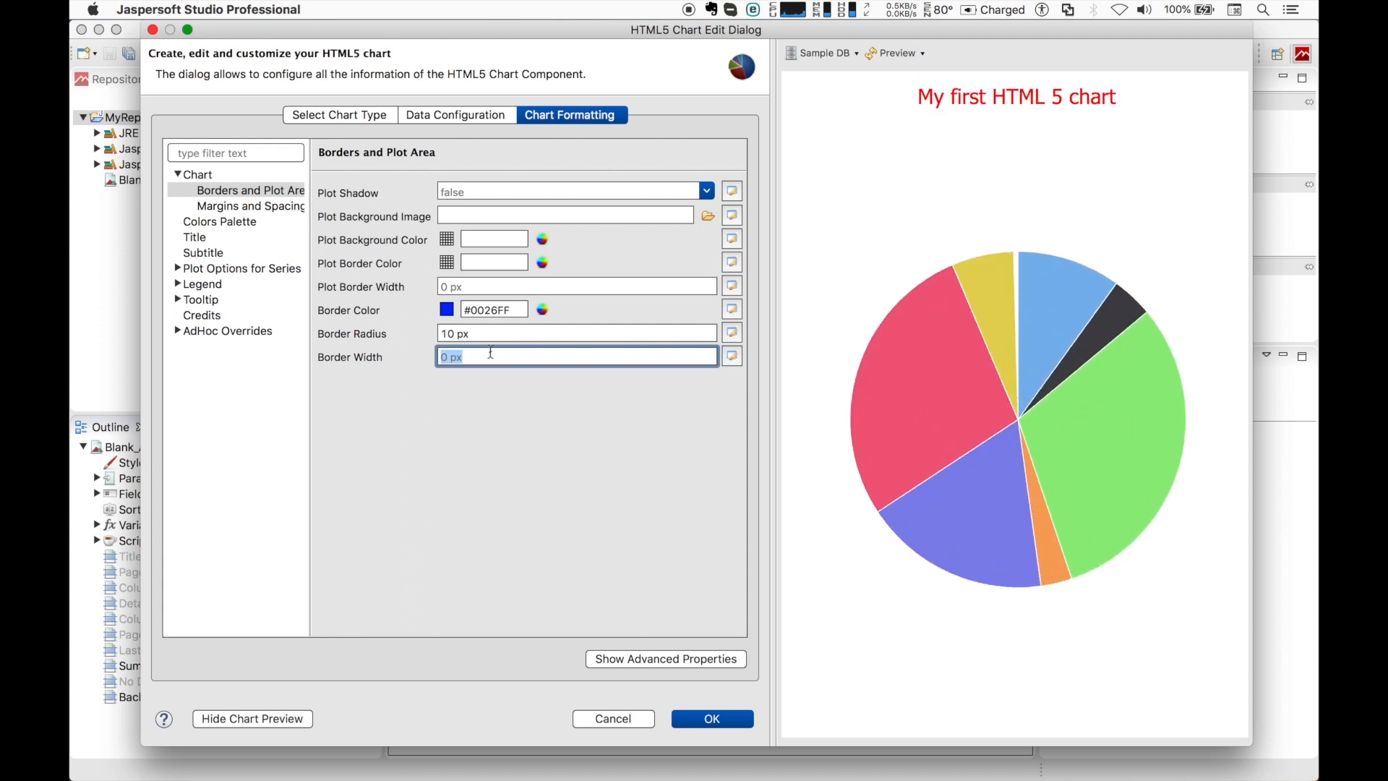
type("2 px")
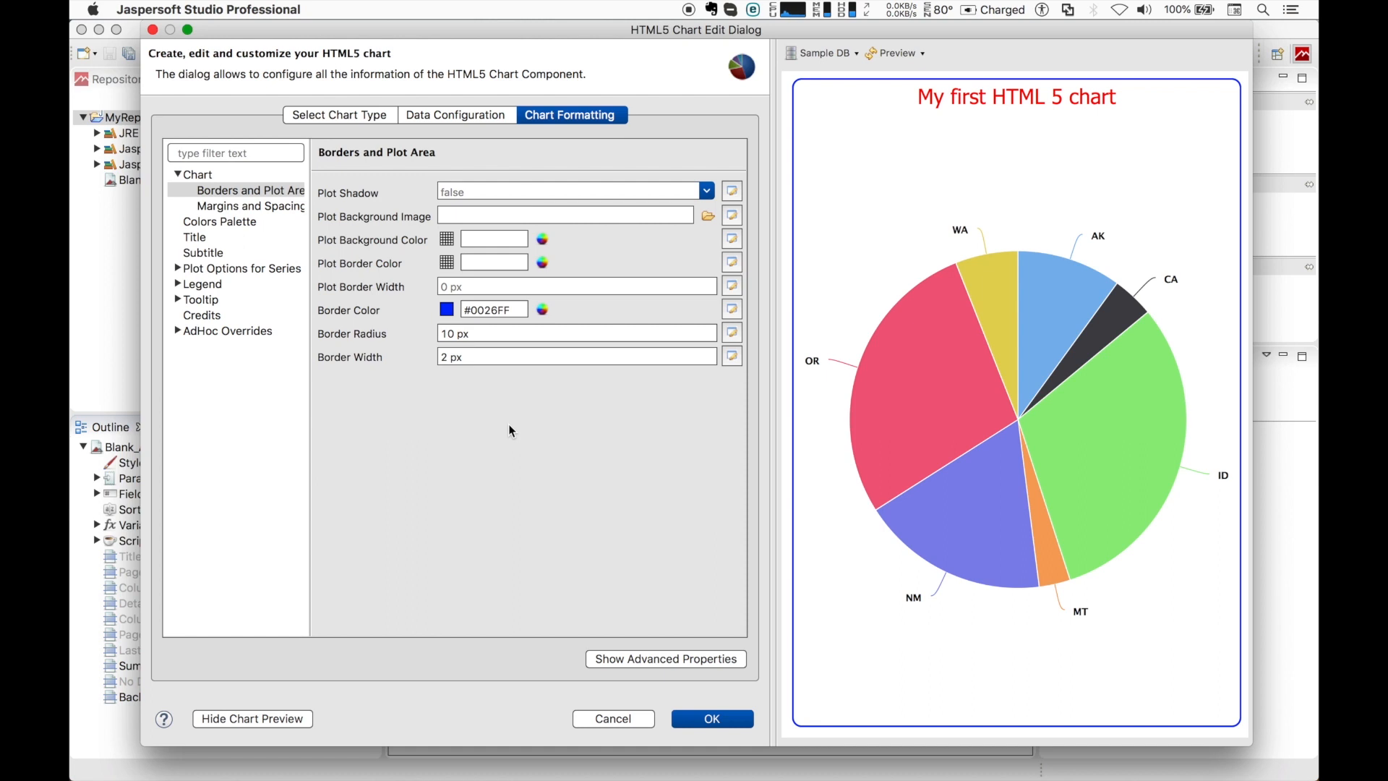
mouse_move(554, 571)
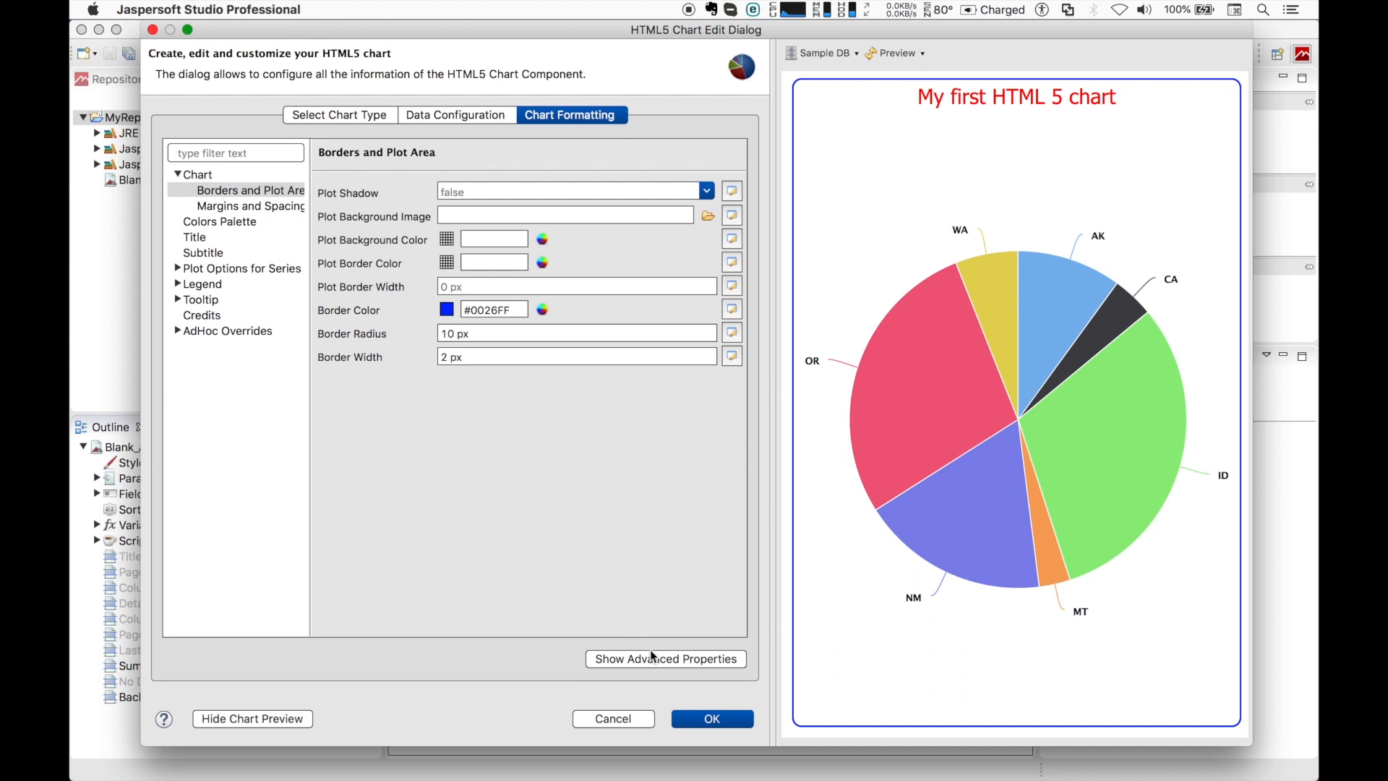
Show advanced properties and add title.style.fontFamily Tahoma, filtered to changed ones
left_click(665, 659)
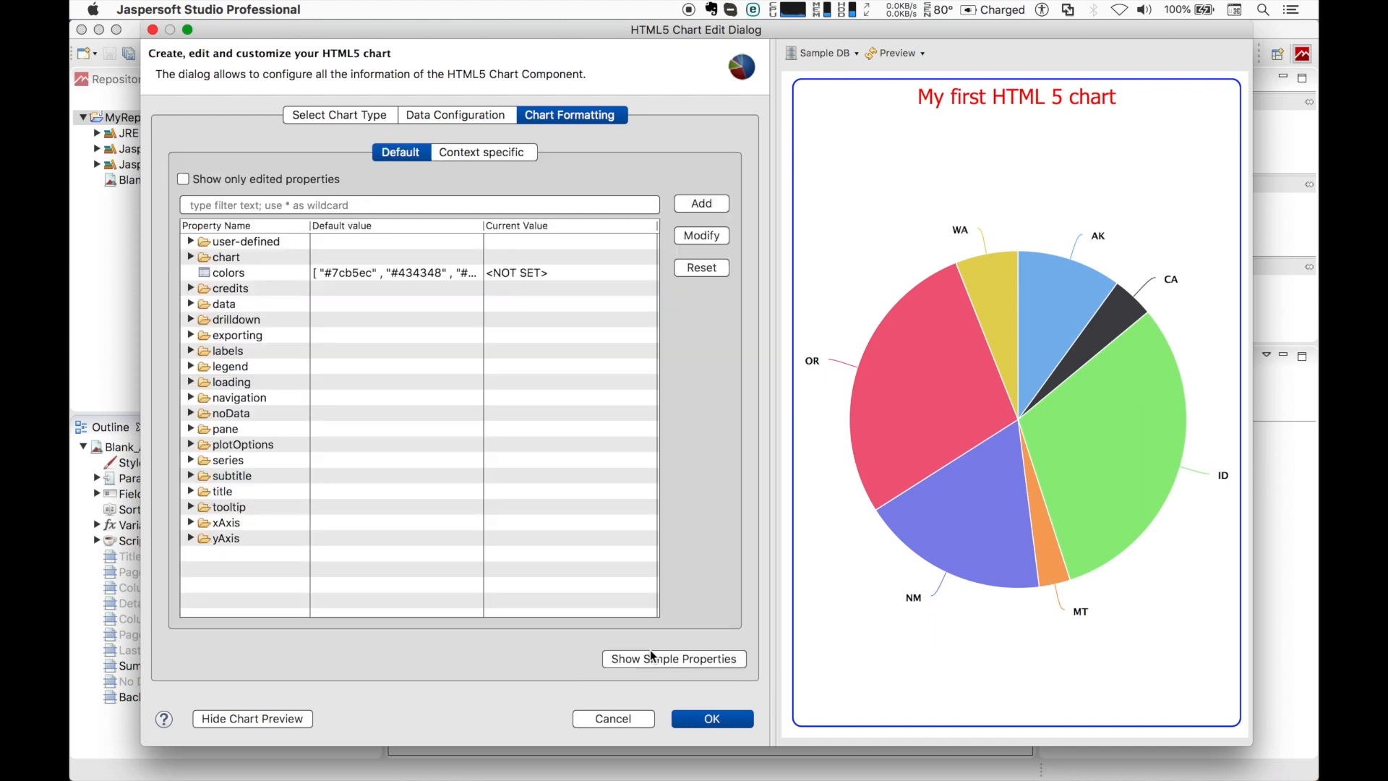
mouse_move(274, 279)
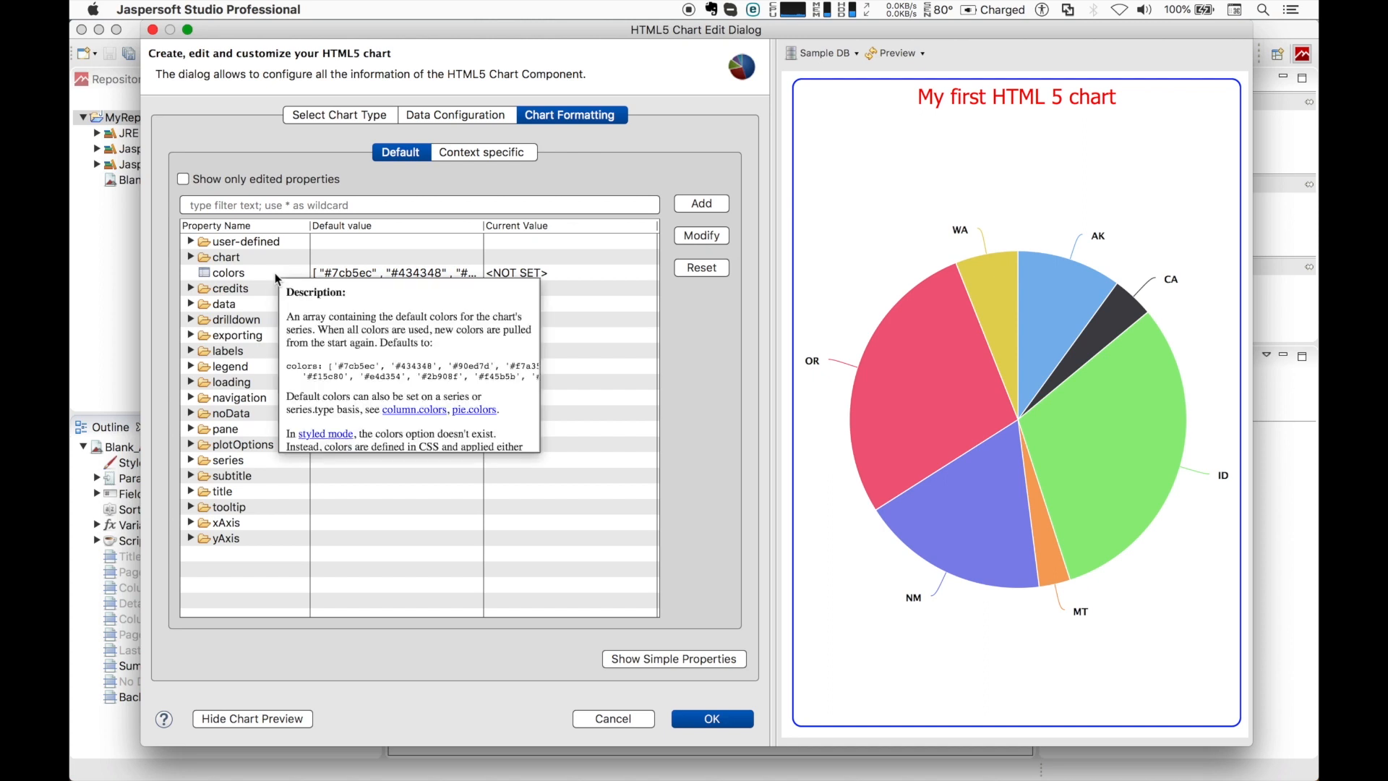
left_click(182, 179)
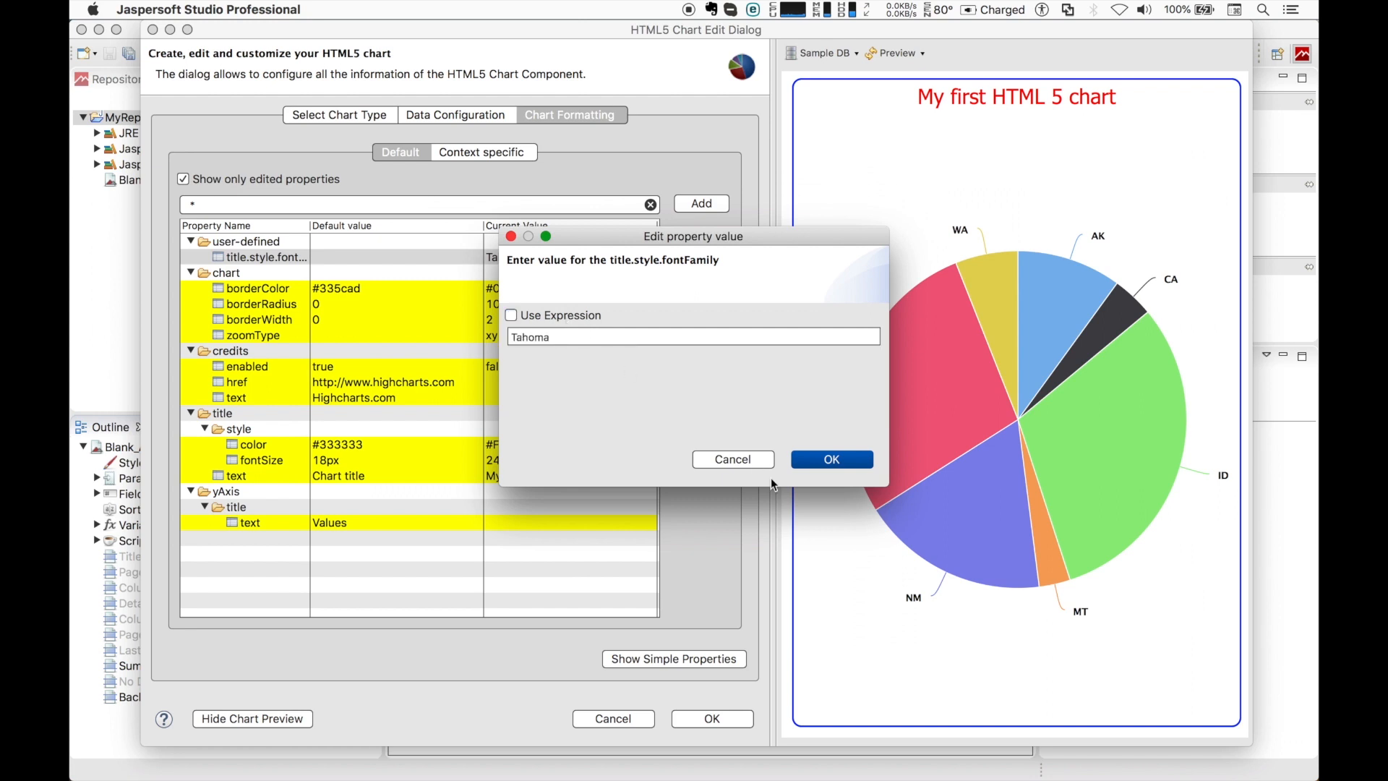
left_click(829, 458)
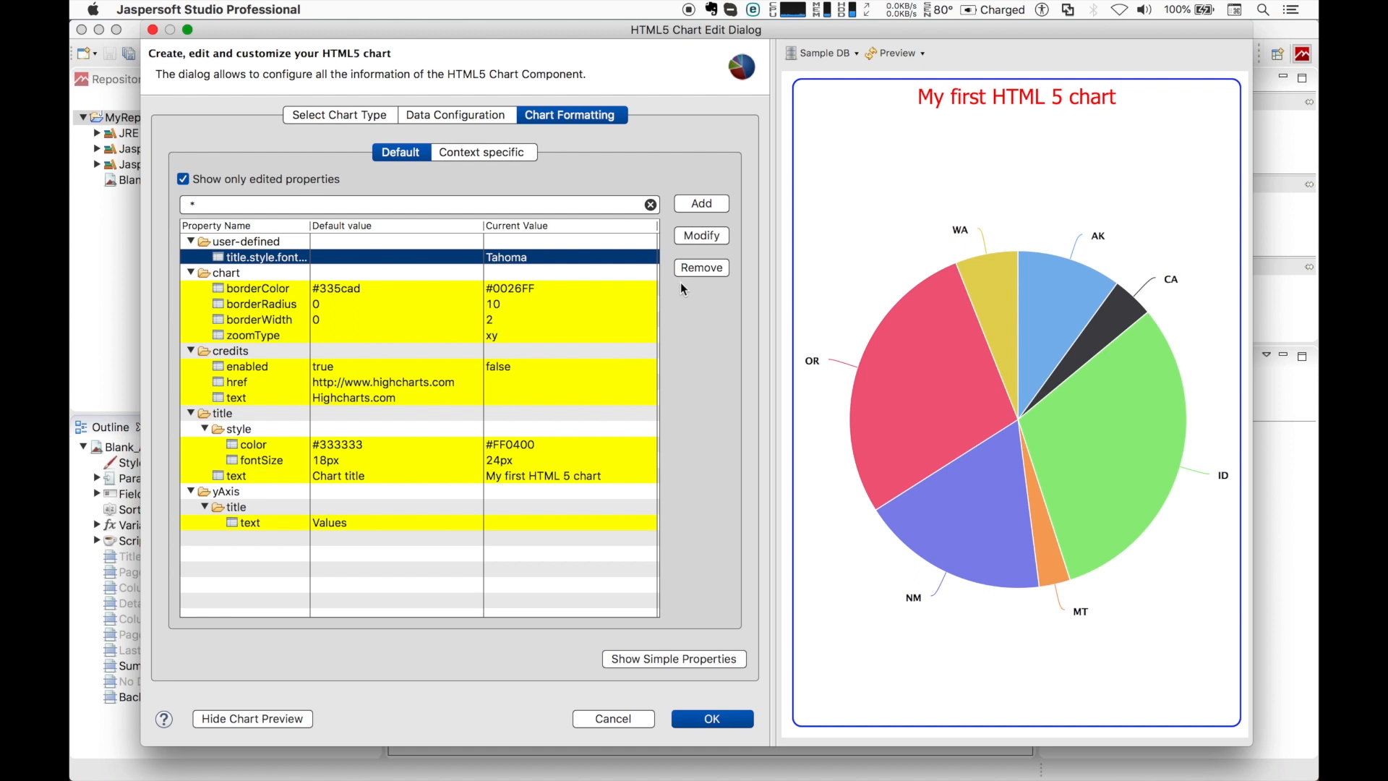
Reset borderColor to its default and remove the custom title font property
left_click(257, 288)
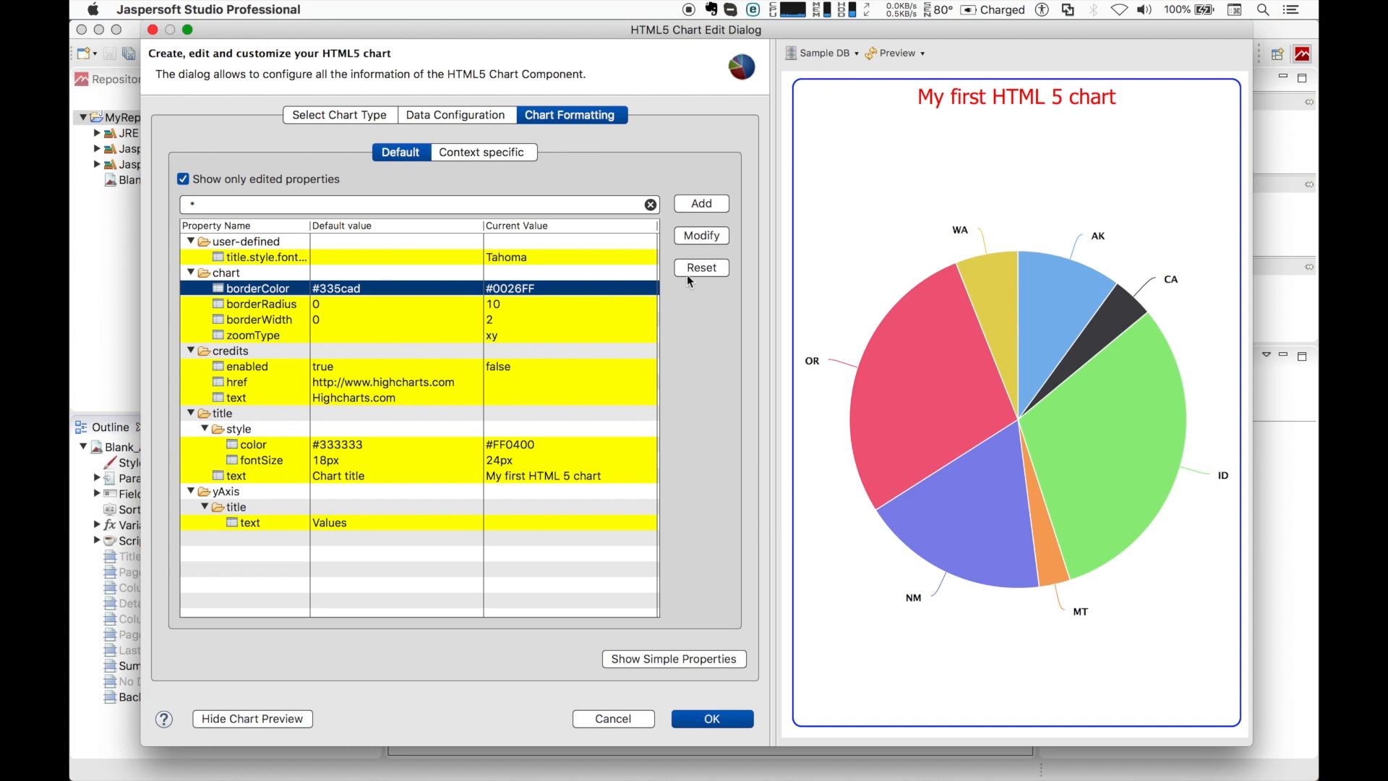
left_click(699, 267)
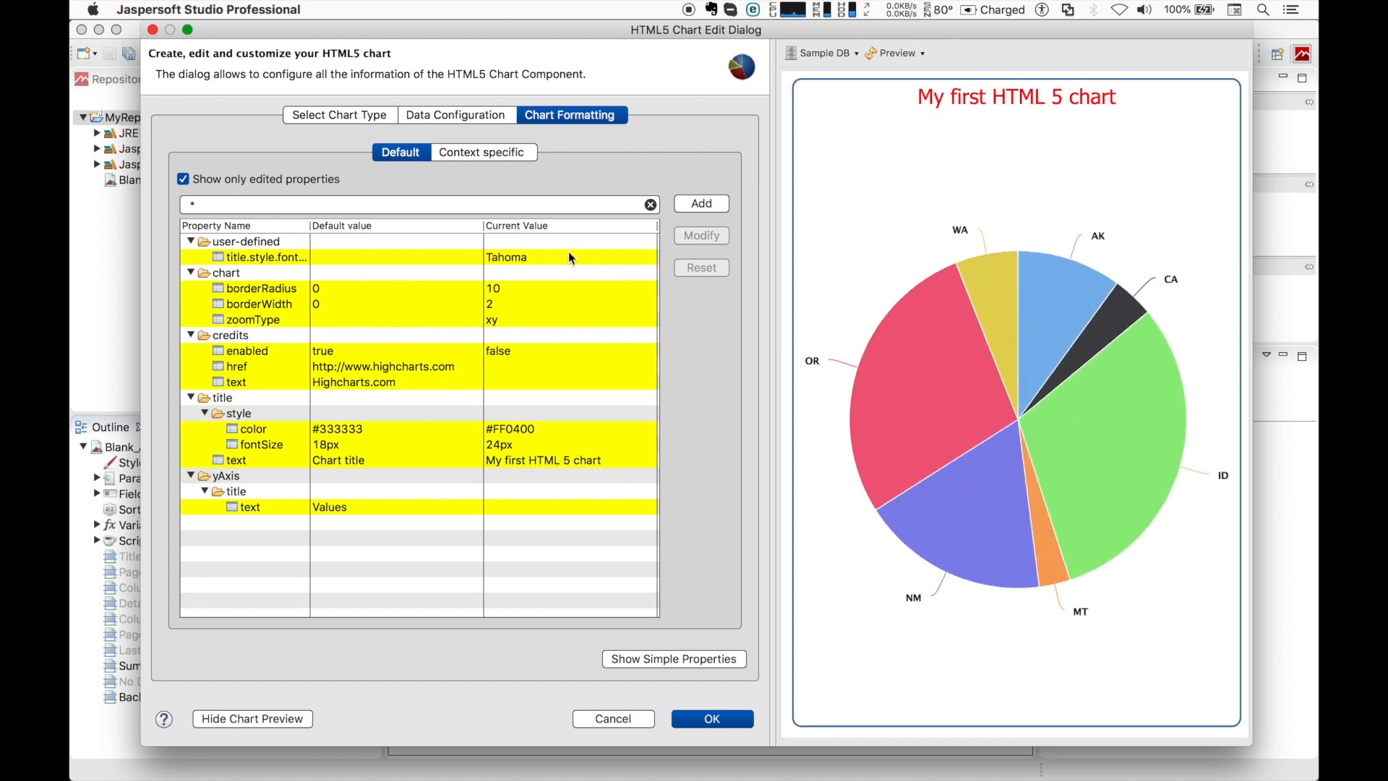
left_click(266, 258)
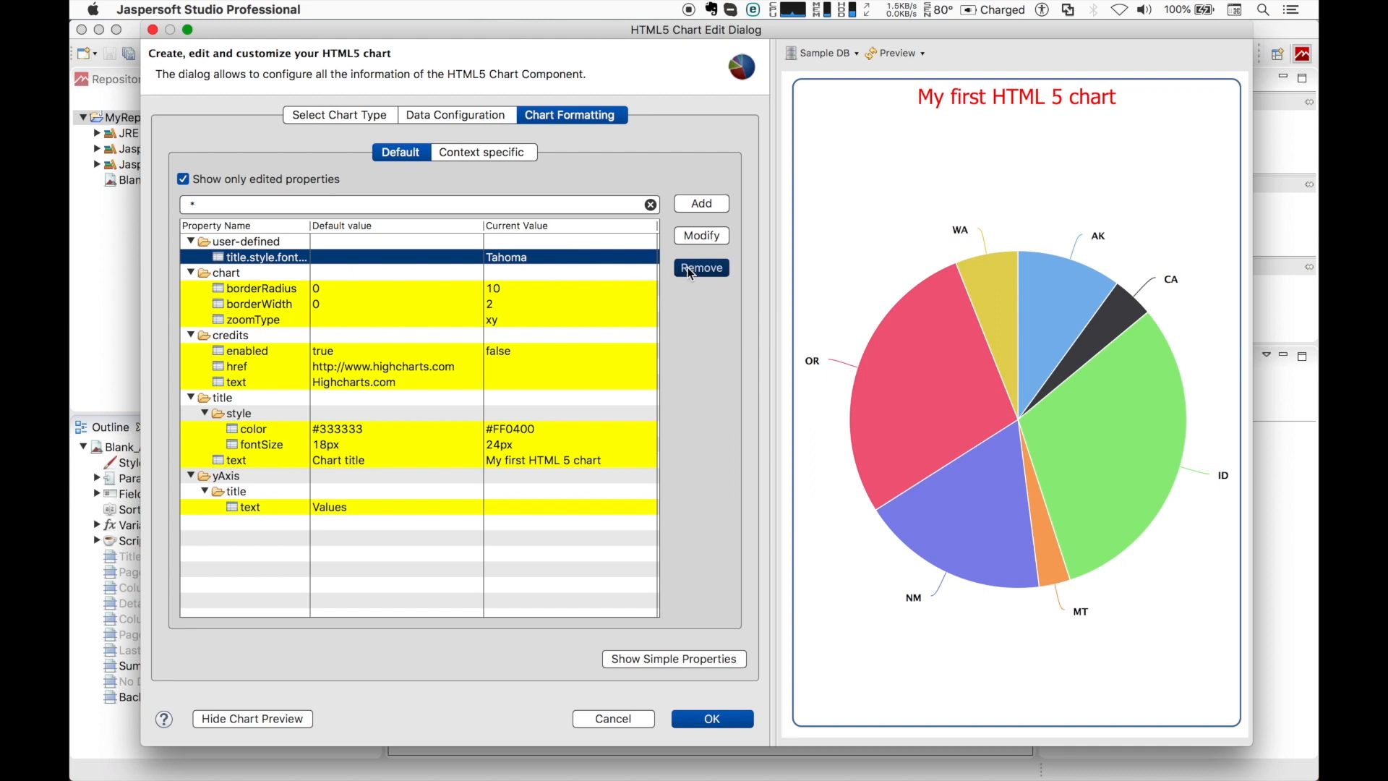
left_click(700, 268)
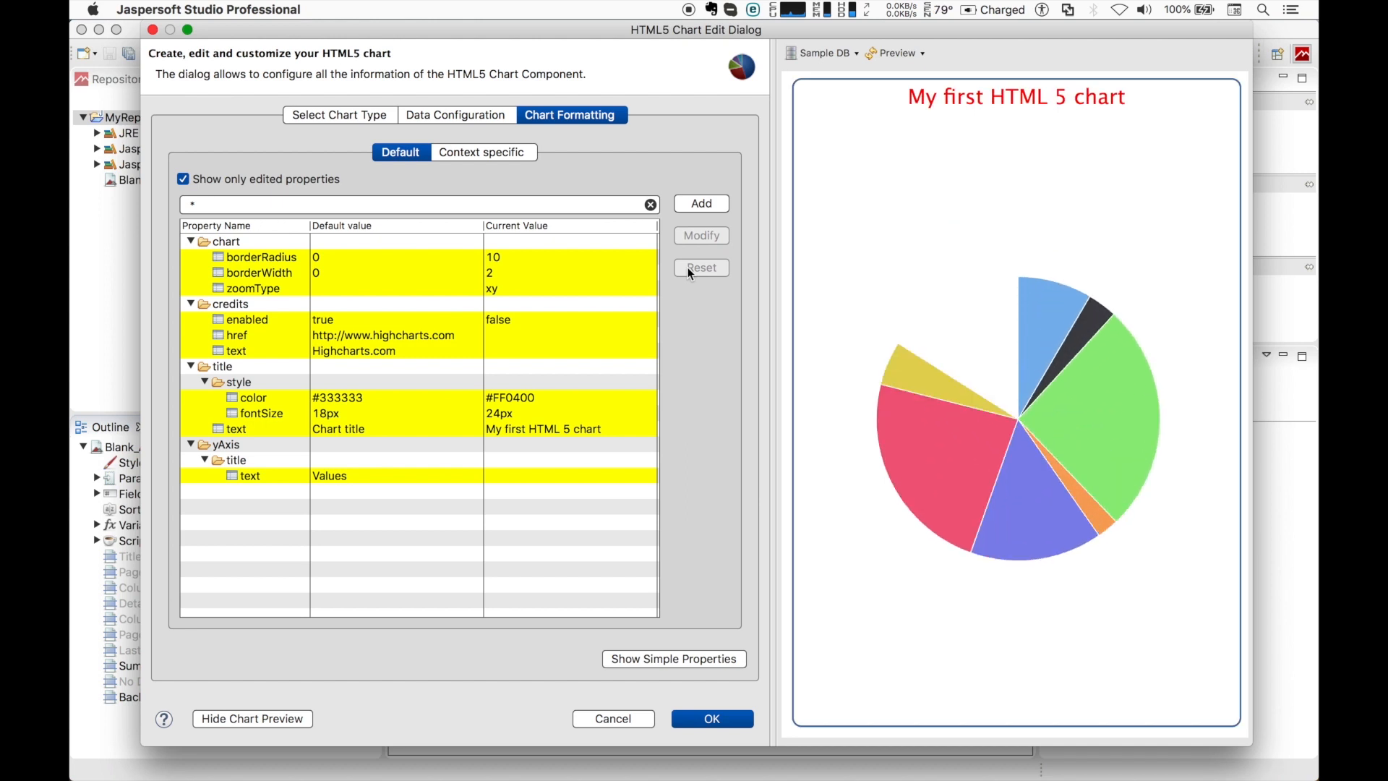
Filter the edited properties with *border*, leaving only borderRadius 10 and borderWidth 2
left_click(416, 204)
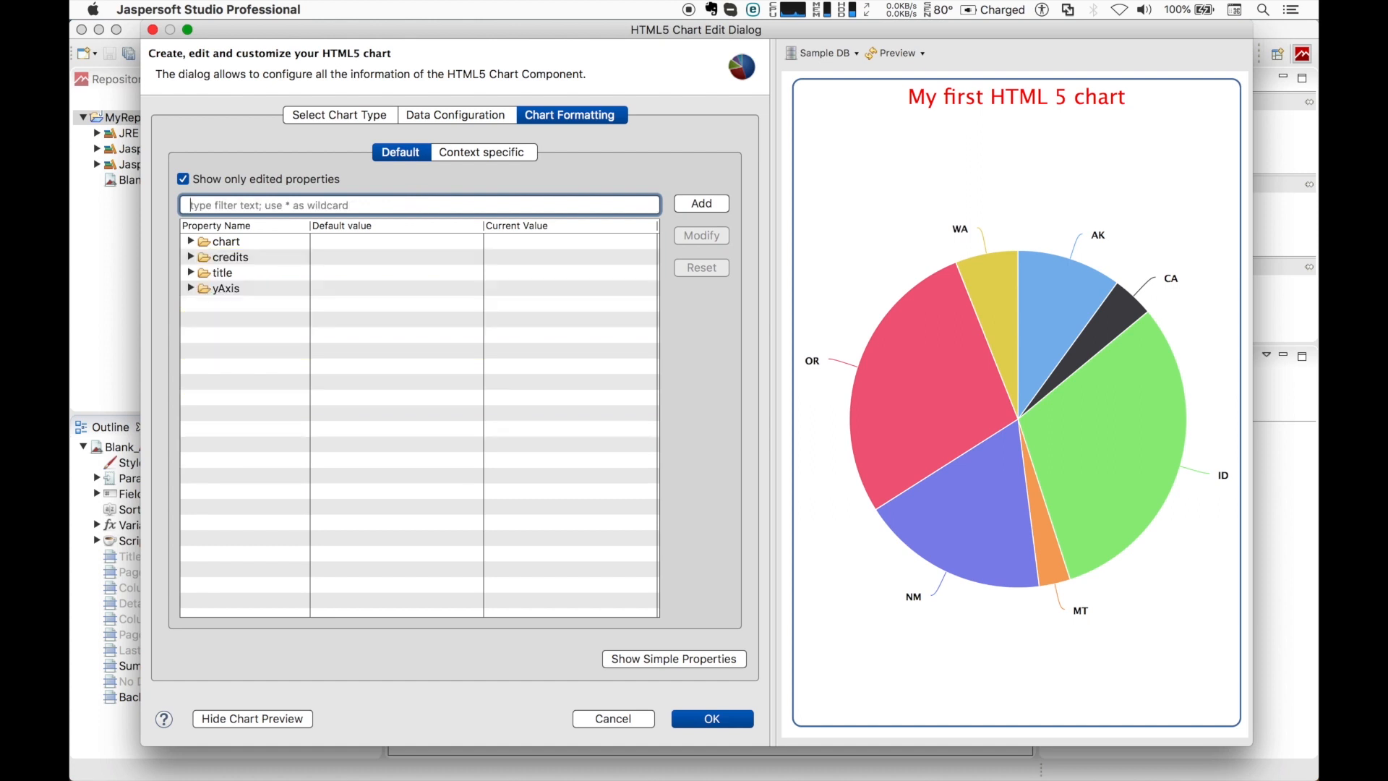
type("border")
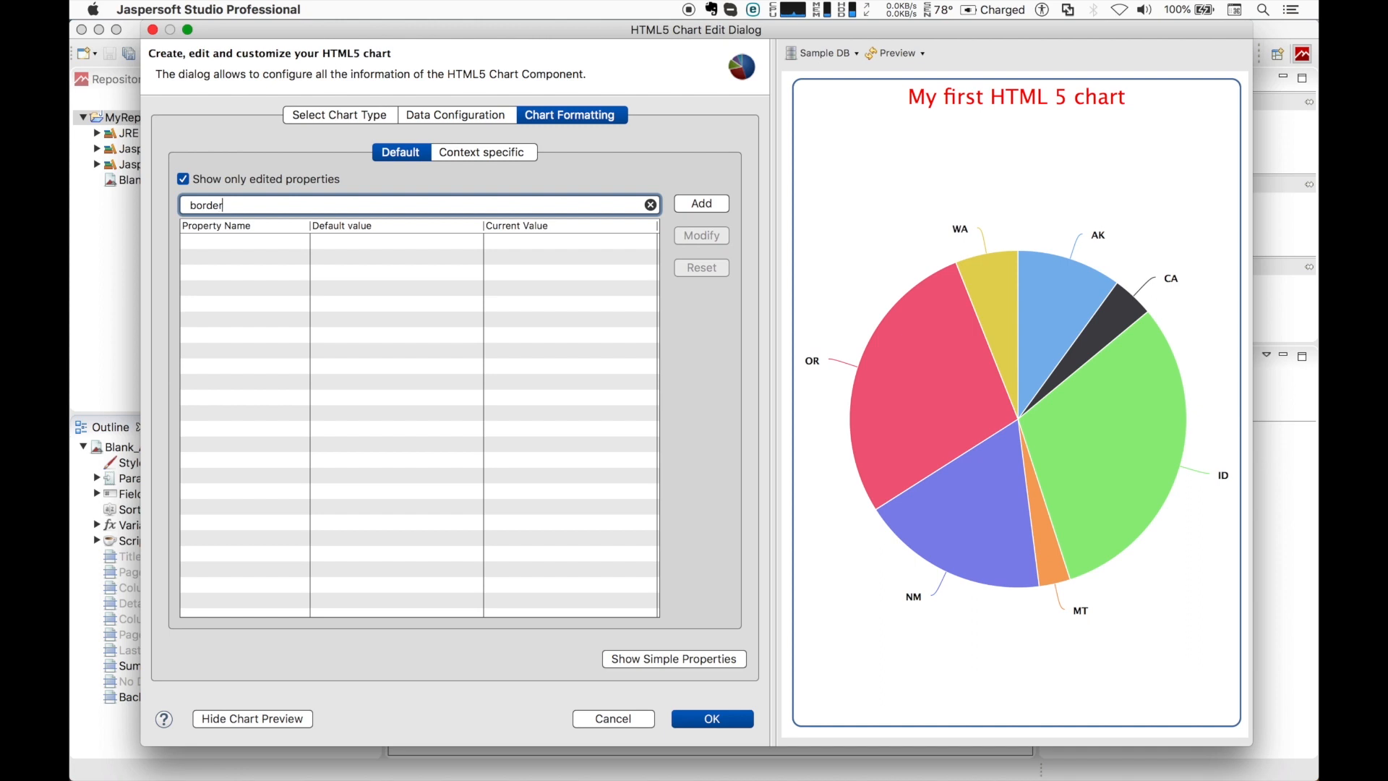
type("*")
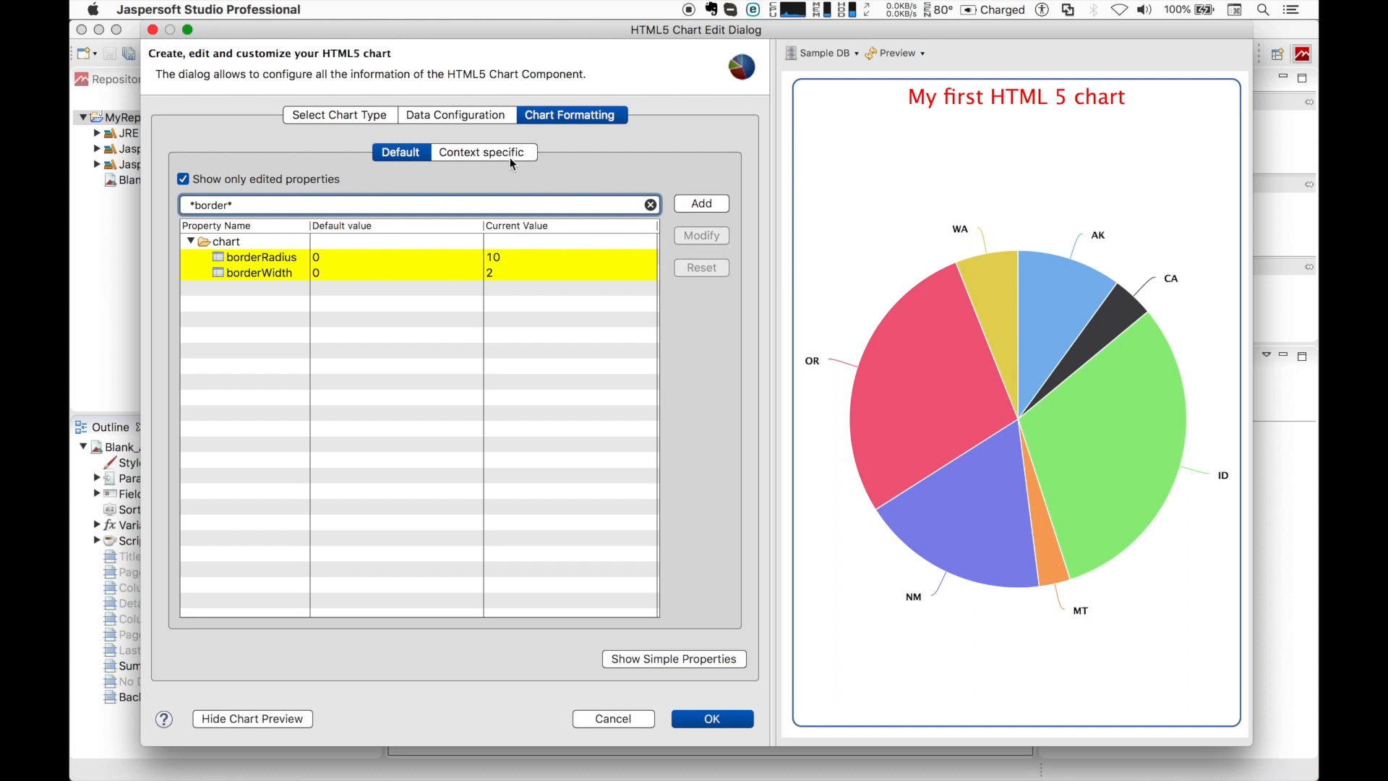
left_click(481, 152)
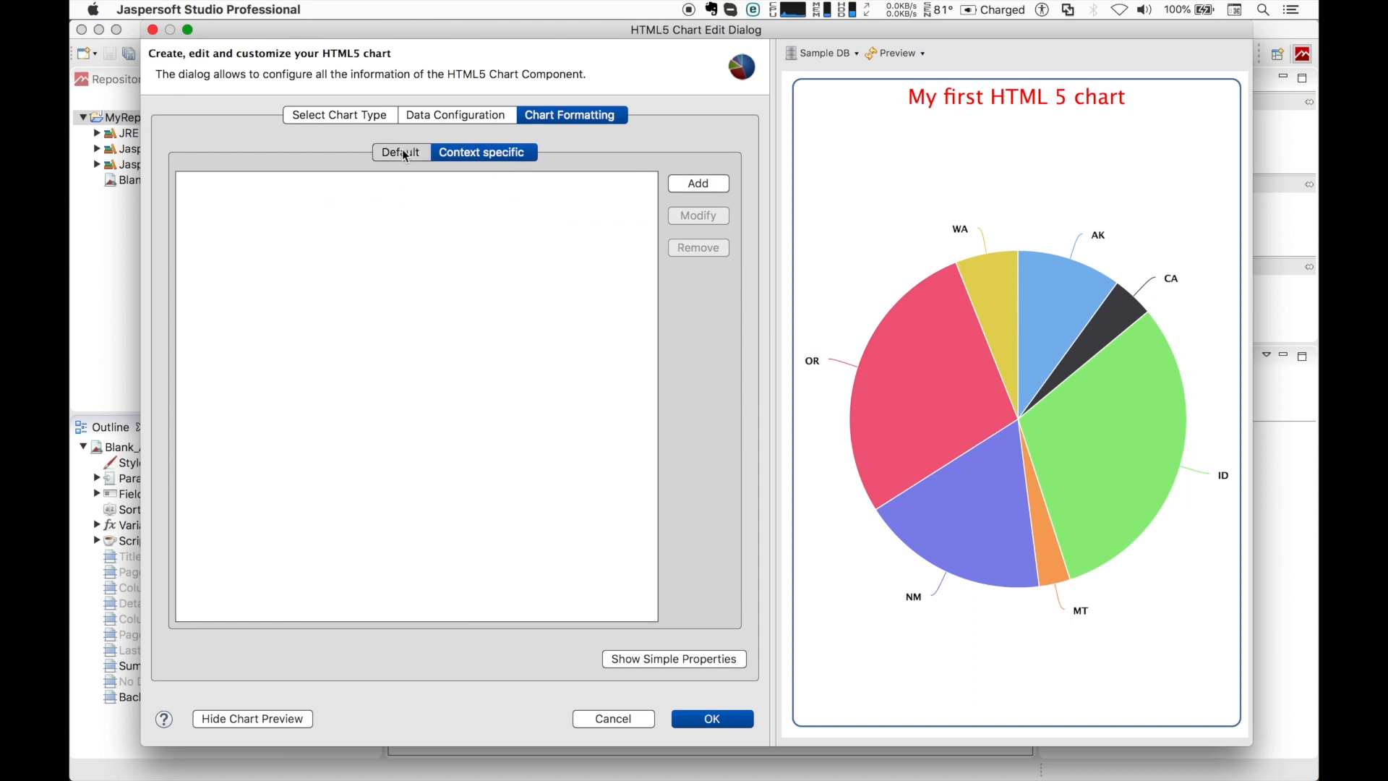
left_click(400, 152)
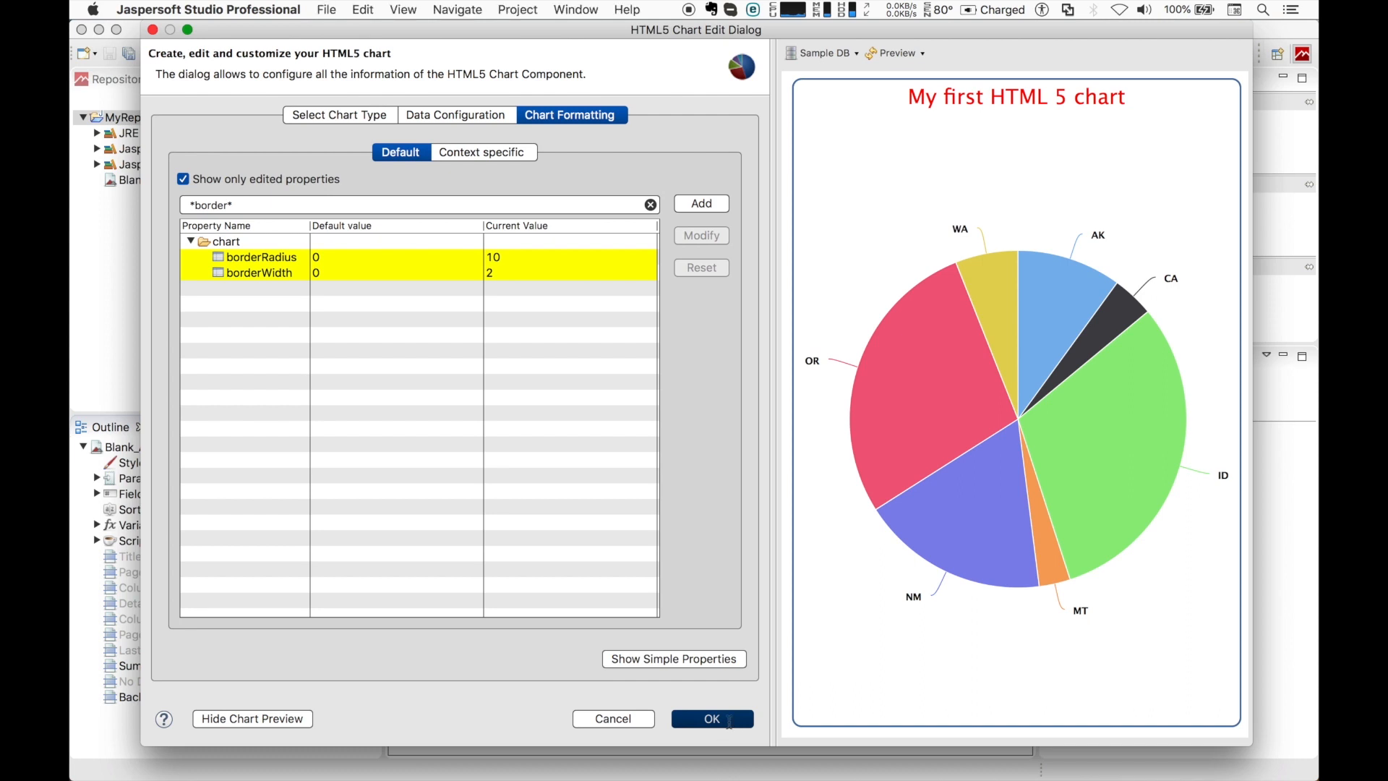
Apply the chart settings, save Blank_A4.jrxml and switch to Preview
left_click(711, 718)
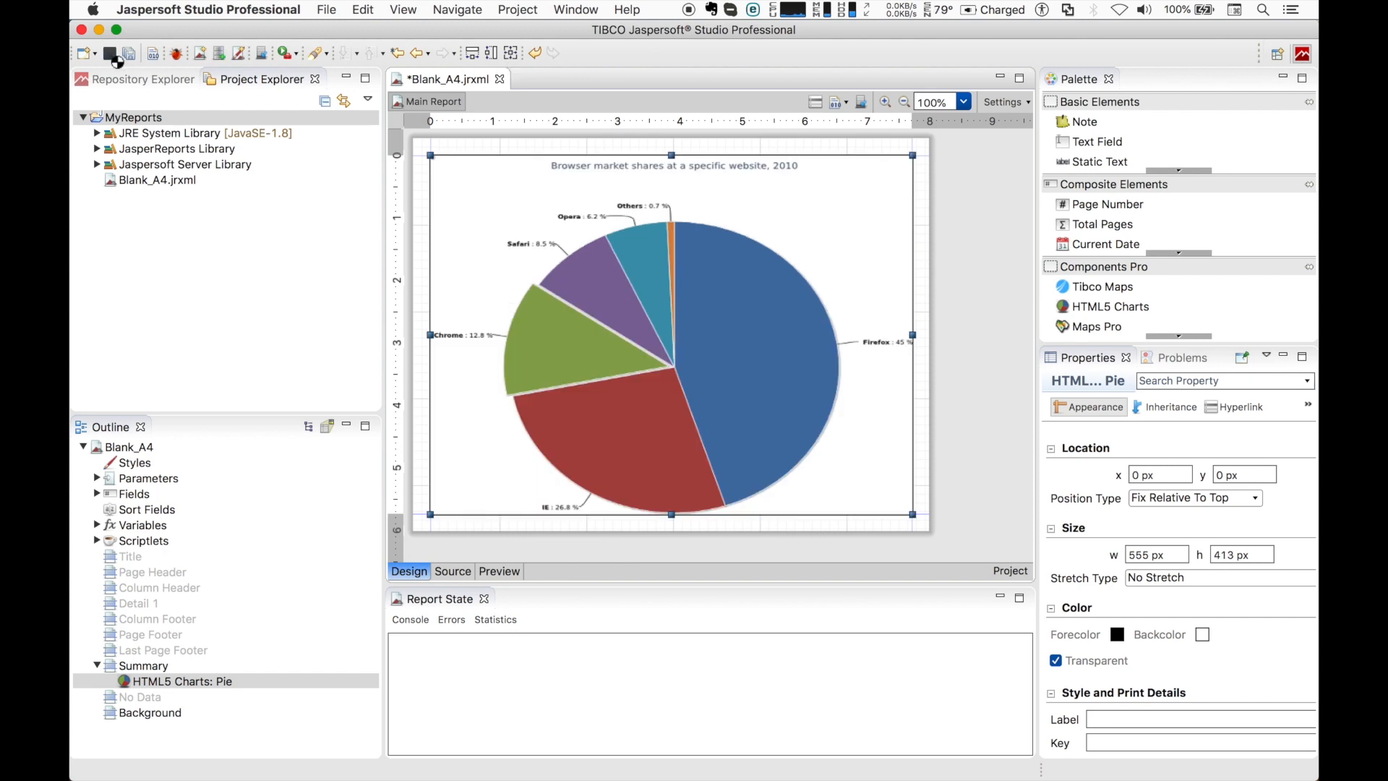
left_click(111, 54)
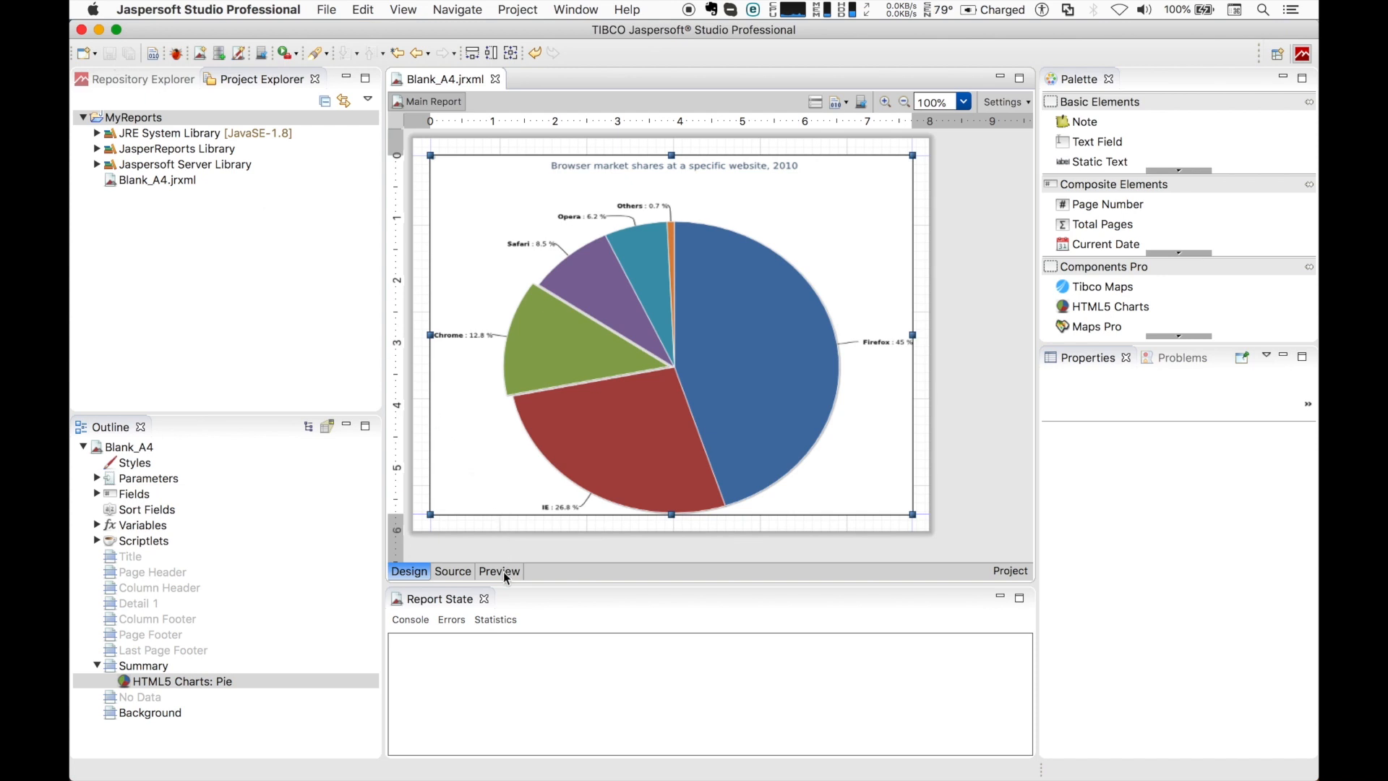
left_click(499, 571)
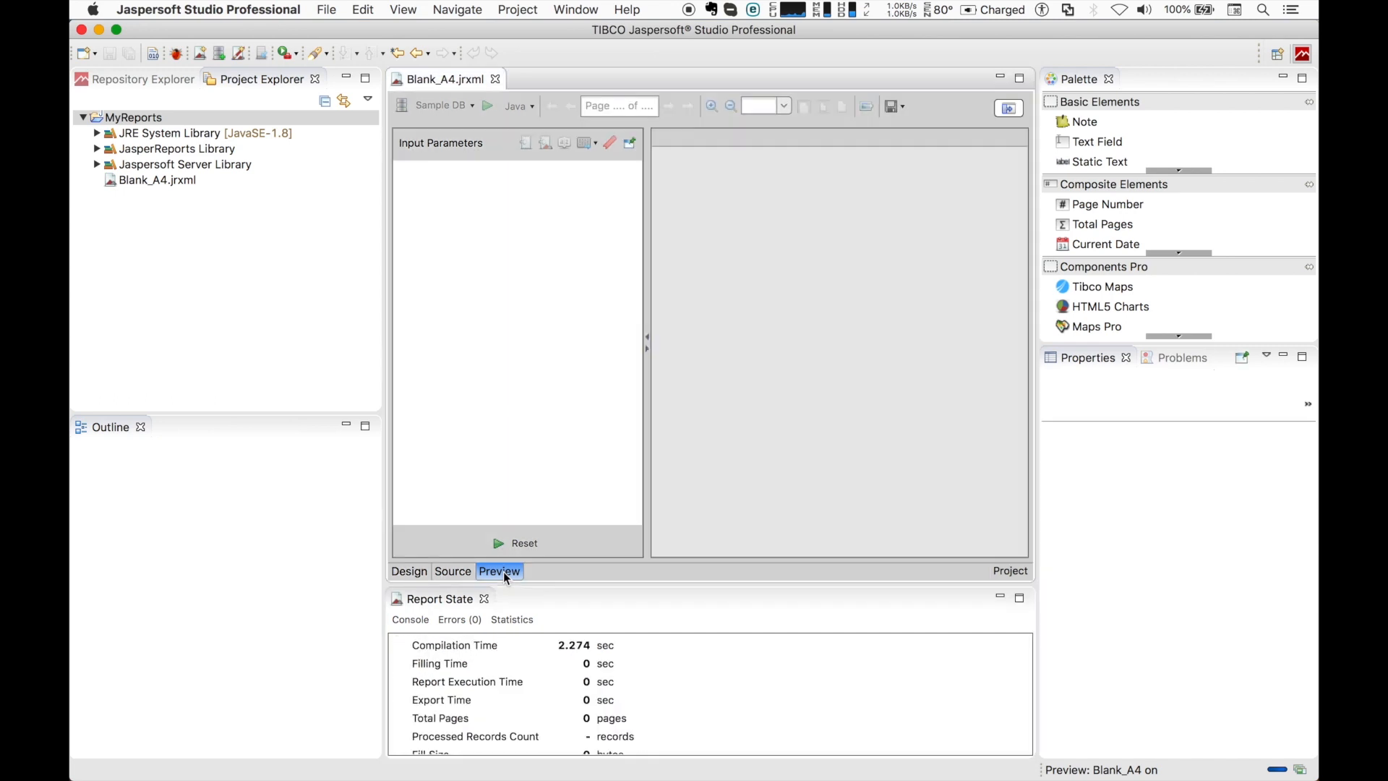
Switch the preview output format from Java to HTML
left_click(499, 571)
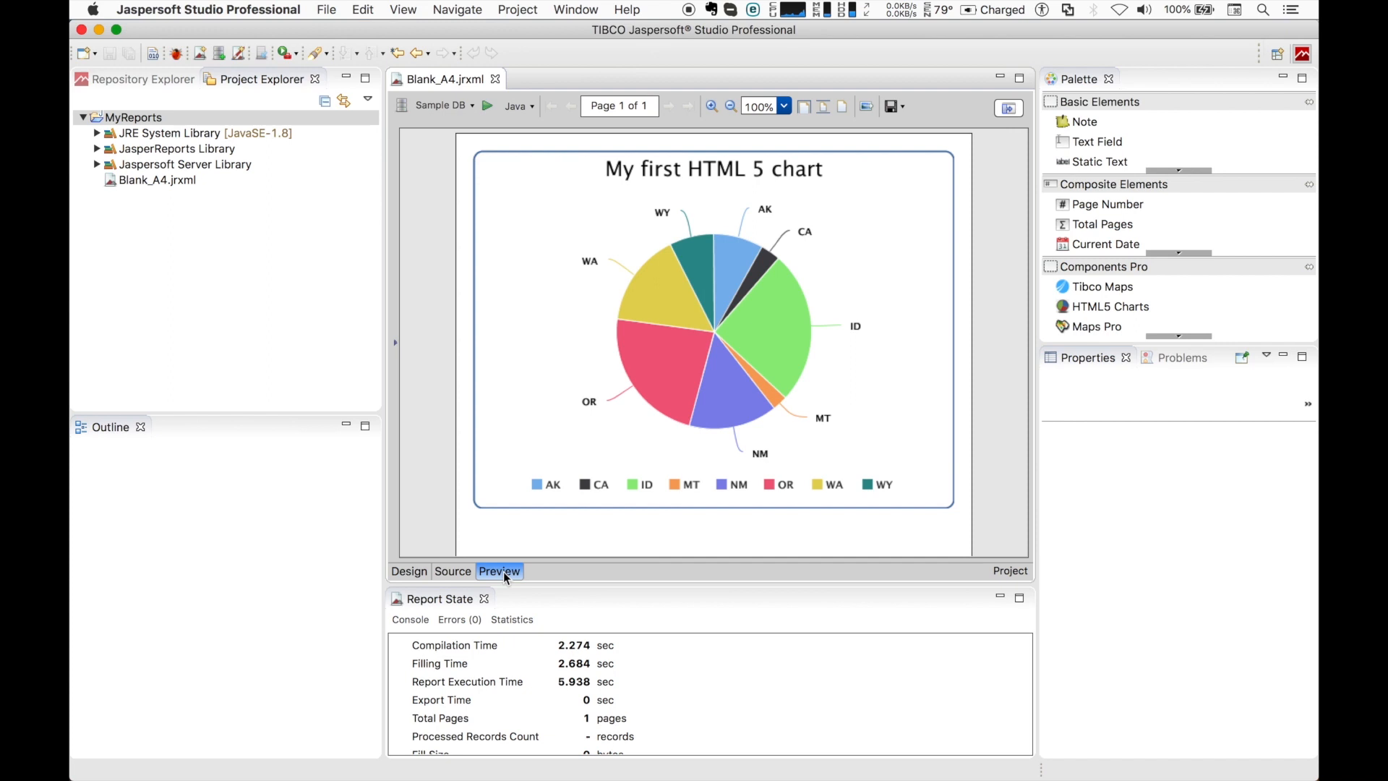
left_click(518, 105)
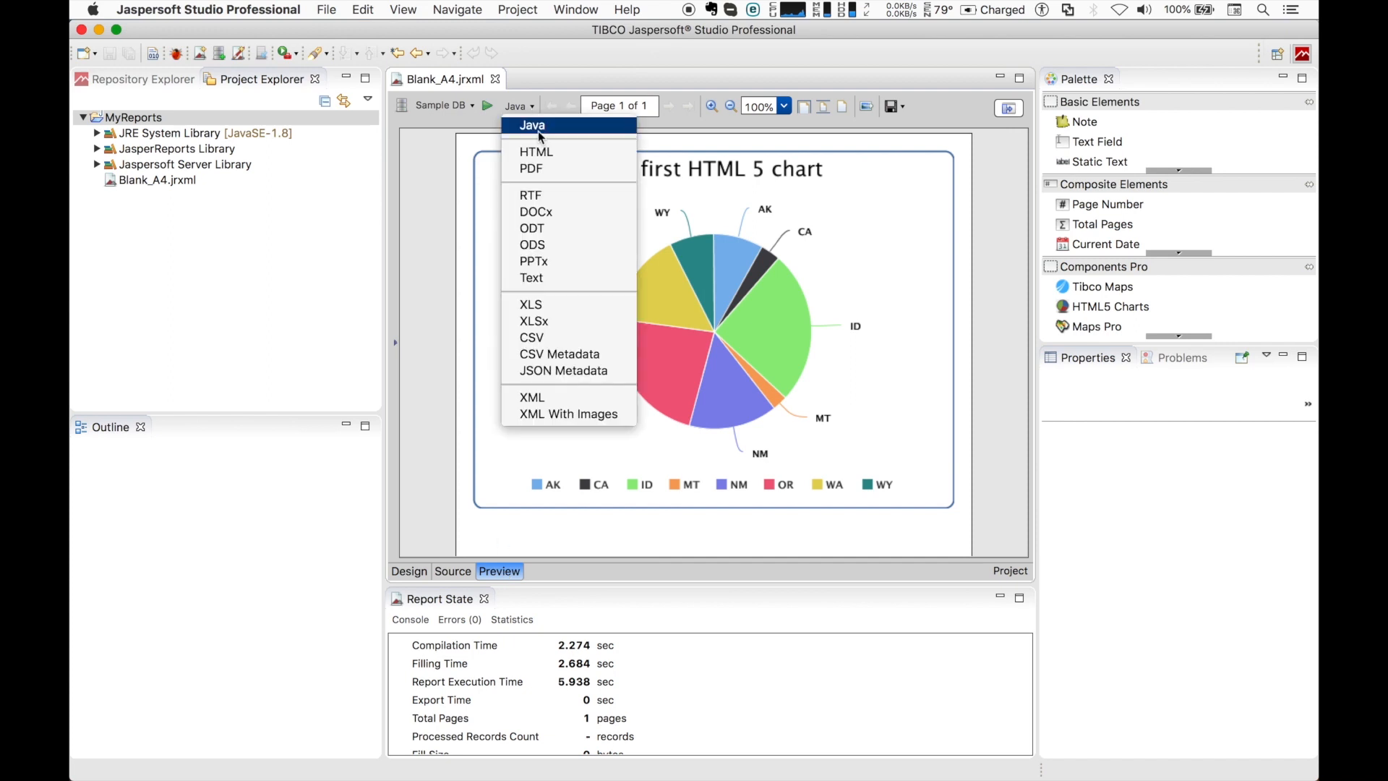
left_click(535, 152)
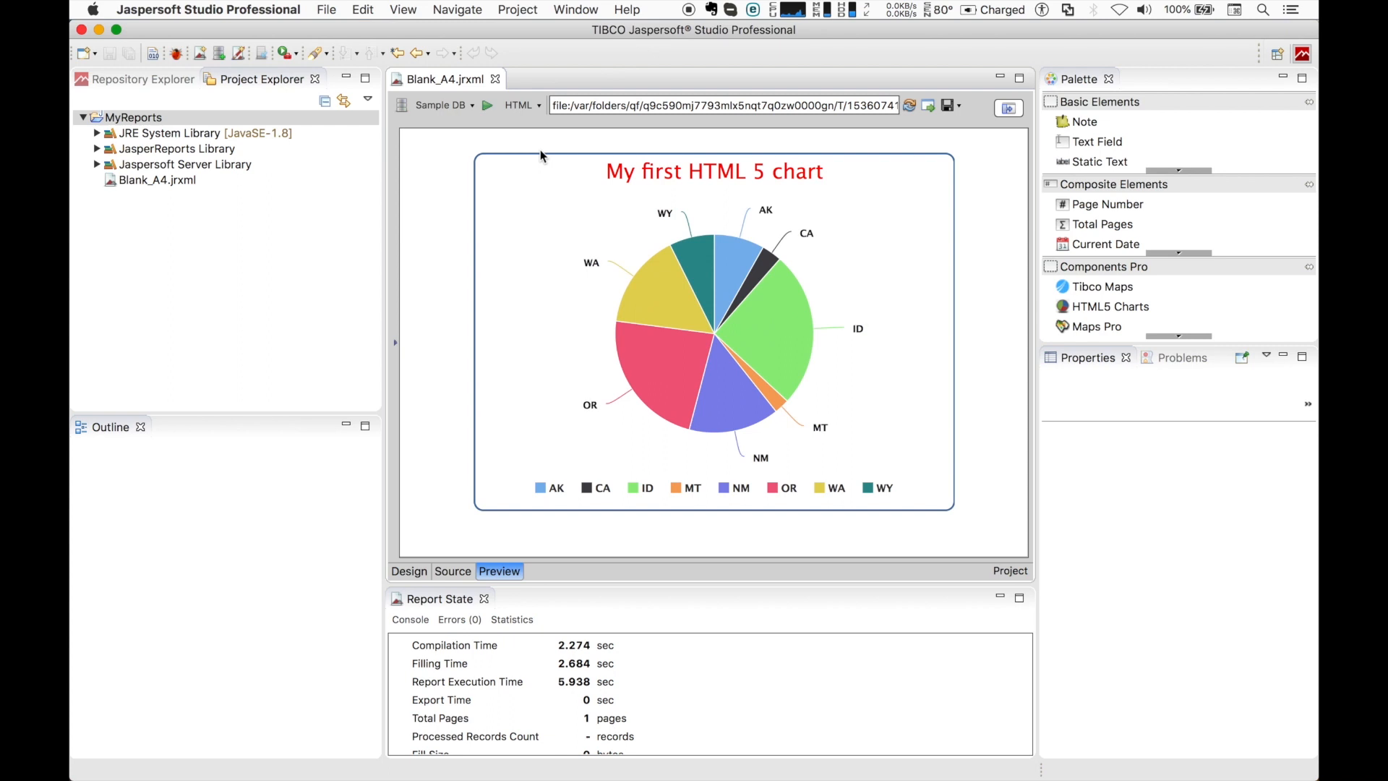
mouse_move(721, 259)
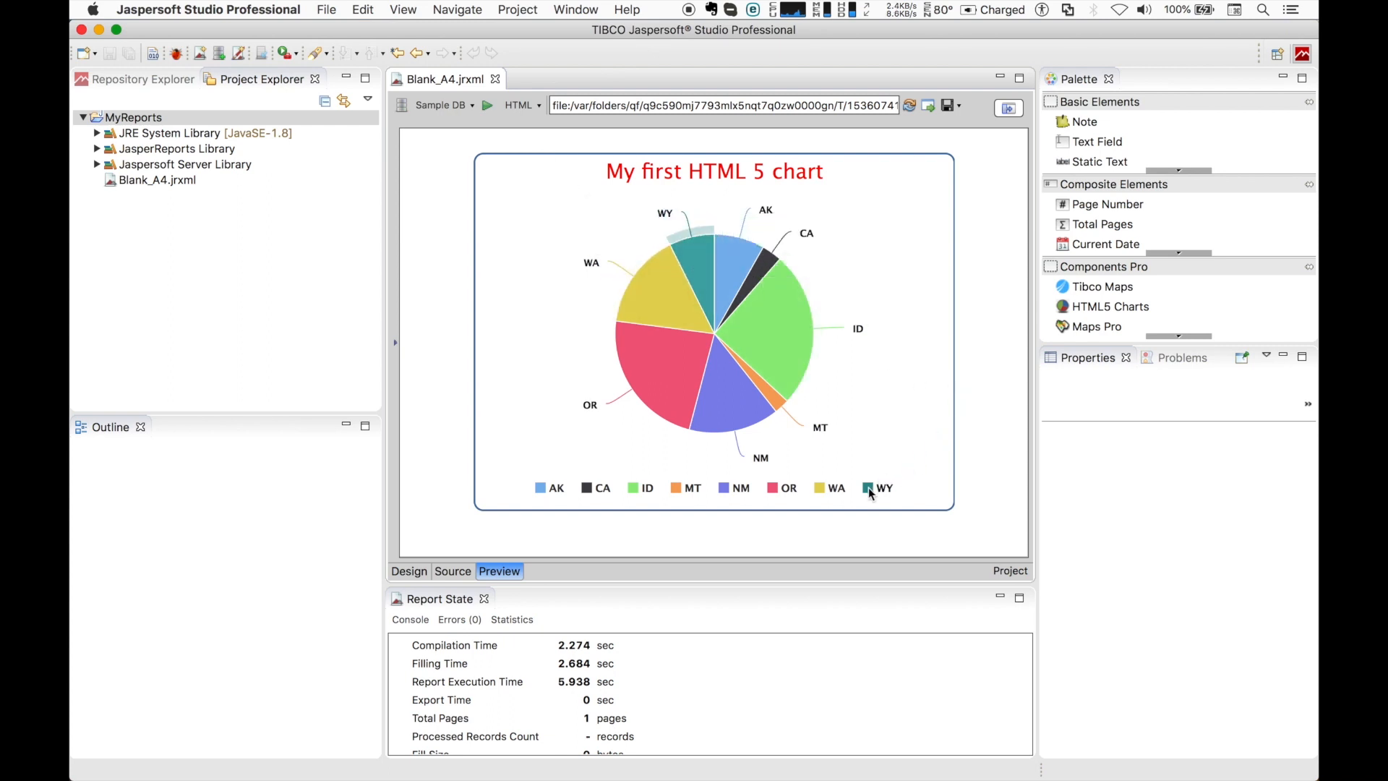
Toggle the WY and OR legend entries to hide and restore their pie slices
left_click(879, 487)
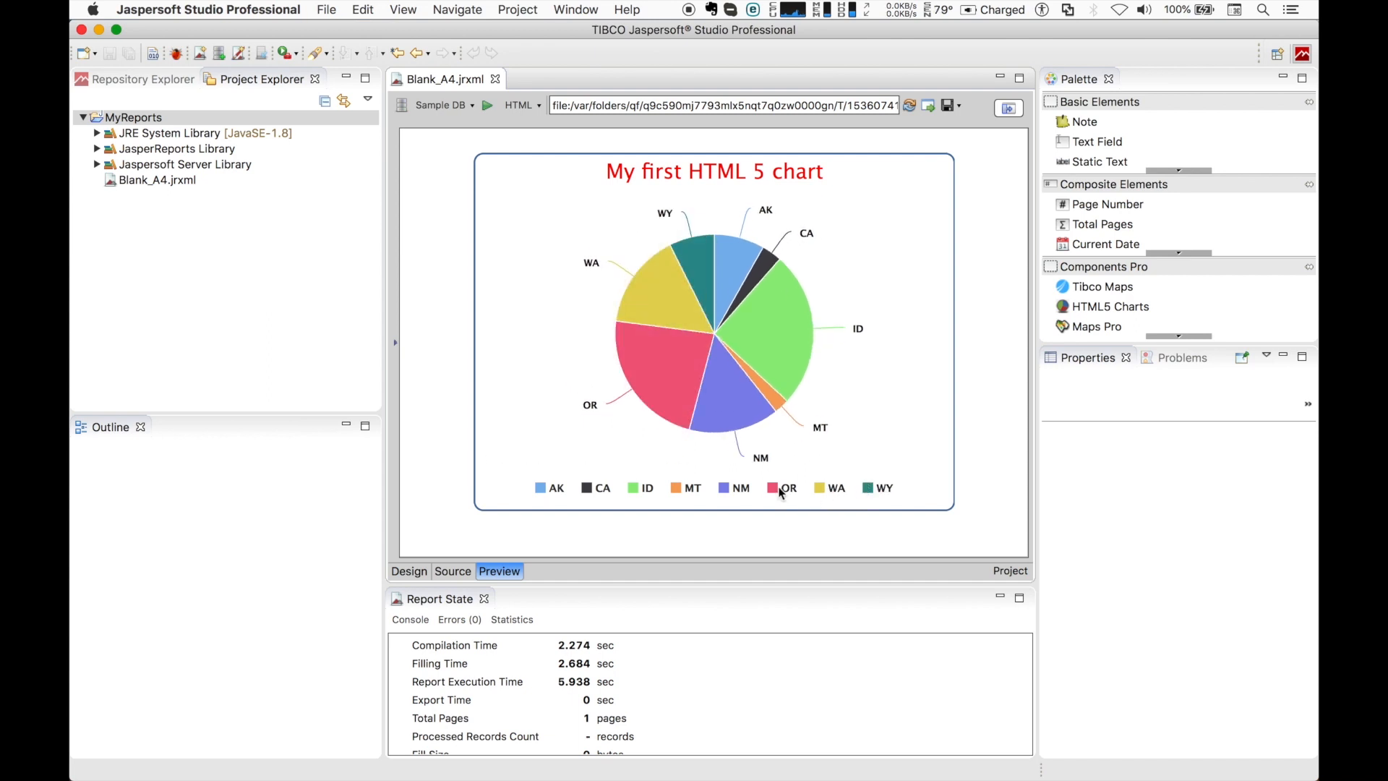
left_click(786, 487)
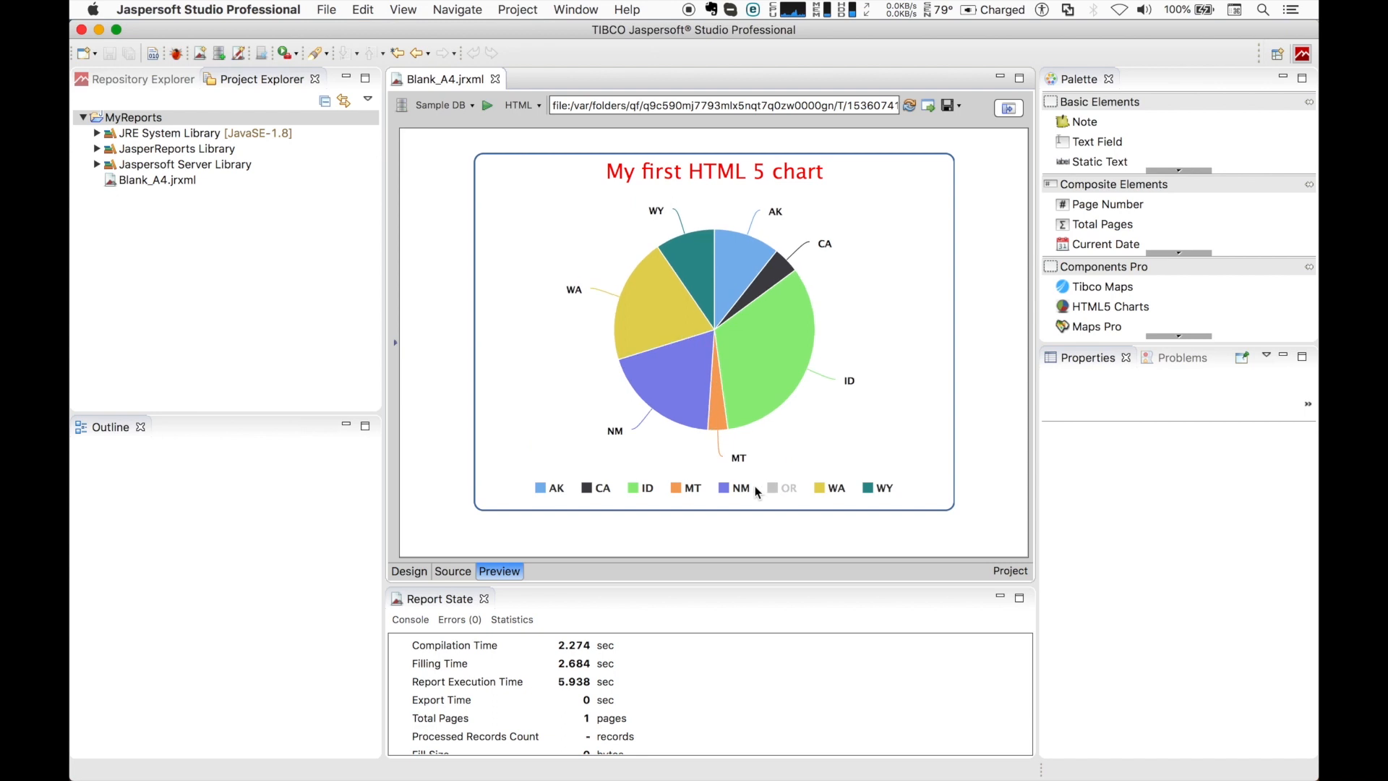
left_click(783, 487)
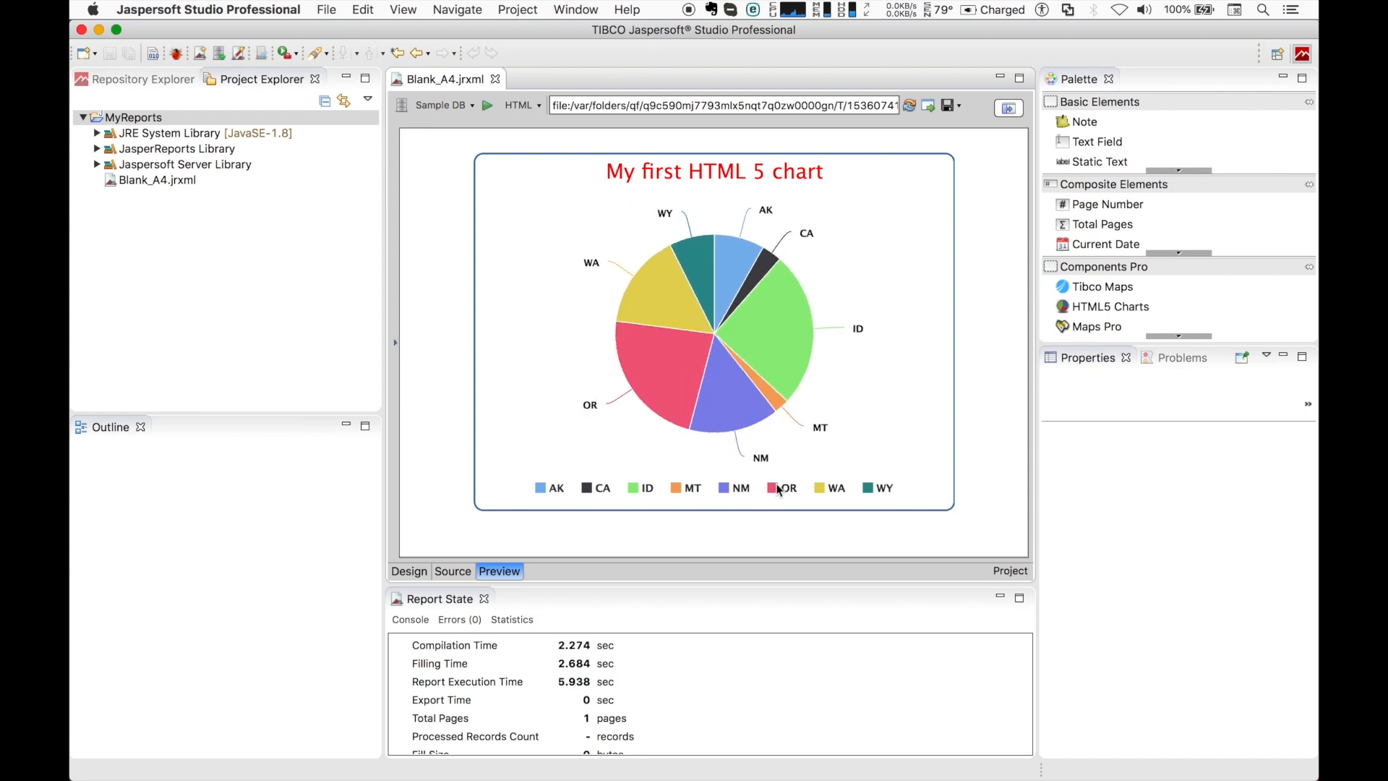